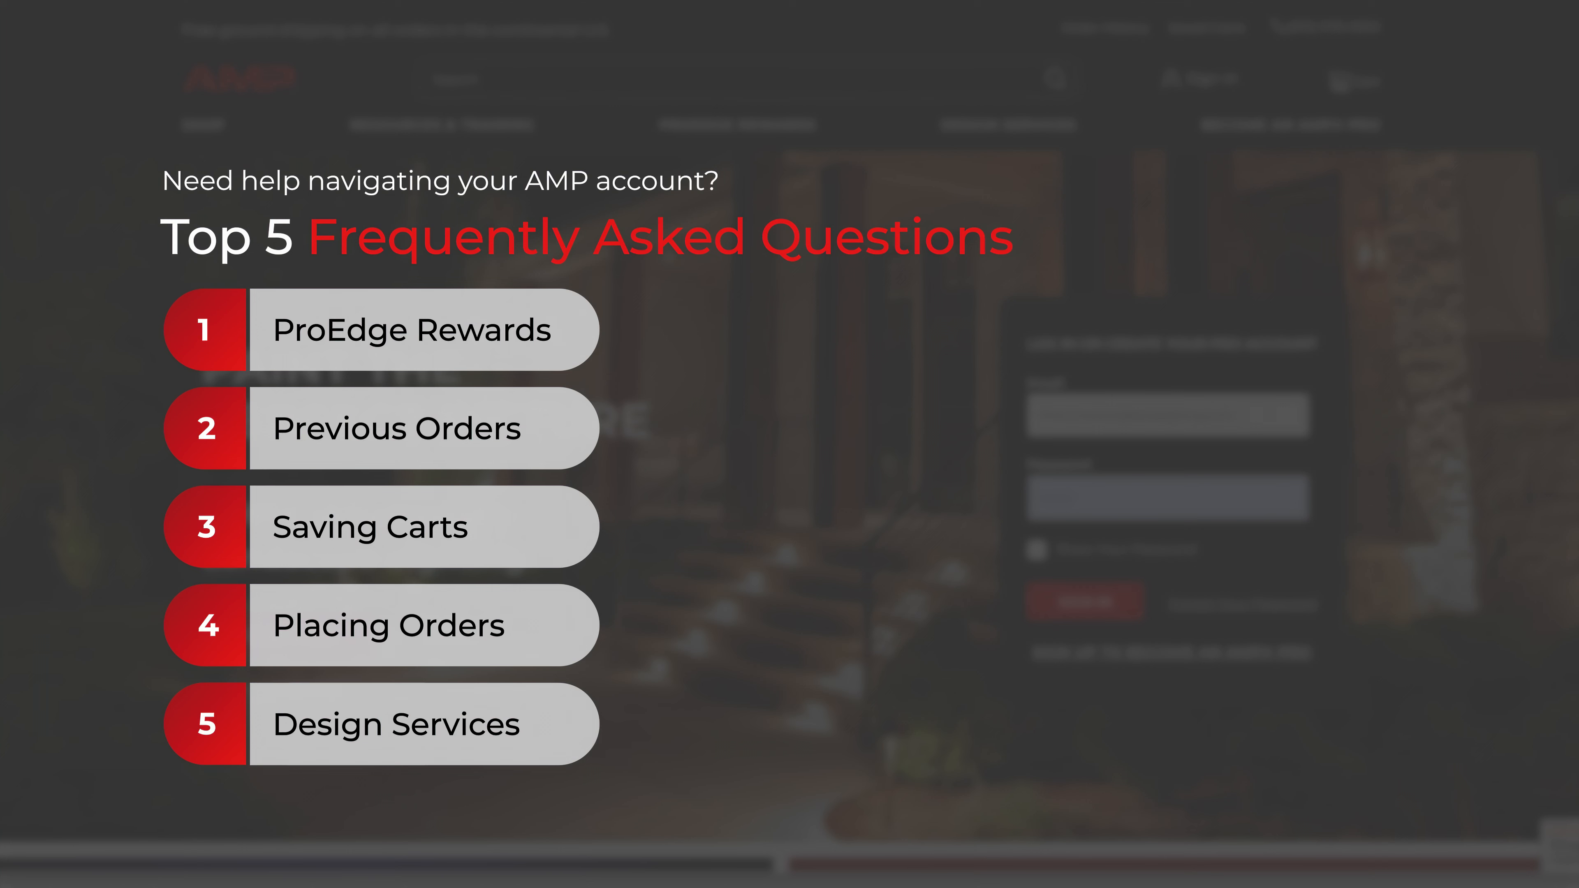
Fill the pro account email and password into the home page Log In form.
{"action": "left_click", "coordinate": [411, 329]}
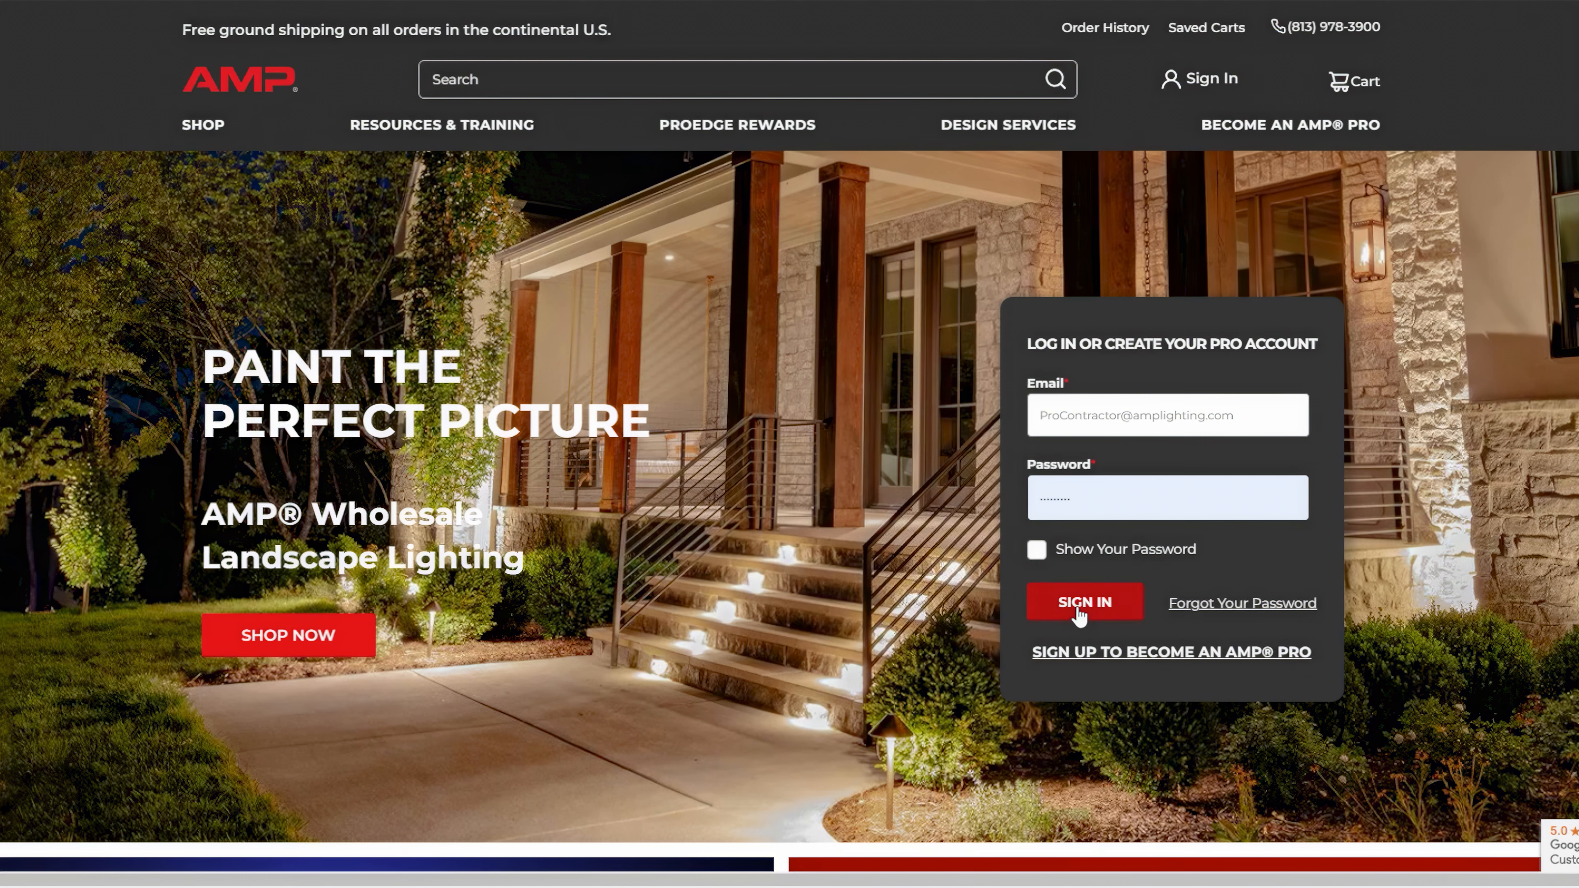
Sign in to the pro account and go to ProEdge Rewards in the account sidebar.
{"action": "left_click", "coordinate": [1085, 602]}
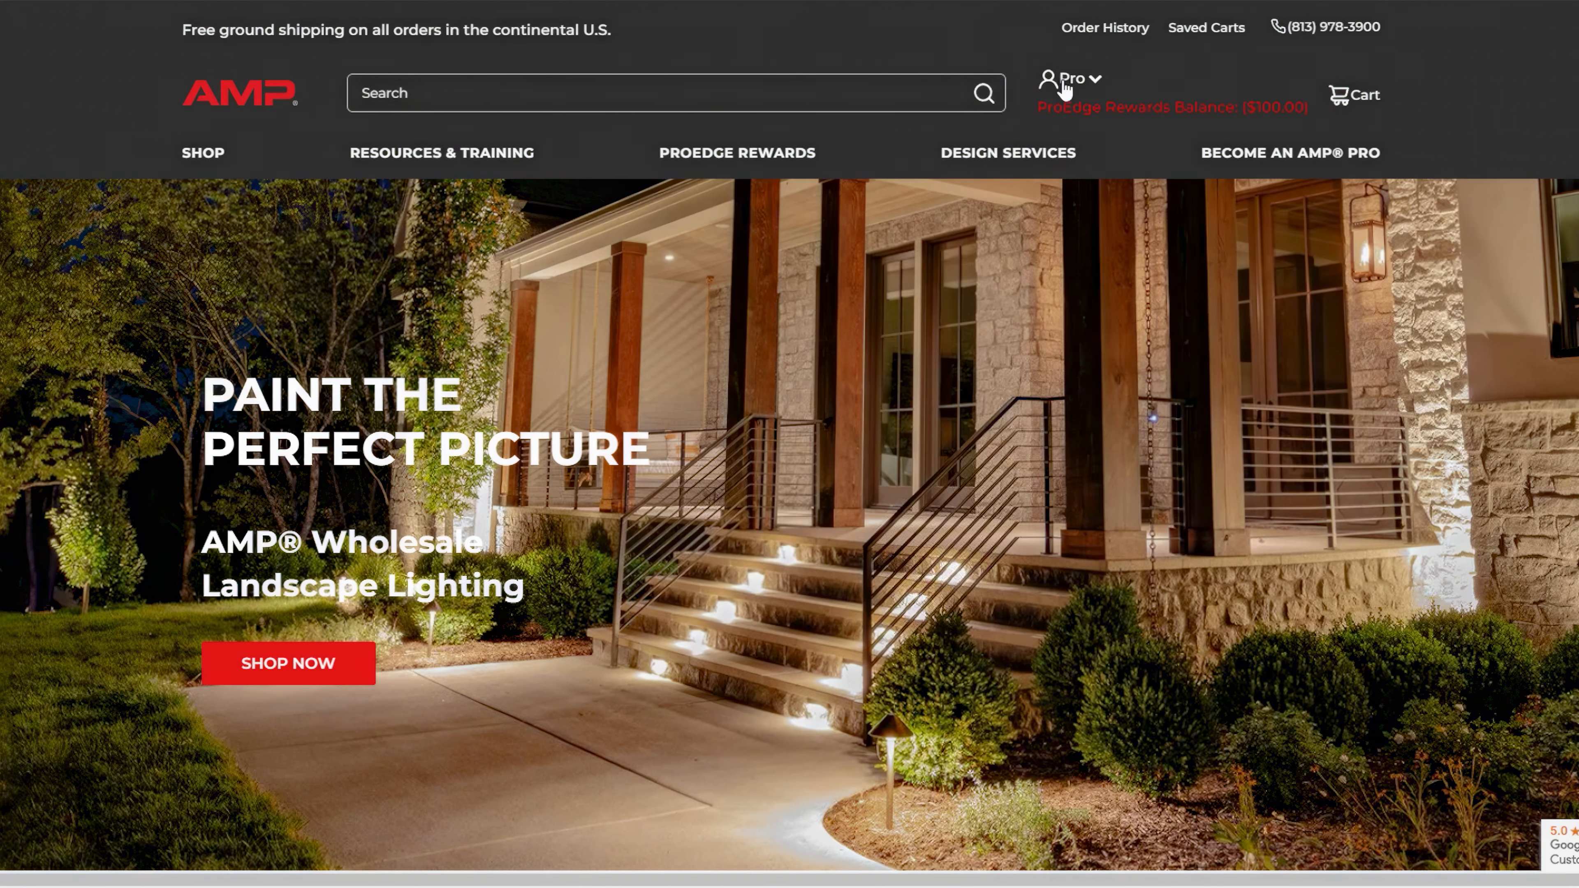
{"action": "mouse_move", "coordinate": [1074, 133]}
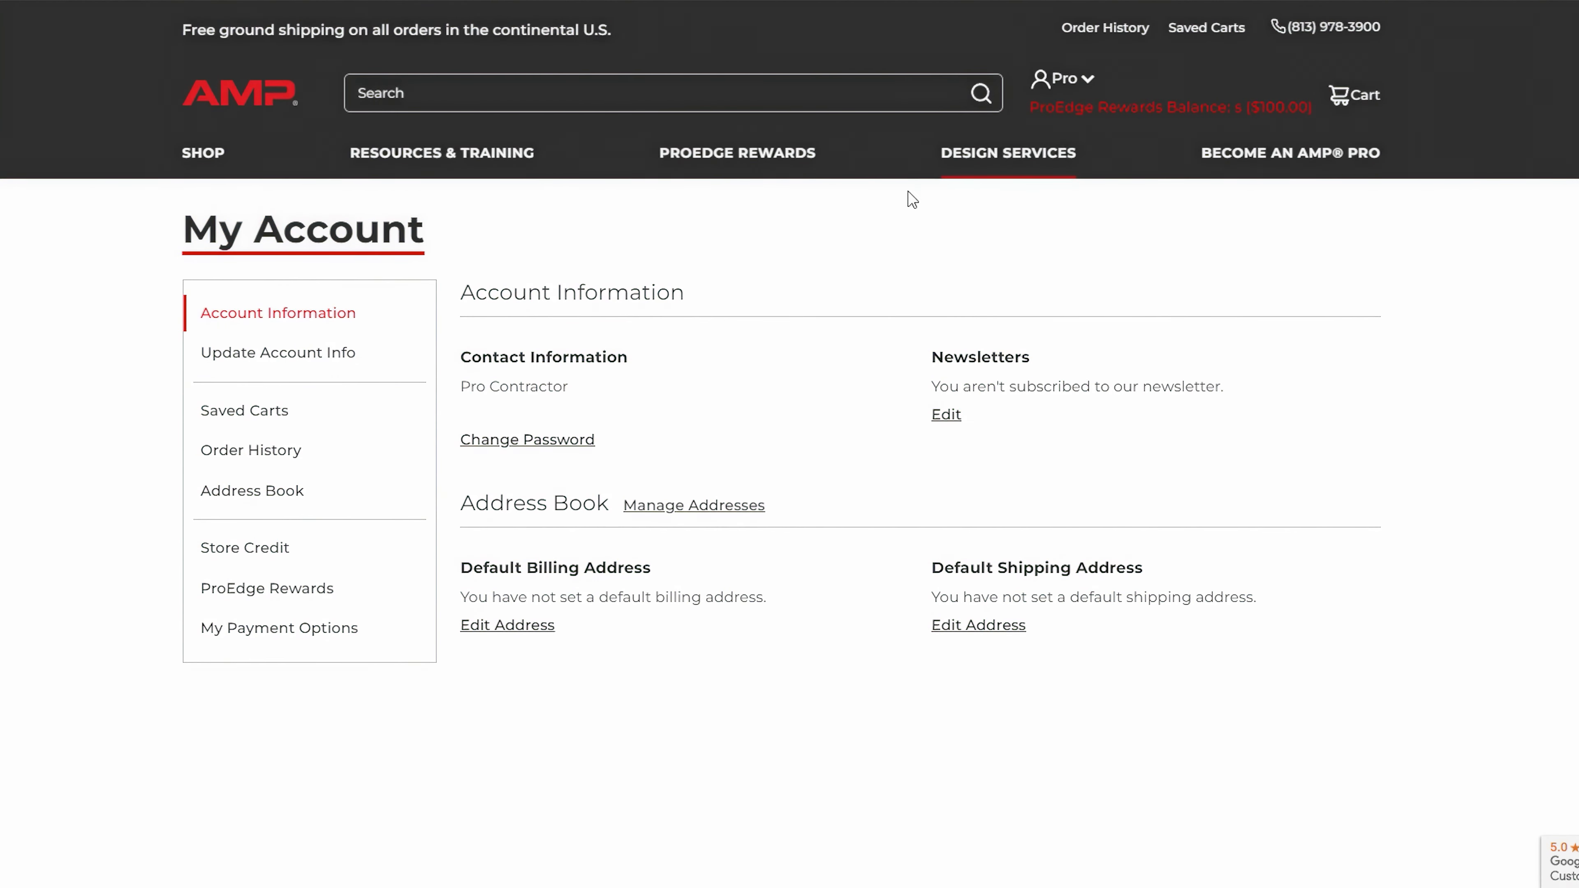
{"action": "mouse_move", "coordinate": [306, 600]}
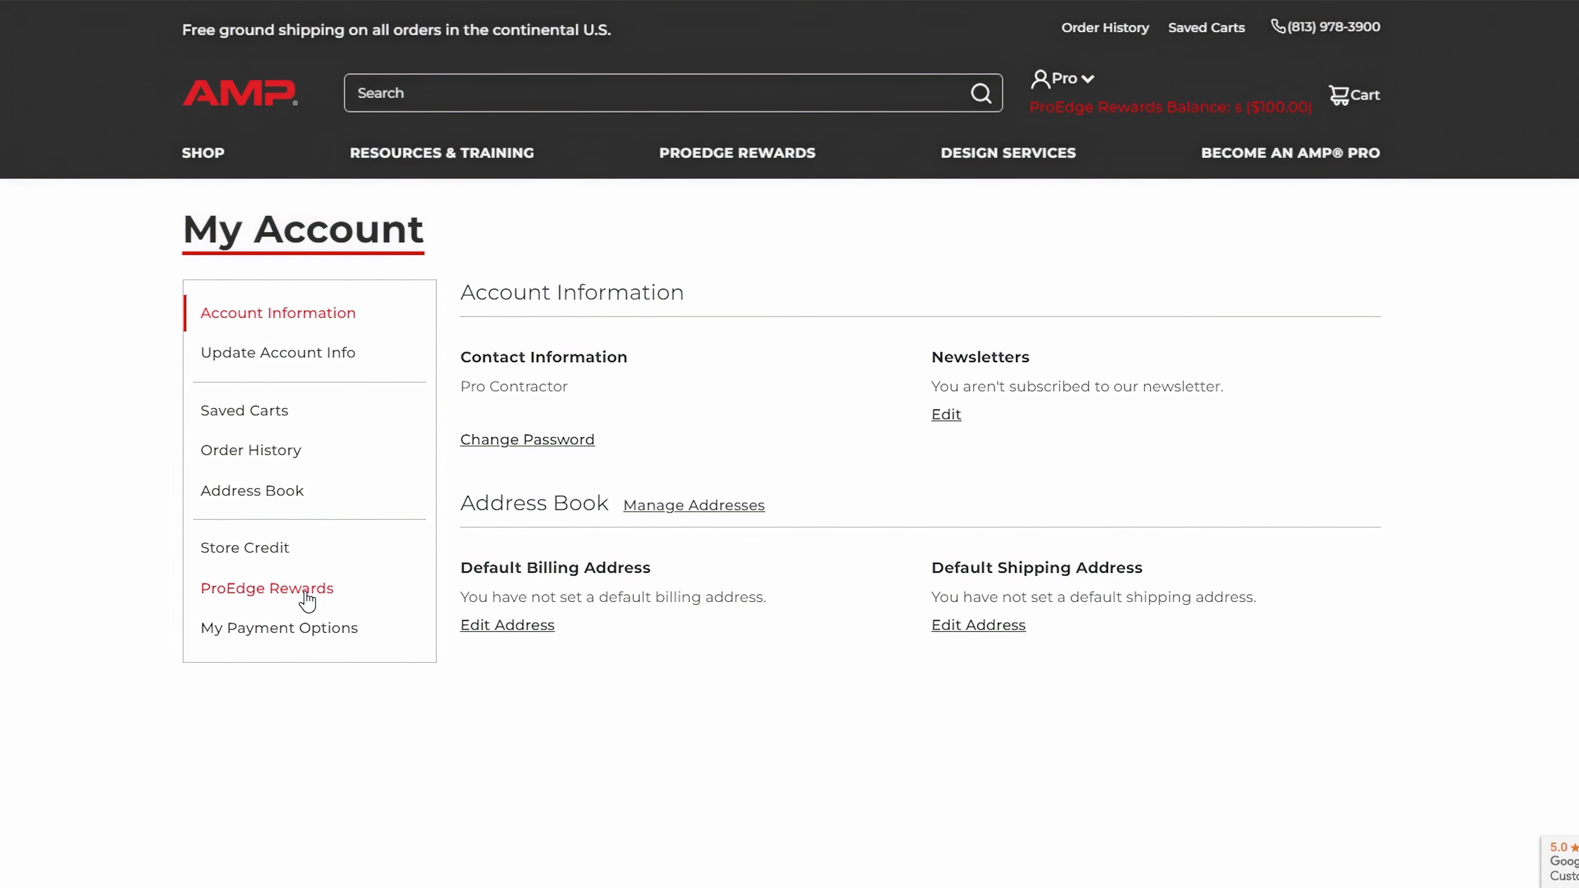
{"action": "left_click", "coordinate": [267, 589]}
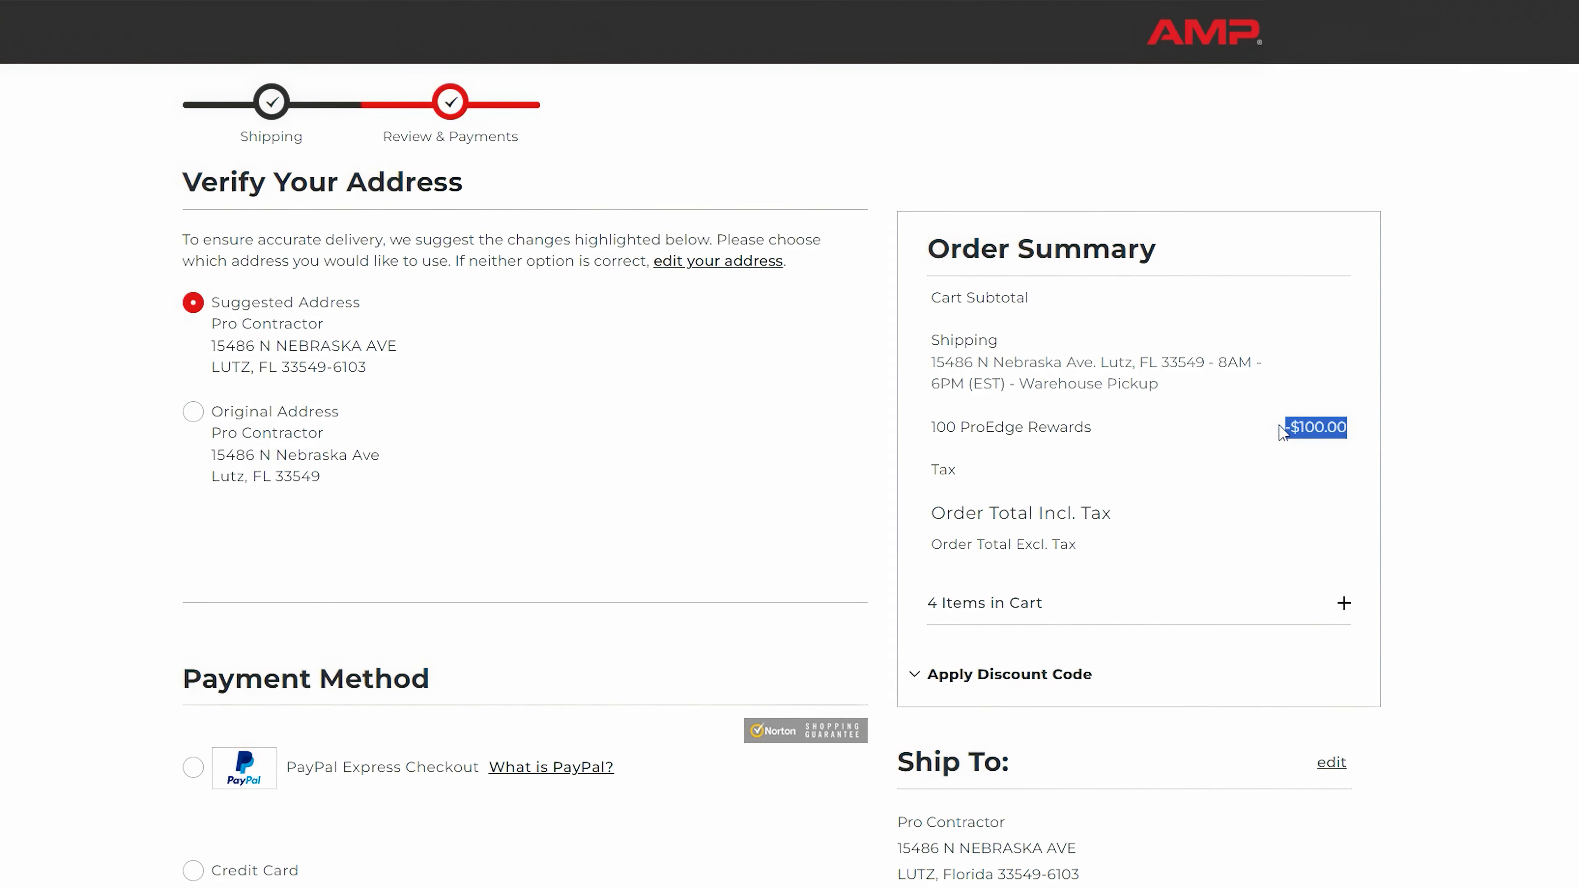
{"action": "mouse_move", "coordinate": [1375, 528]}
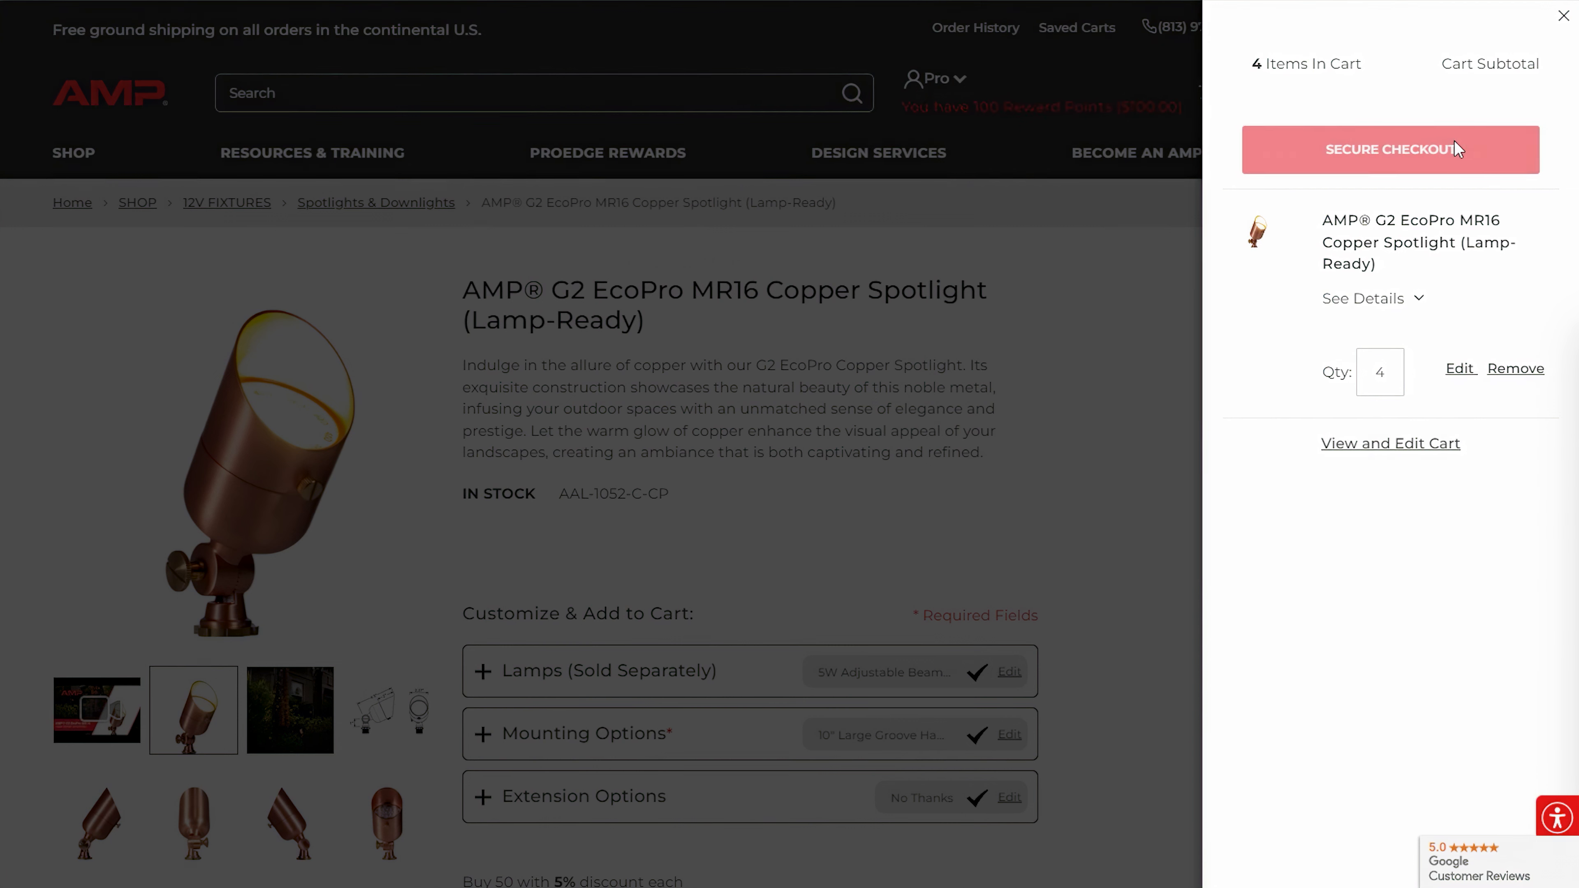
Proceed to Secure Checkout and apply 100 ProEdge Rewards points under Payment Method.
{"action": "left_click", "coordinate": [1392, 150]}
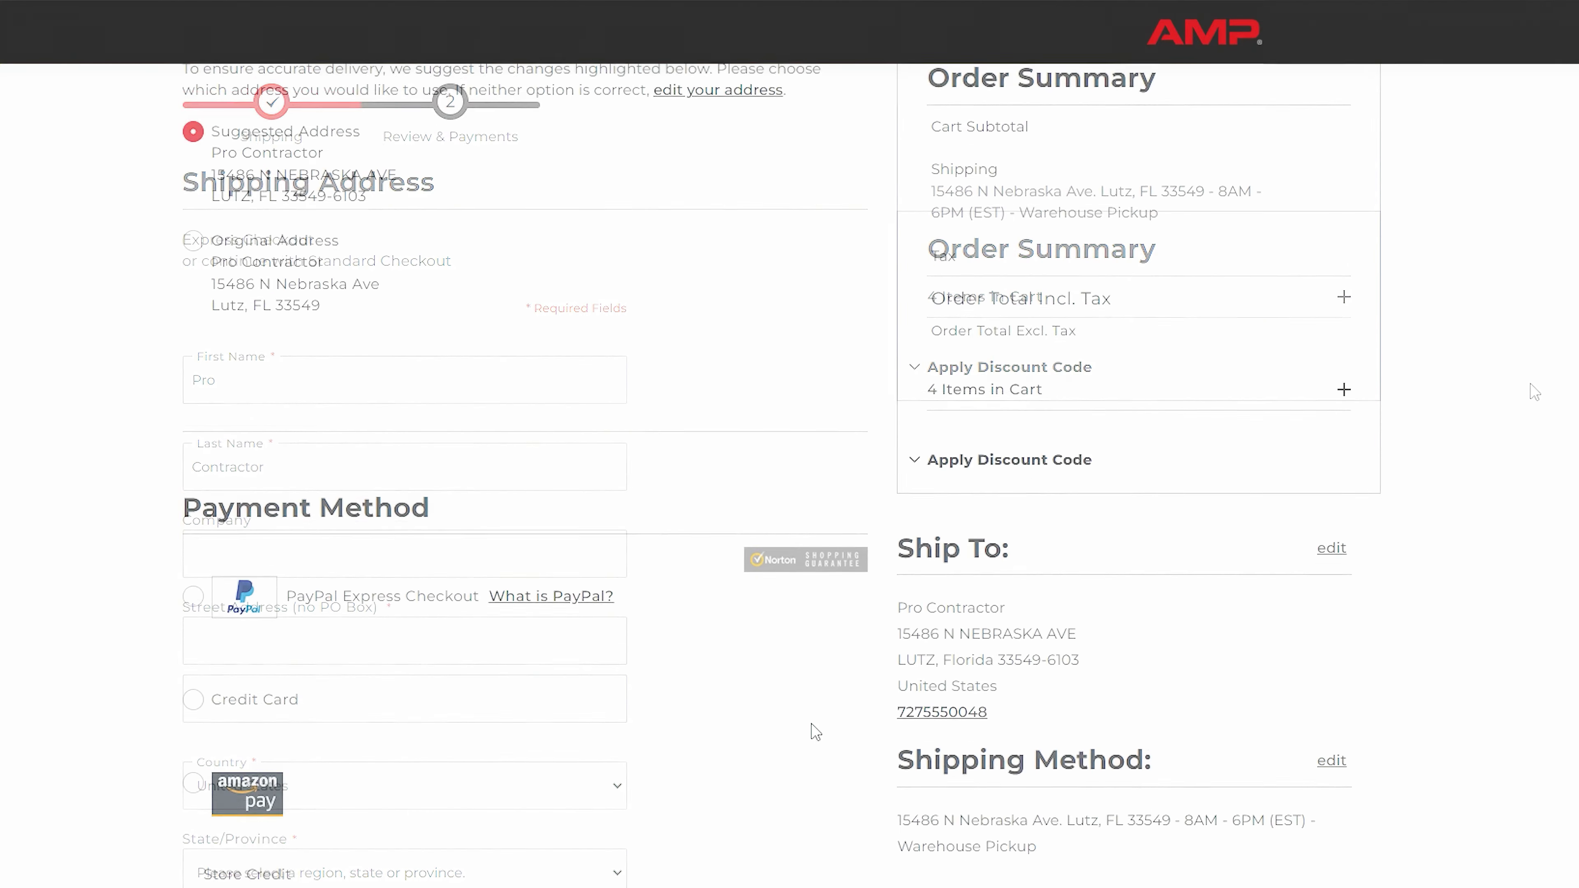
{"action": "scroll", "scroll_direction": "down", "scroll_amount": 3}
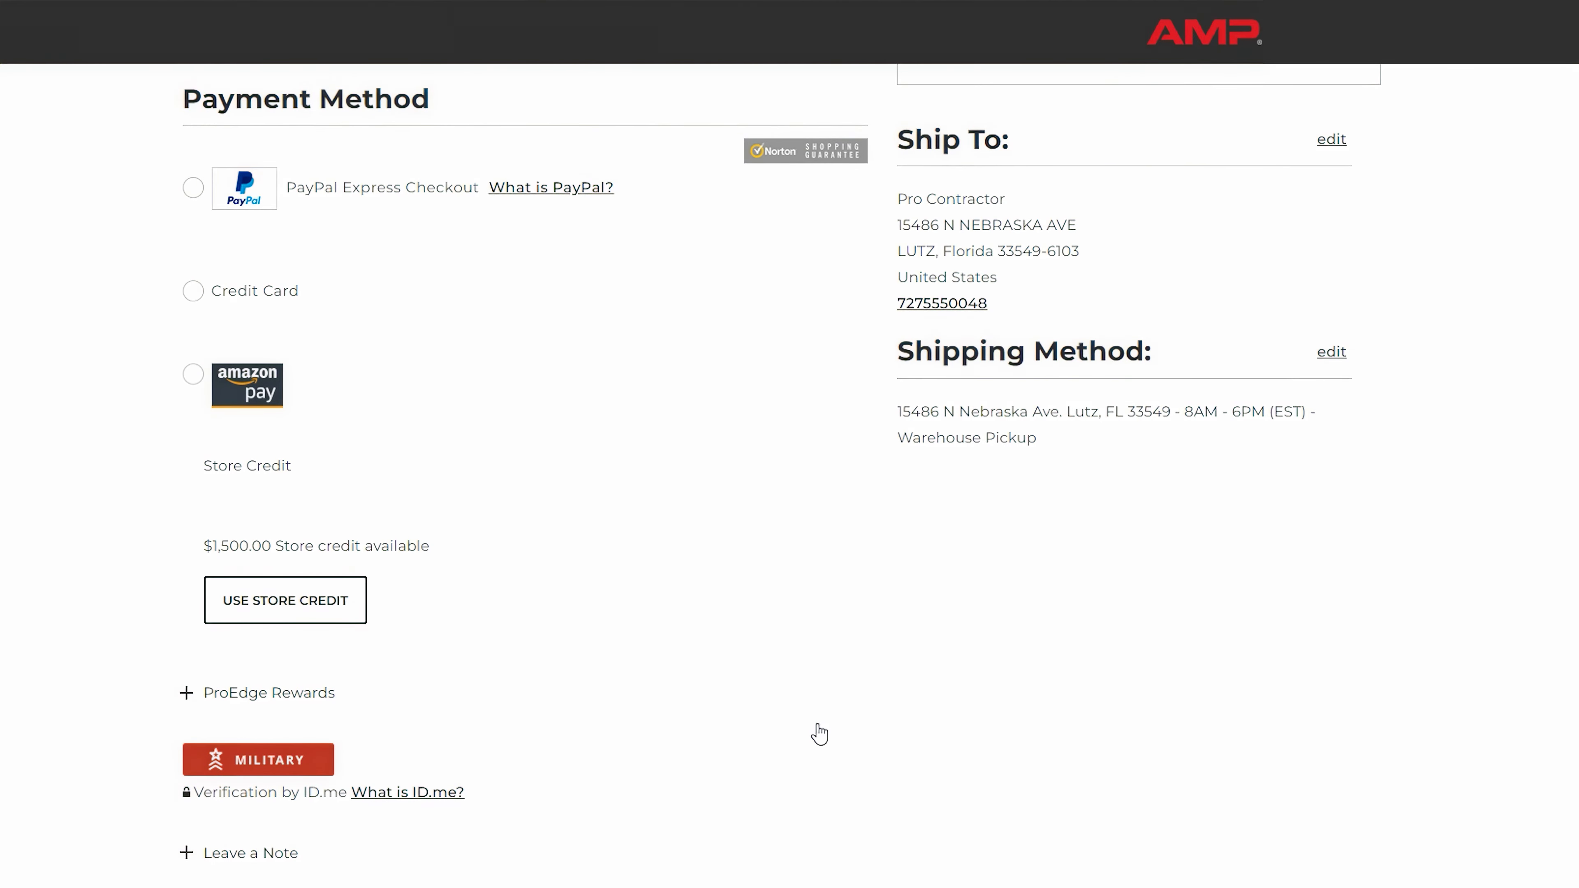
{"action": "scroll", "scroll_direction": "down", "scroll_amount": 3}
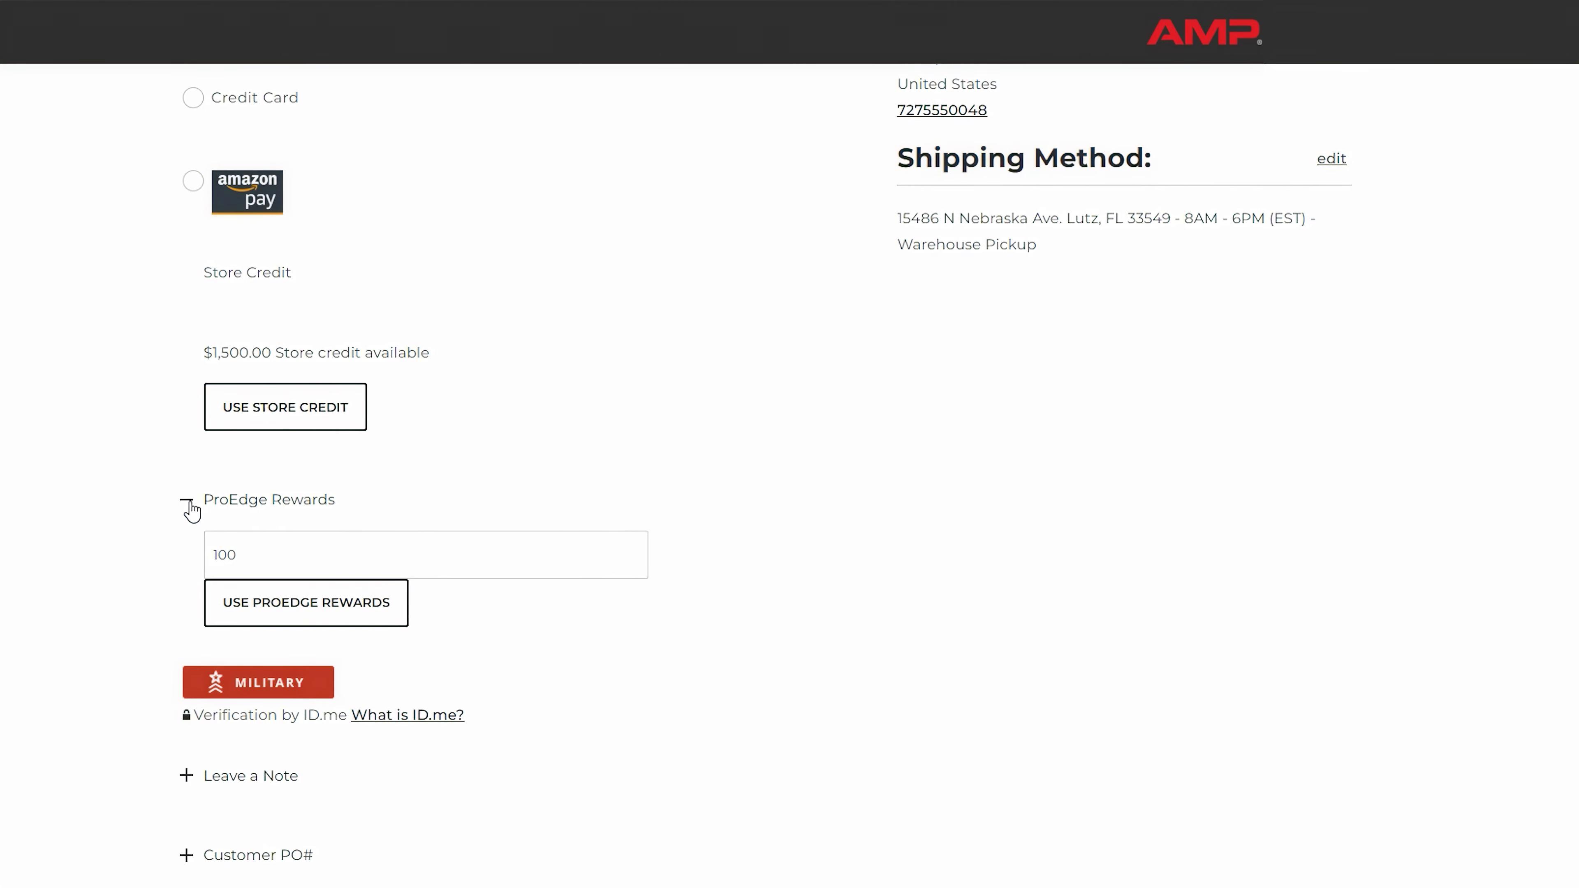
{"action": "left_click", "coordinate": [306, 603]}
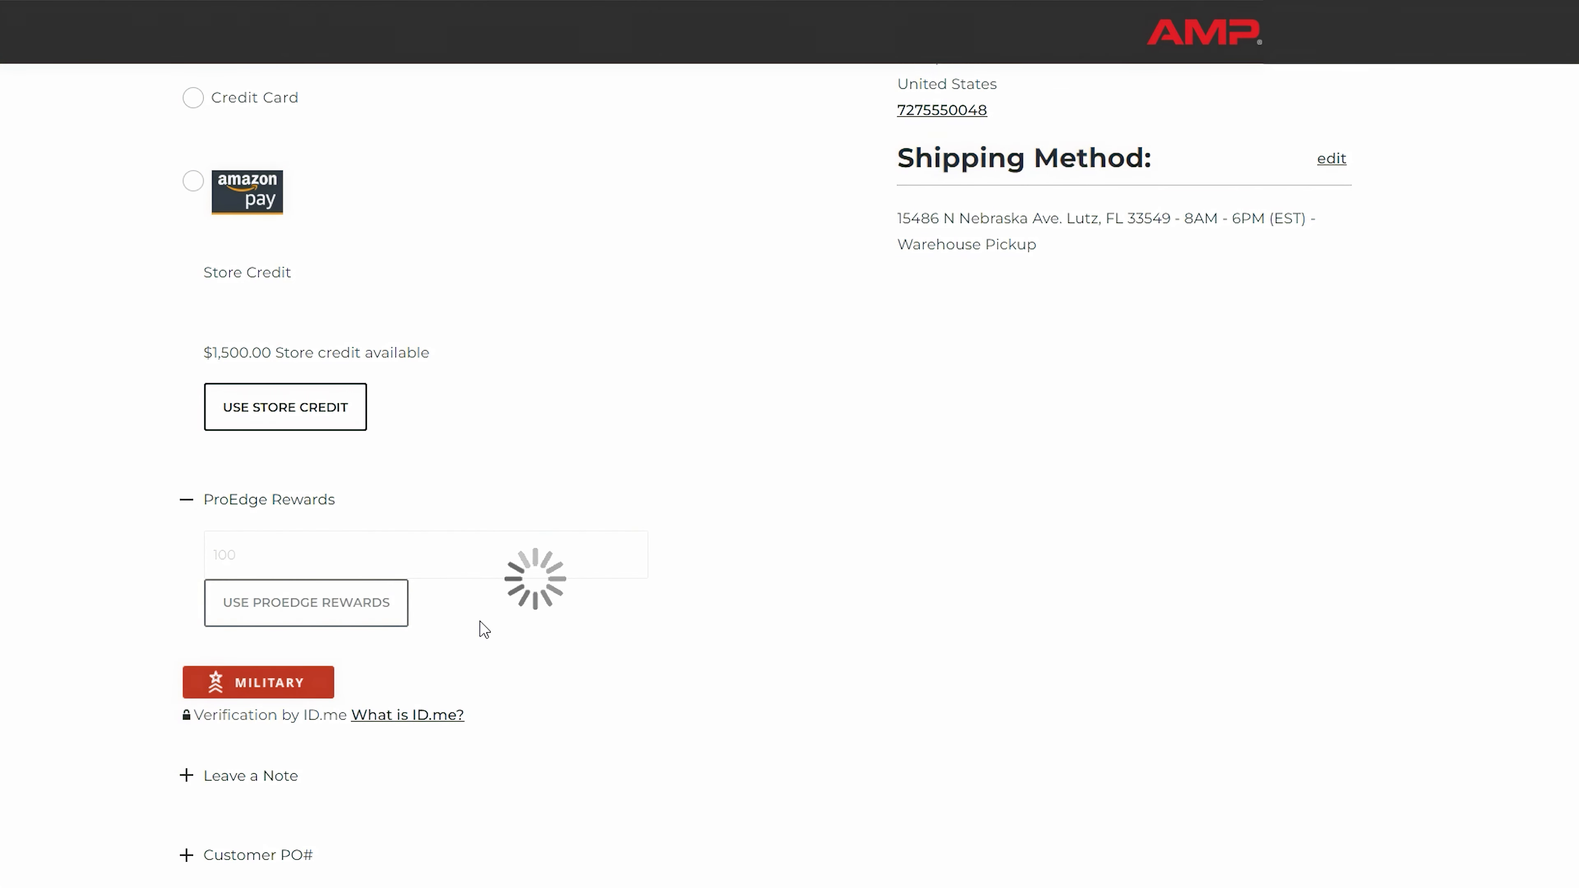
{"action": "left_click", "coordinate": [305, 602]}
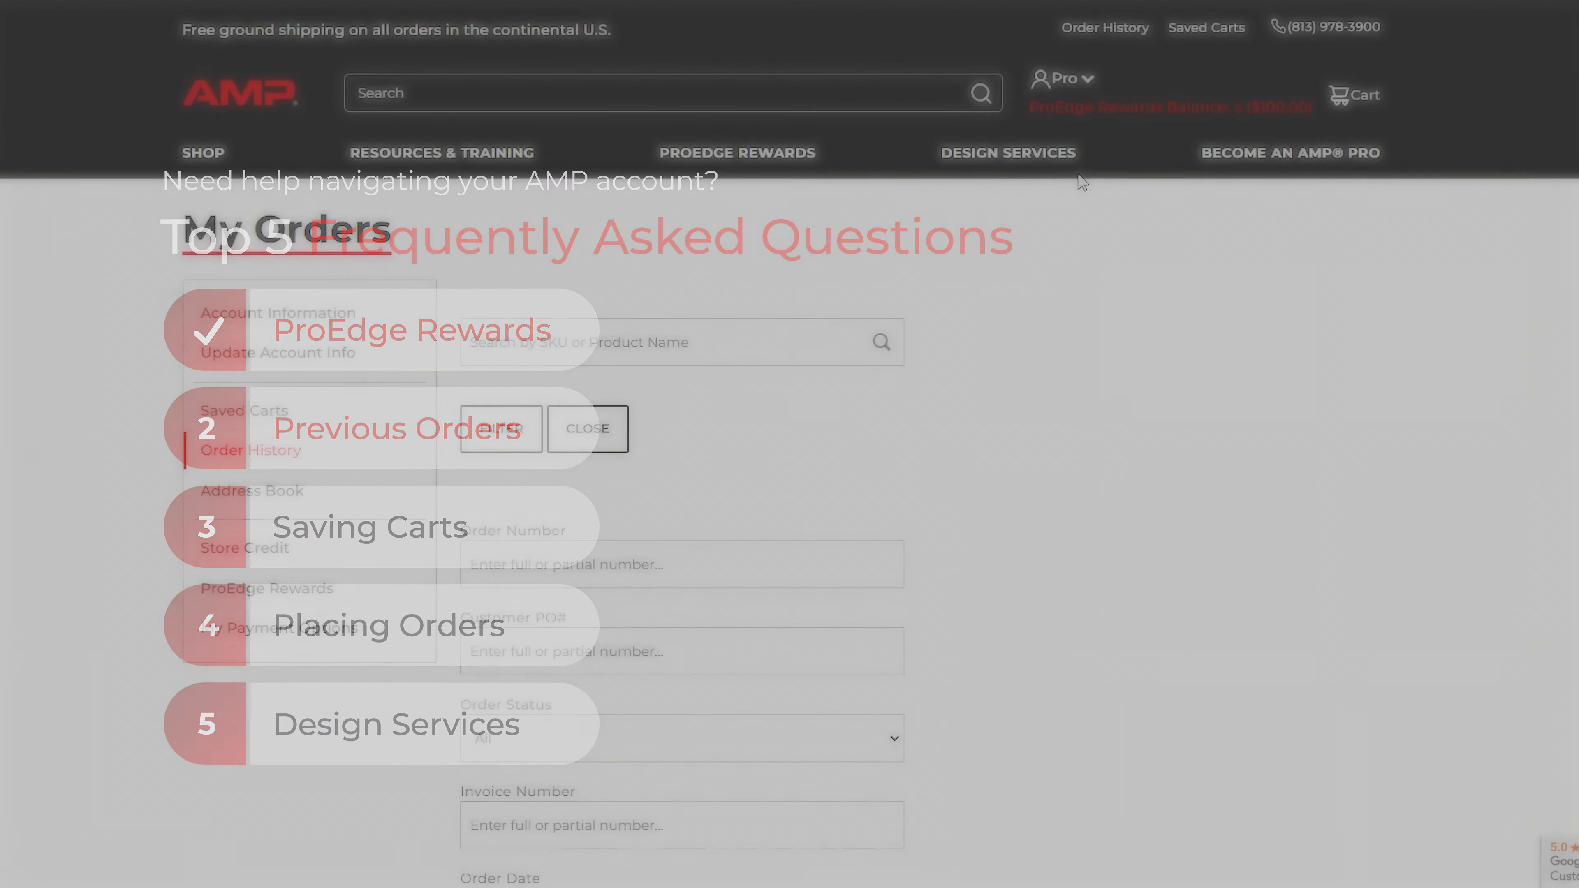
{"action": "left_click", "coordinate": [1064, 79]}
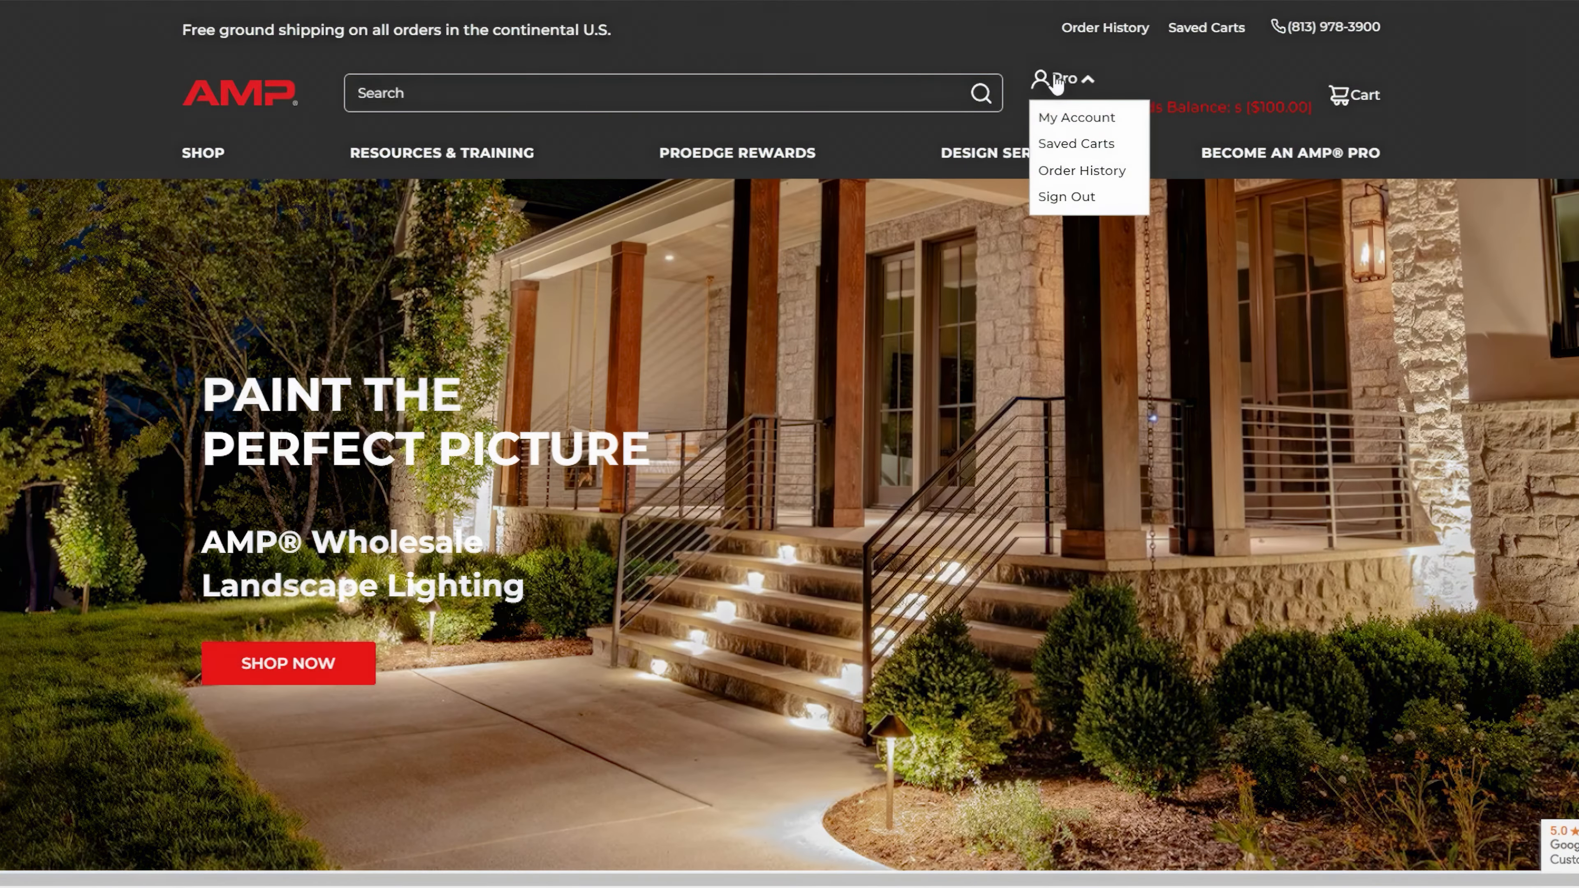
{"action": "mouse_move", "coordinate": [1087, 181]}
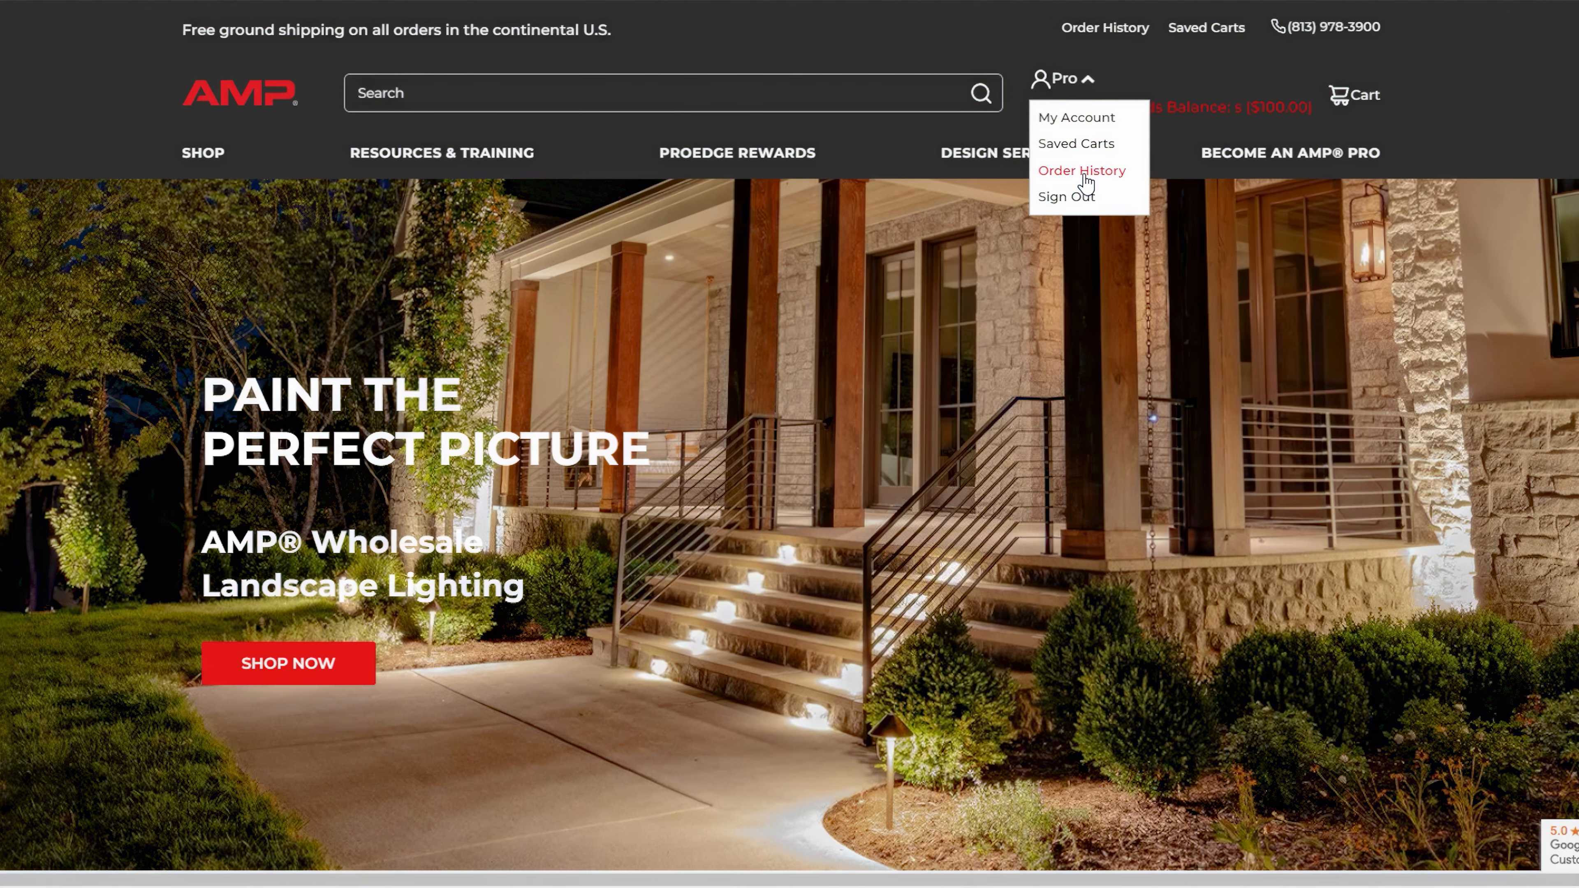
{"action": "left_click", "coordinate": [1083, 170]}
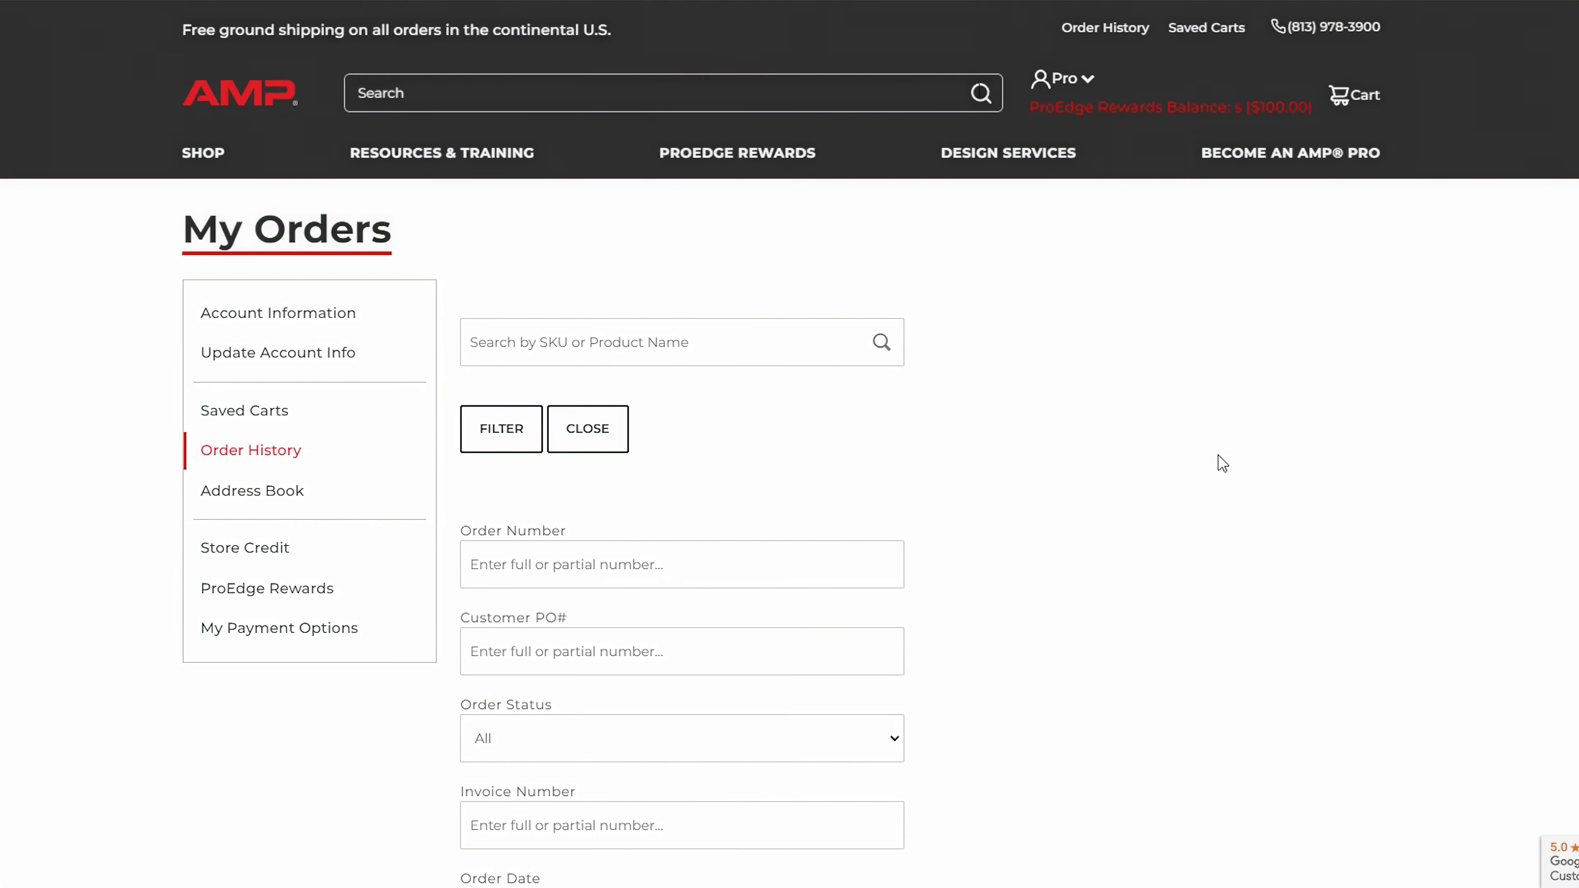
{"action": "scroll", "scroll_direction": "down", "scroll_amount": 3}
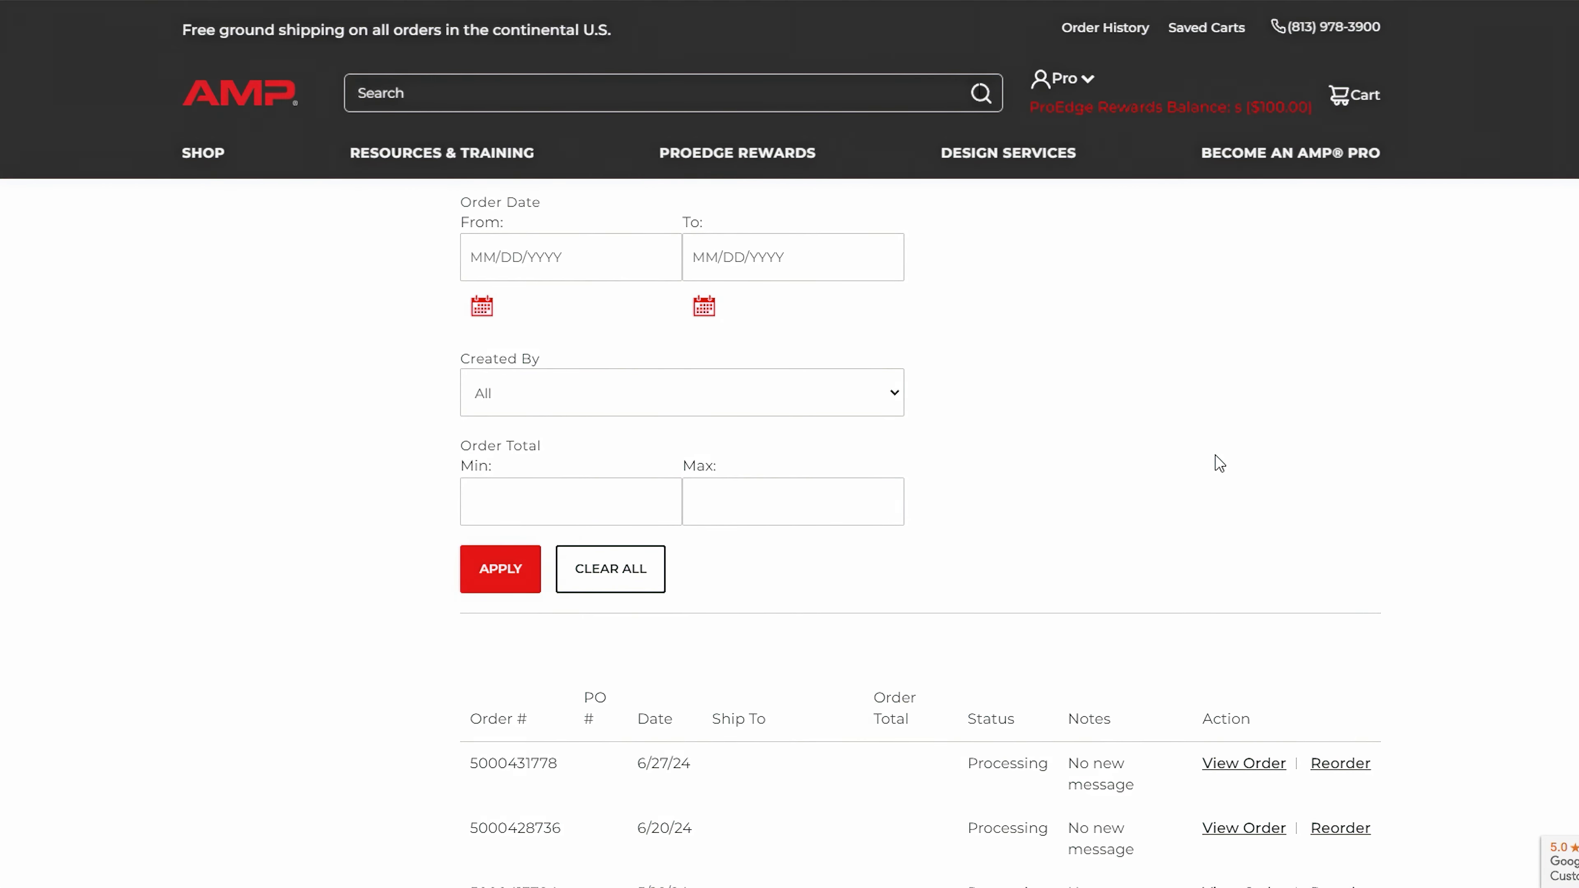
{"action": "scroll", "scroll_direction": "down", "scroll_amount": 3}
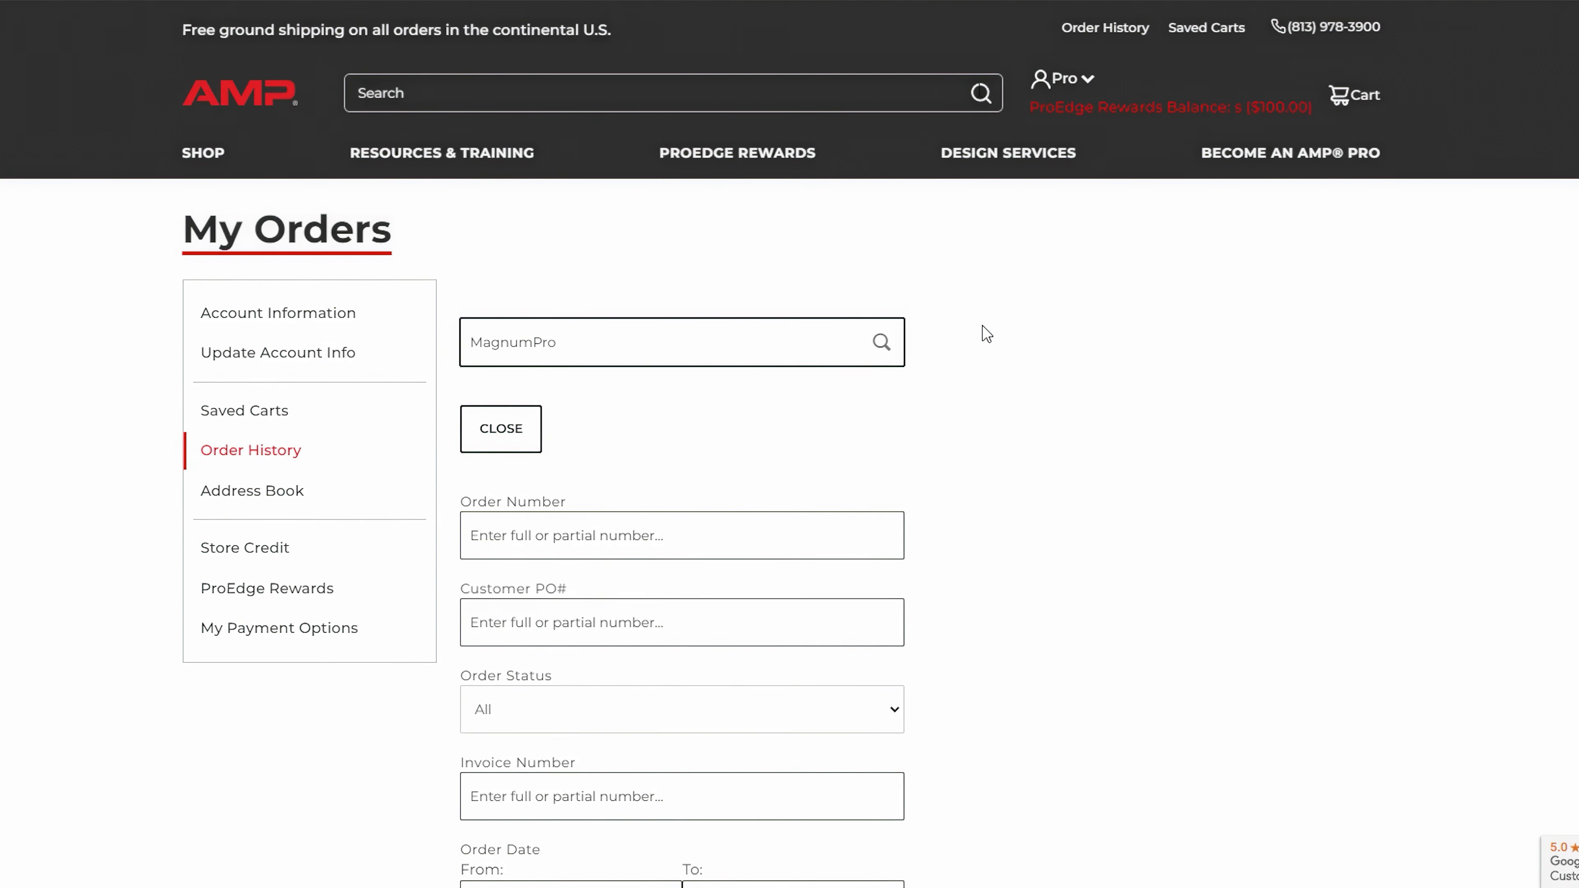
{"action": "scroll", "scroll_direction": "down", "scroll_amount": 3}
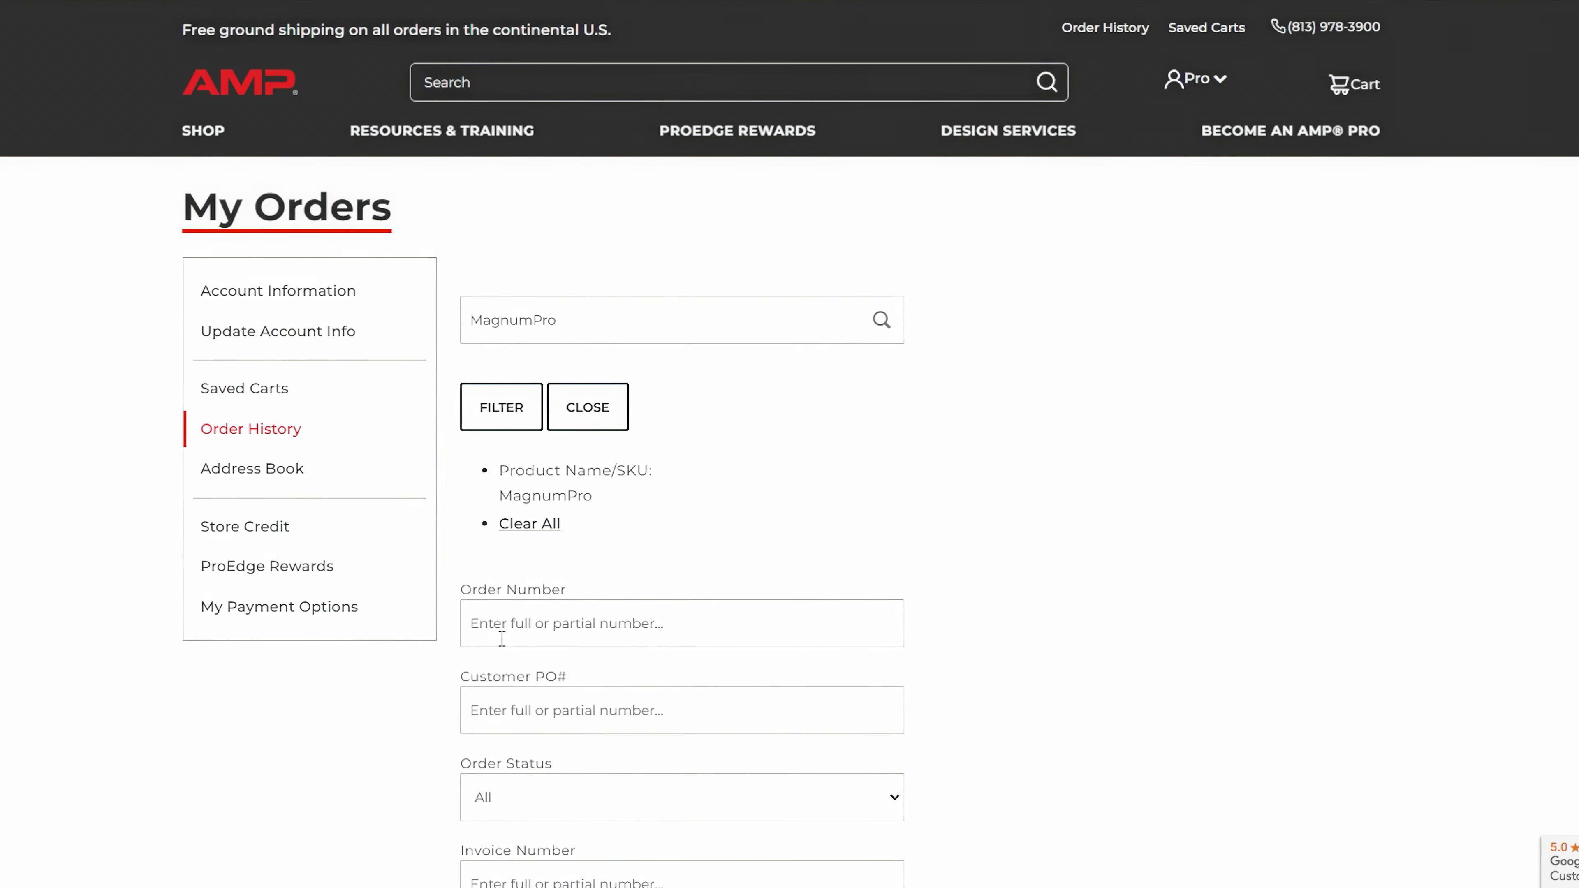
{"action": "scroll", "scroll_direction": "down", "scroll_amount": 3}
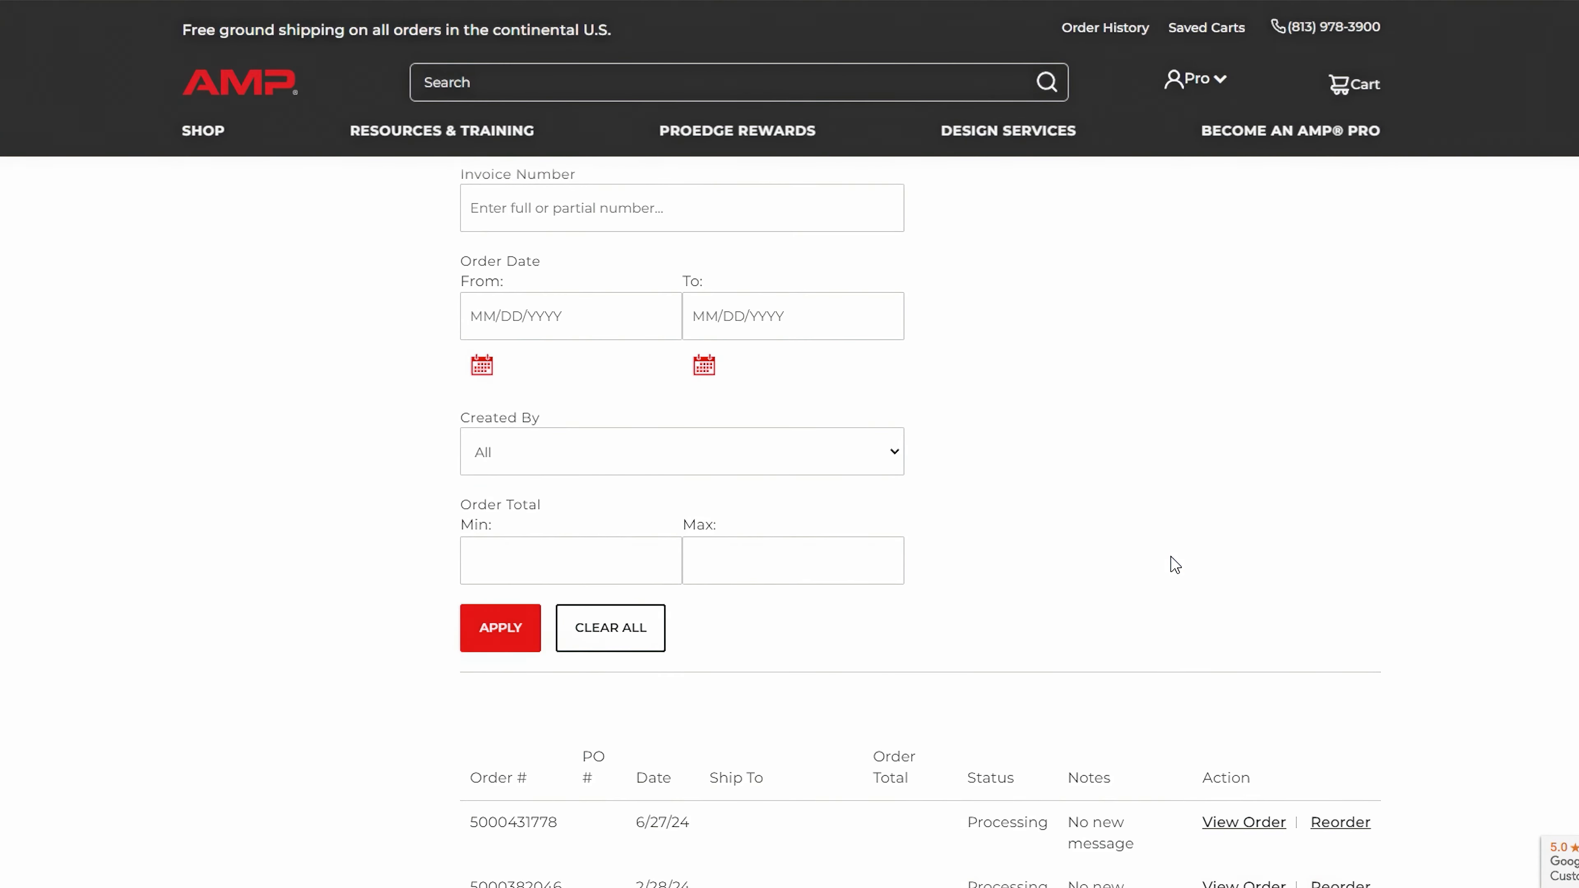
{"action": "scroll", "scroll_direction": "down", "scroll_amount": 3}
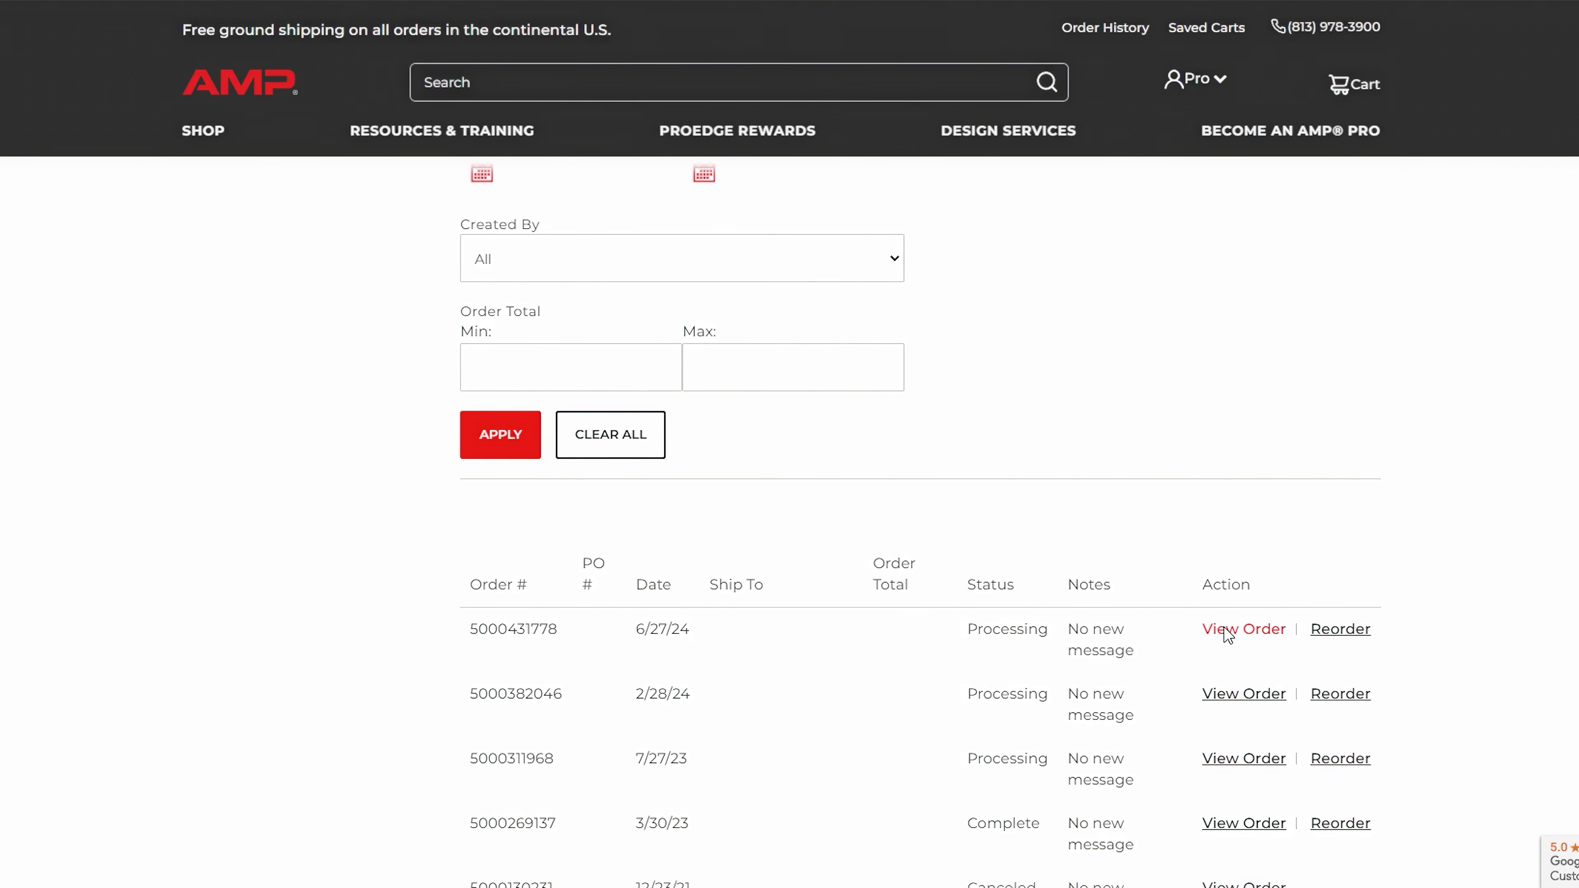
{"action": "left_click", "coordinate": [1243, 629]}
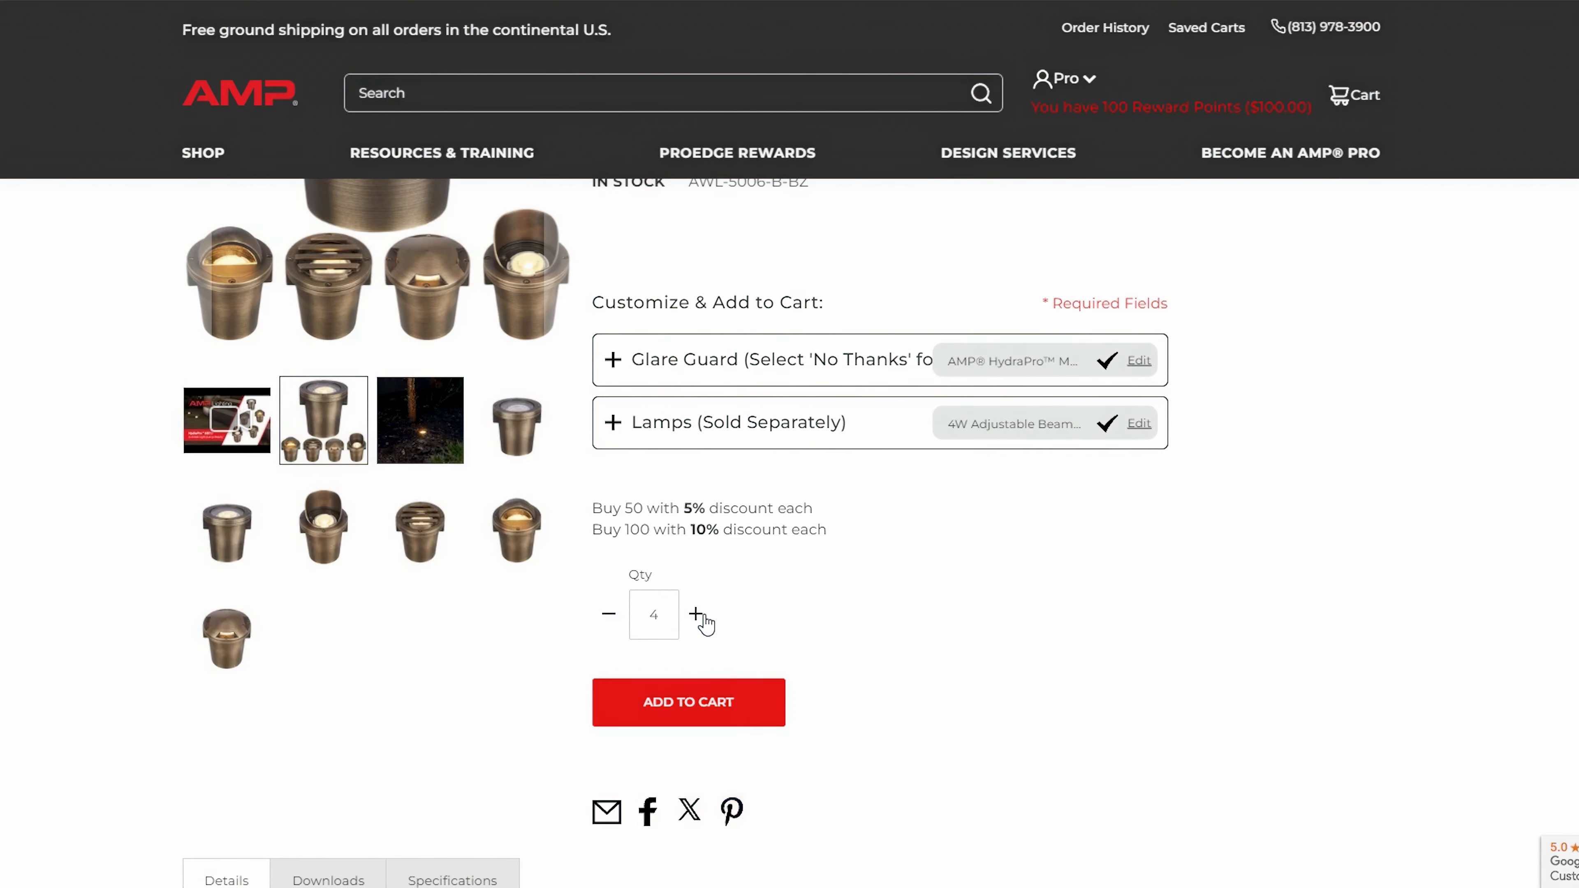
Add five HydraPro MR11 In-Grade Lights to the cart and start saving the cart.
{"action": "left_click", "coordinate": [689, 702]}
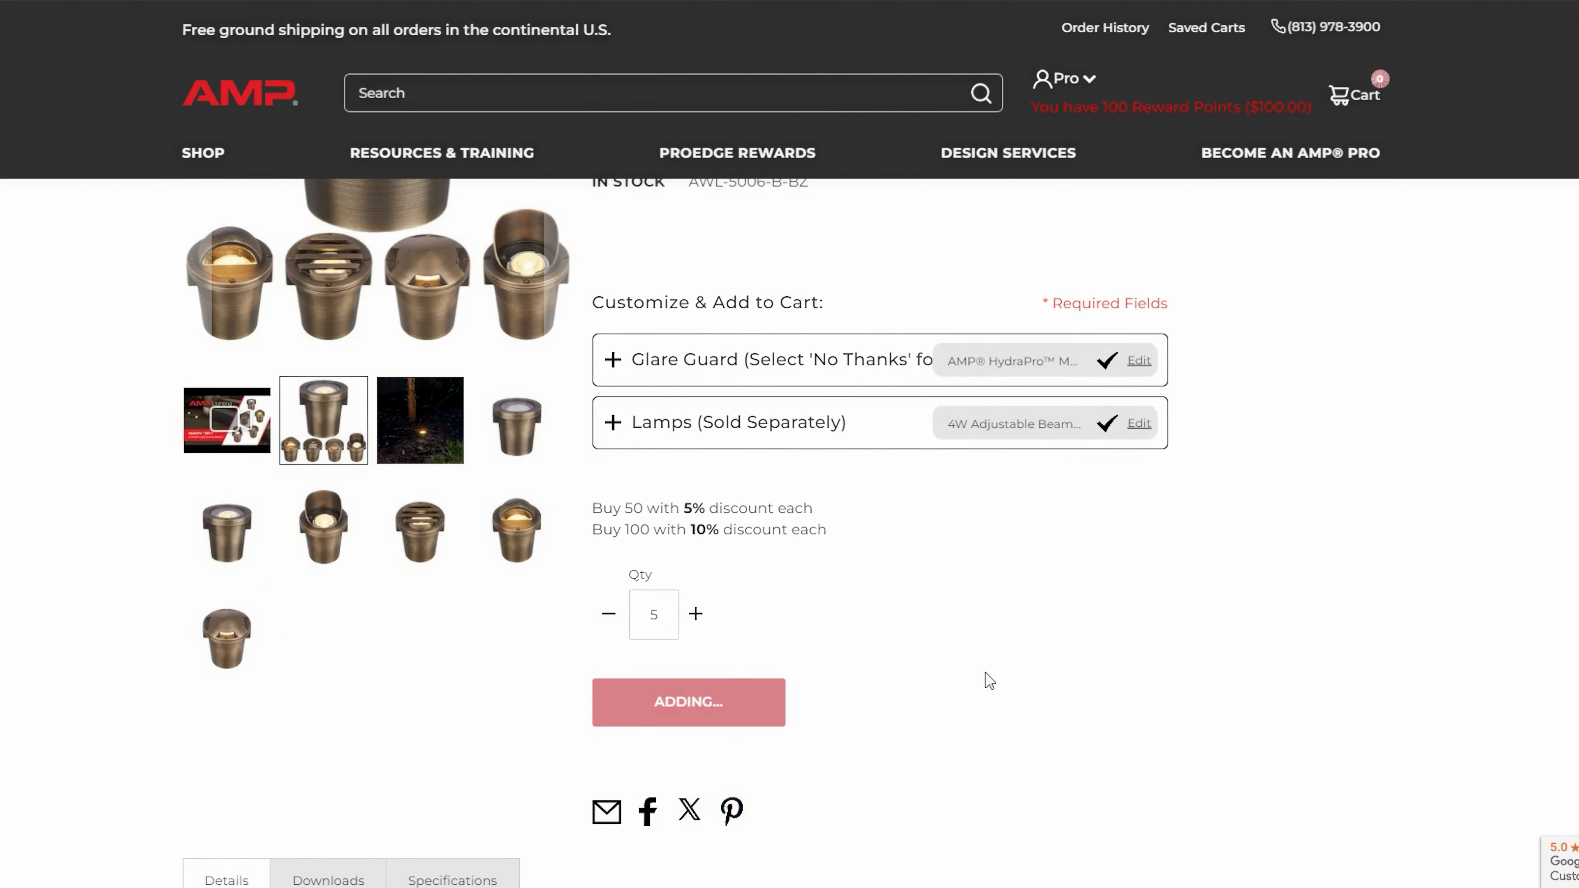
{"action": "left_click", "coordinate": [688, 702]}
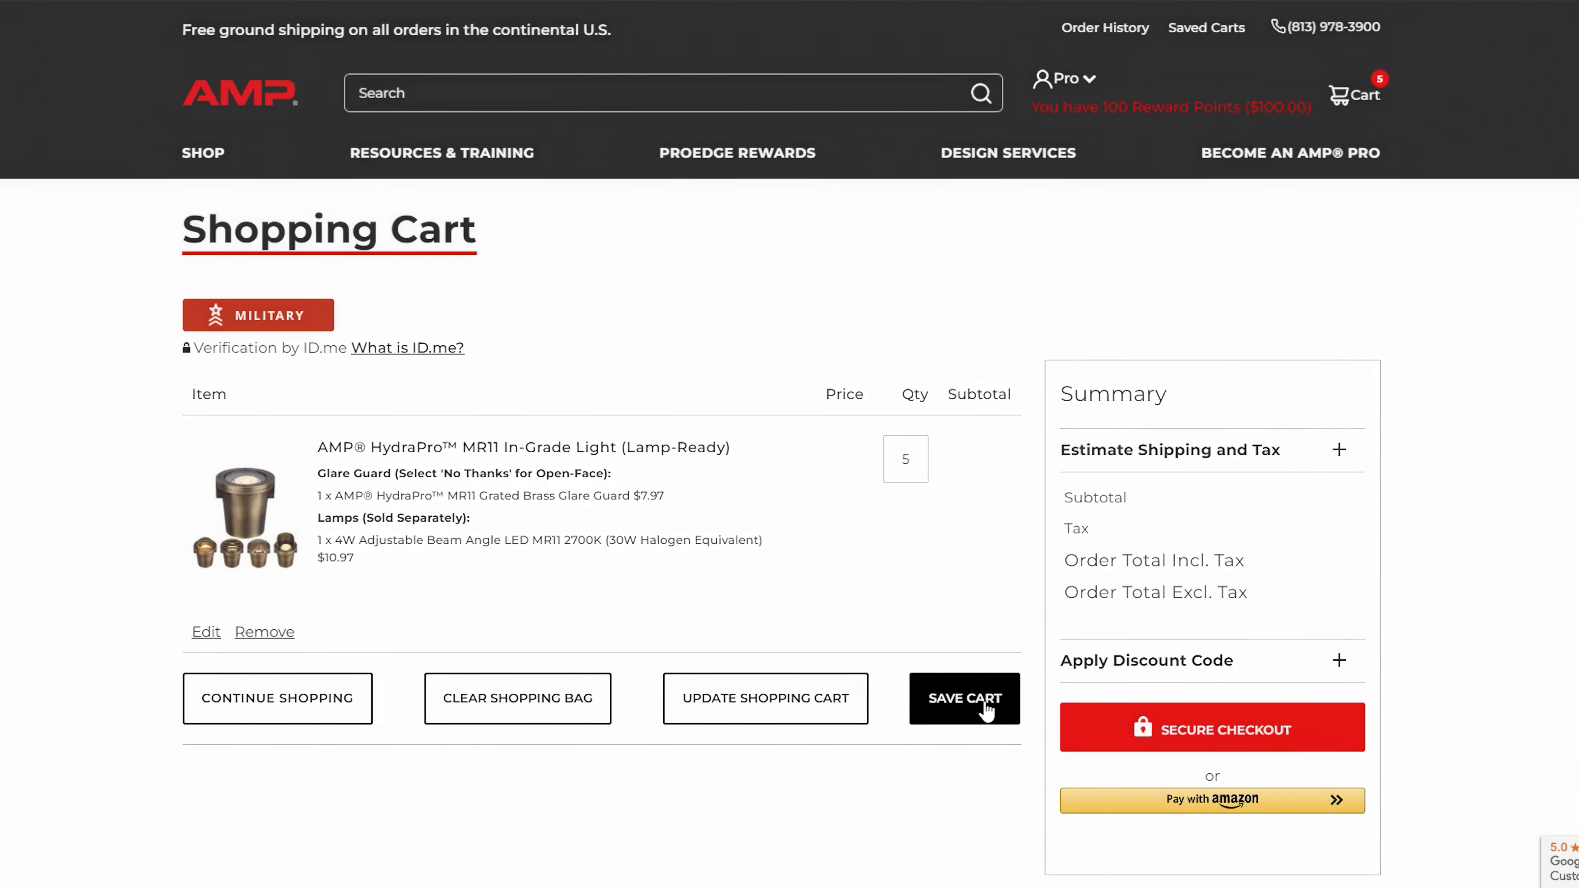
{"action": "left_click", "coordinate": [979, 709]}
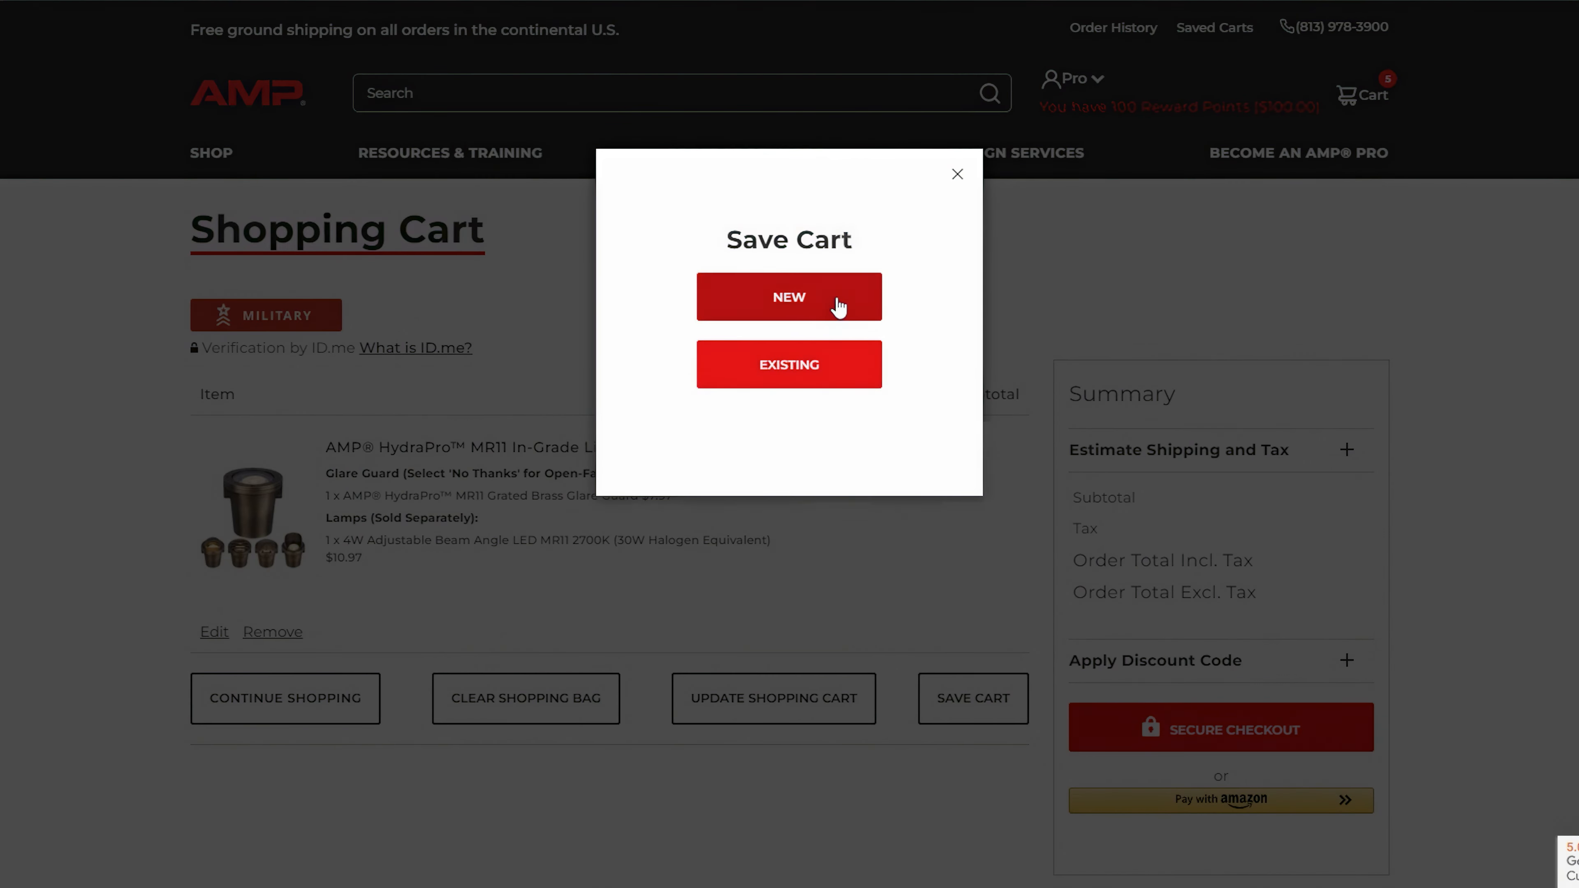
Save it as a new cart and begin naming it 'In-Grade Lights'.
{"action": "left_click", "coordinate": [789, 298]}
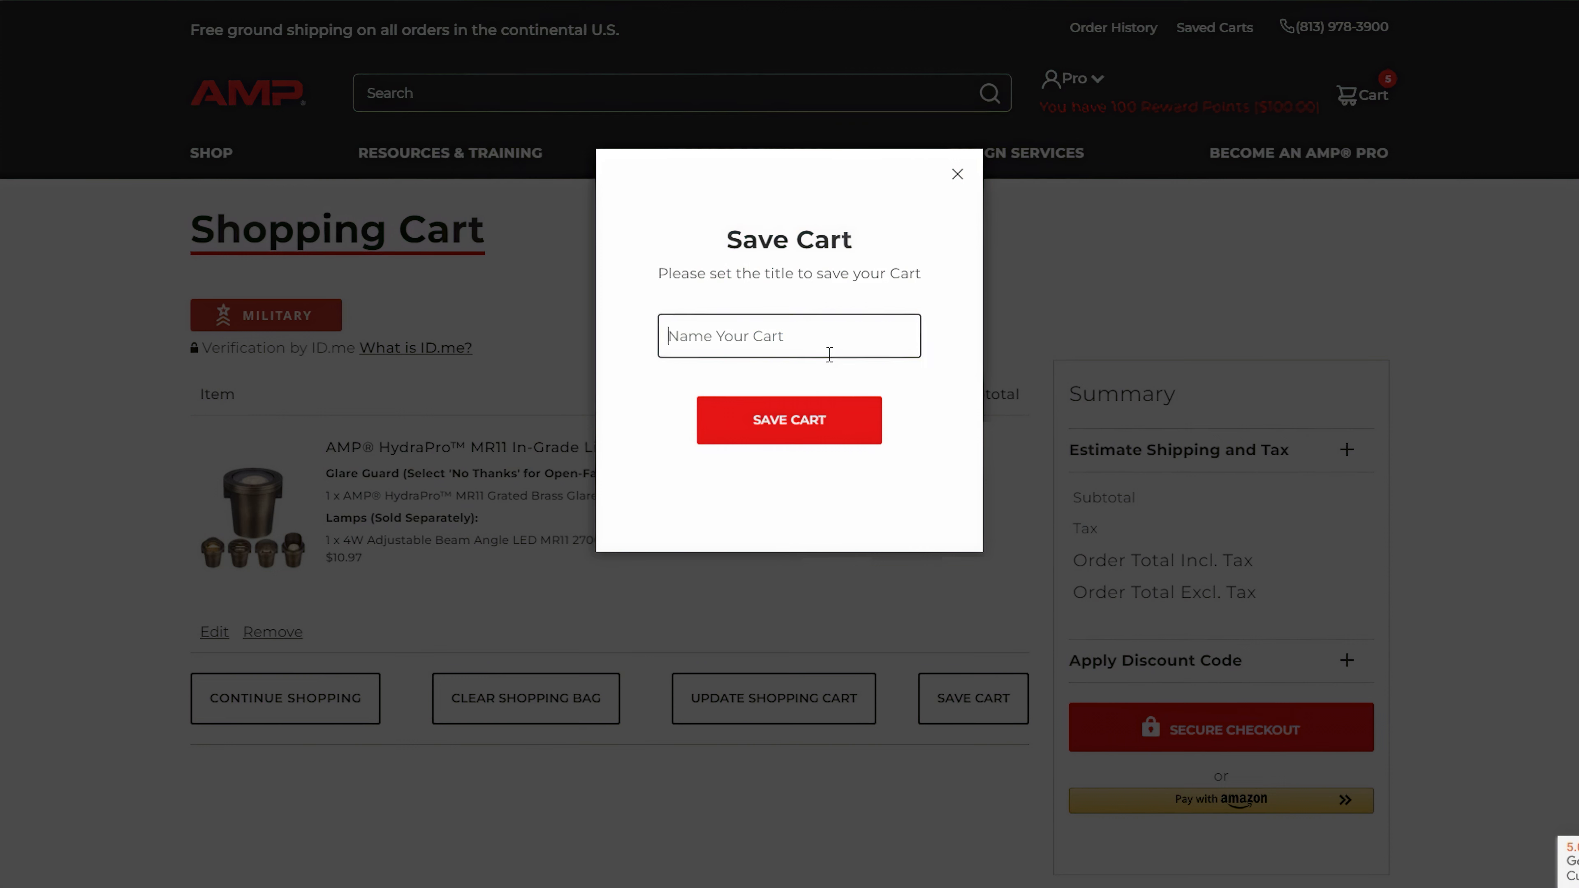
{"action": "type", "text": "In-Grade Ligh"}
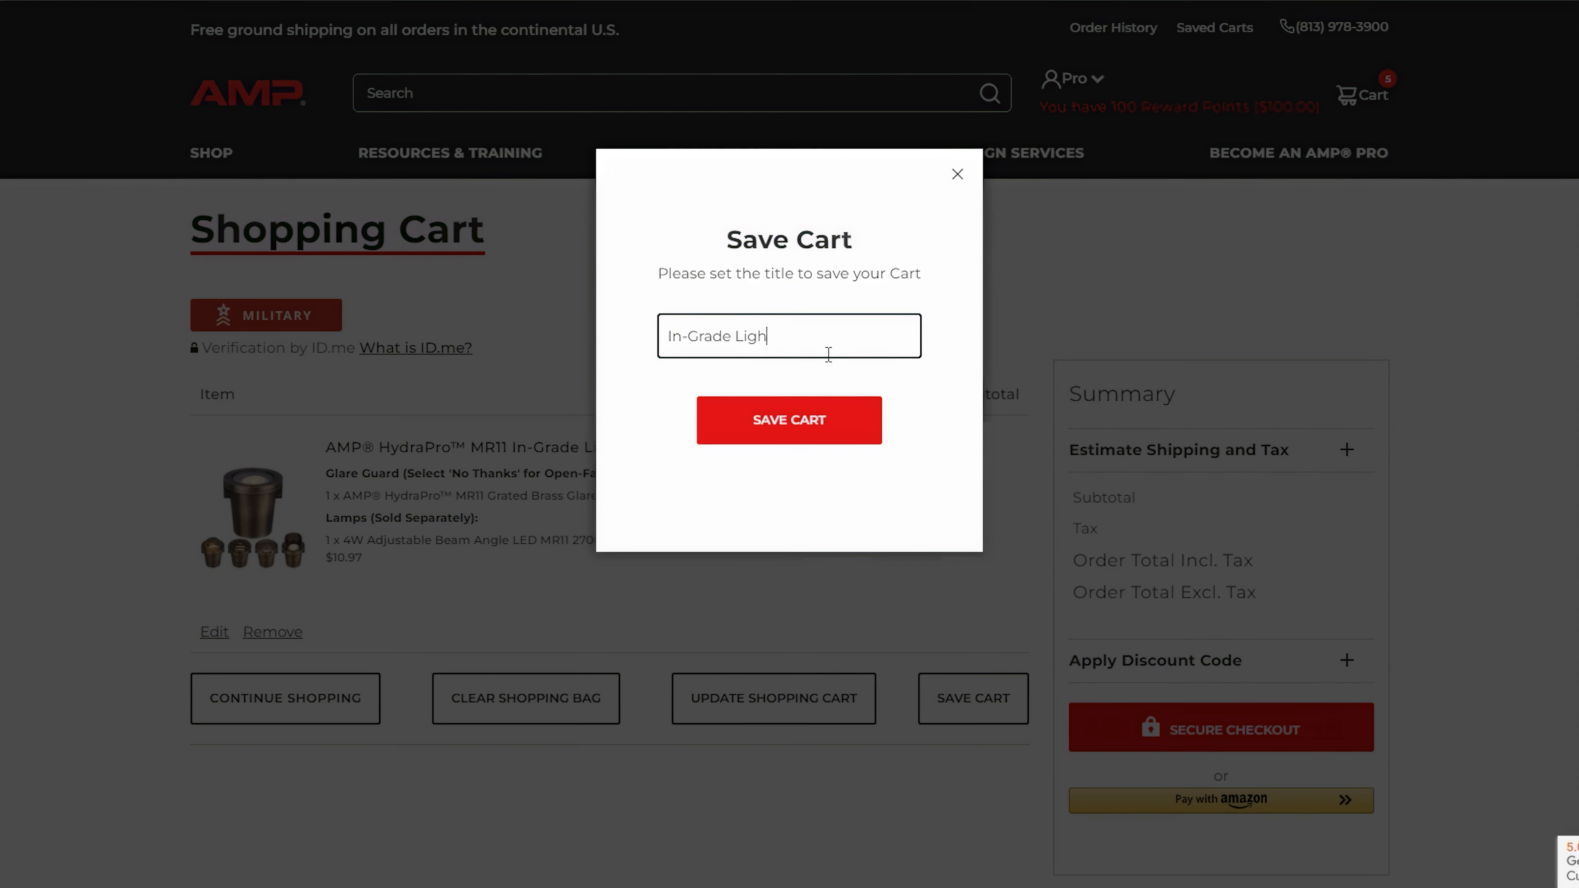
{"action": "type", "text": "ts"}
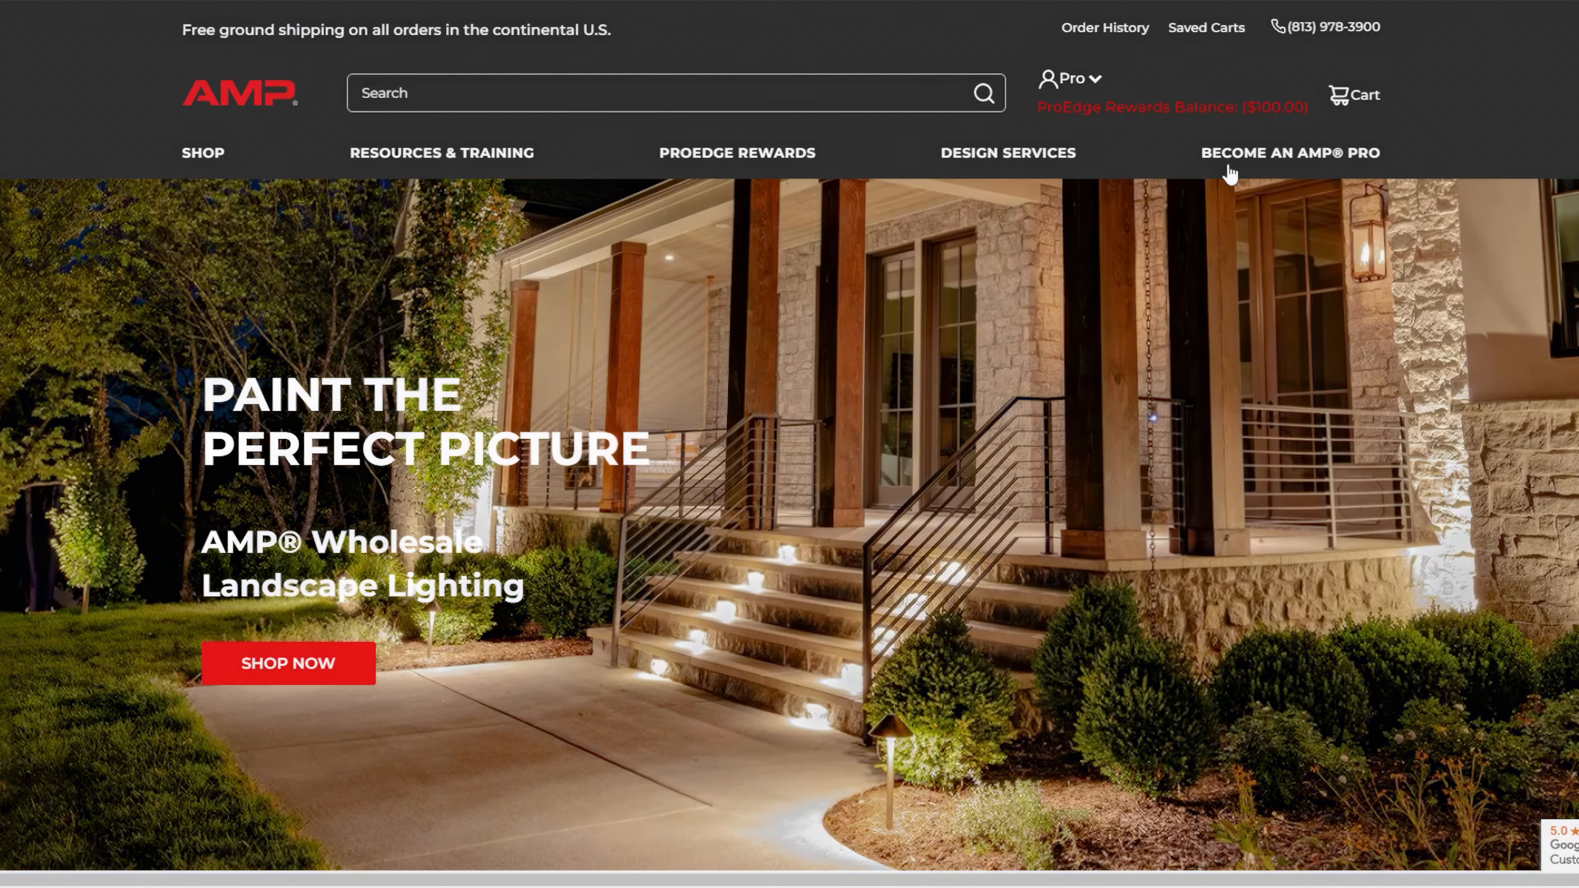
Go to Saved Carts from the Pro account menu to see the My Carts list.
{"action": "left_click", "coordinate": [1072, 79]}
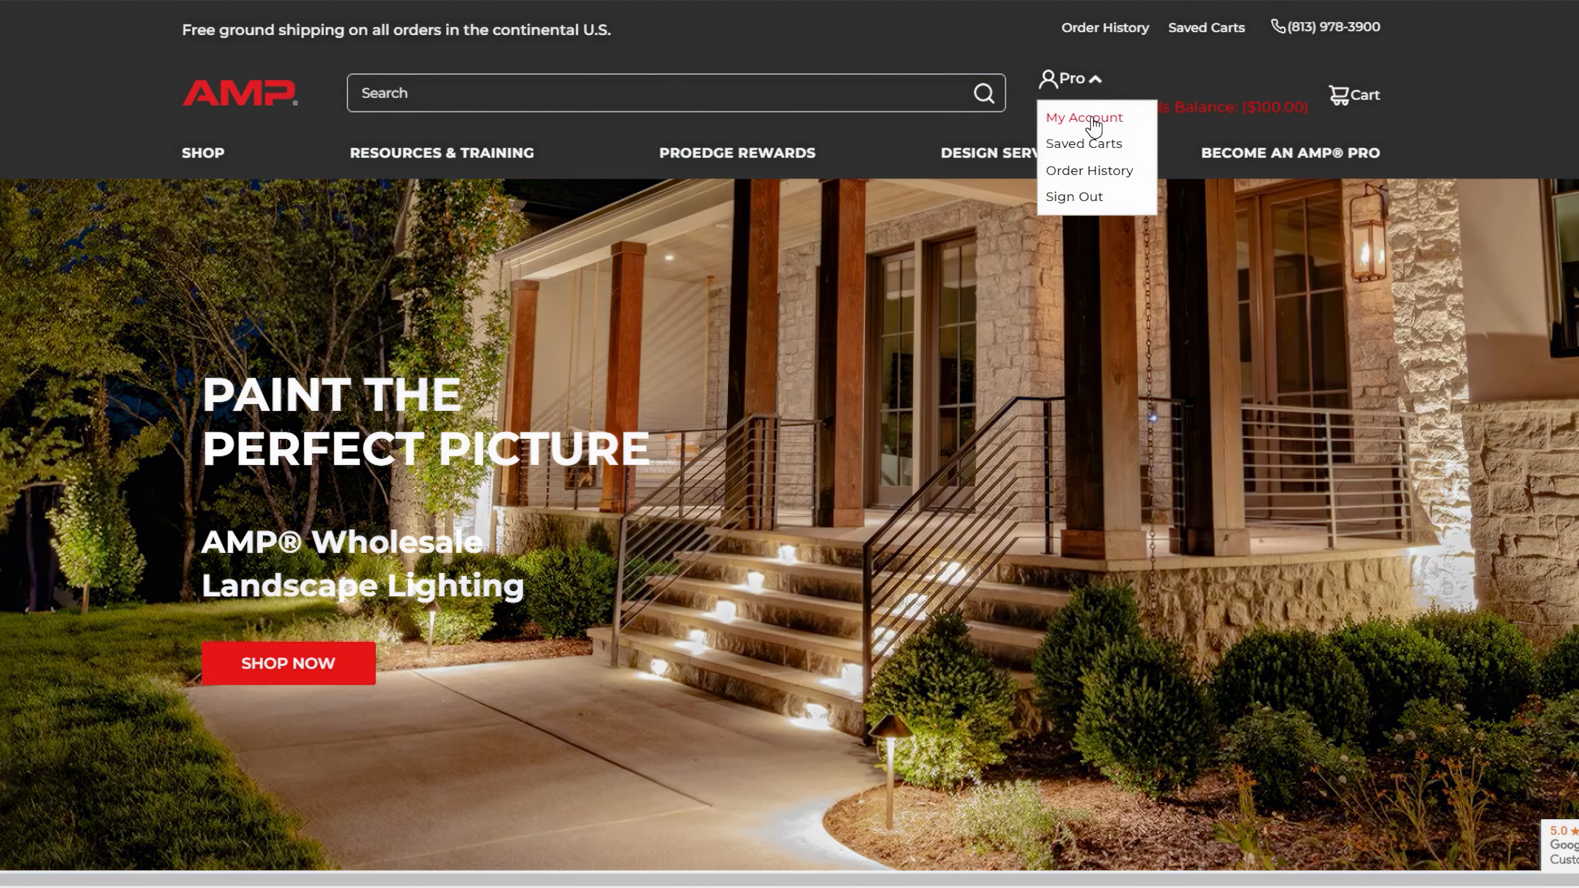
{"action": "mouse_move", "coordinate": [1095, 148]}
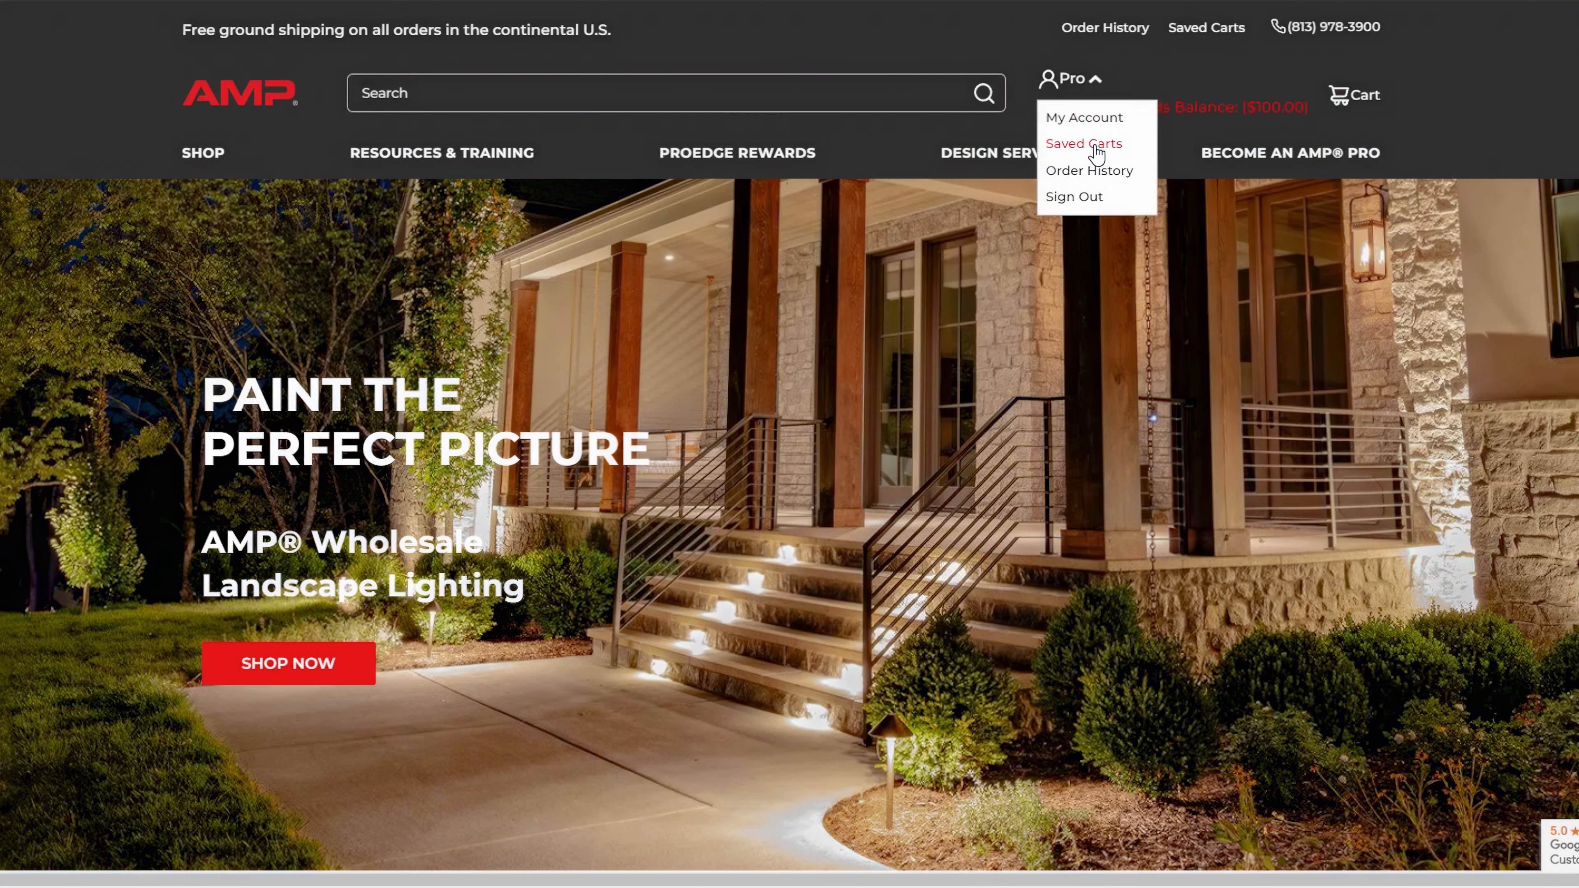
{"action": "left_click", "coordinate": [1084, 143]}
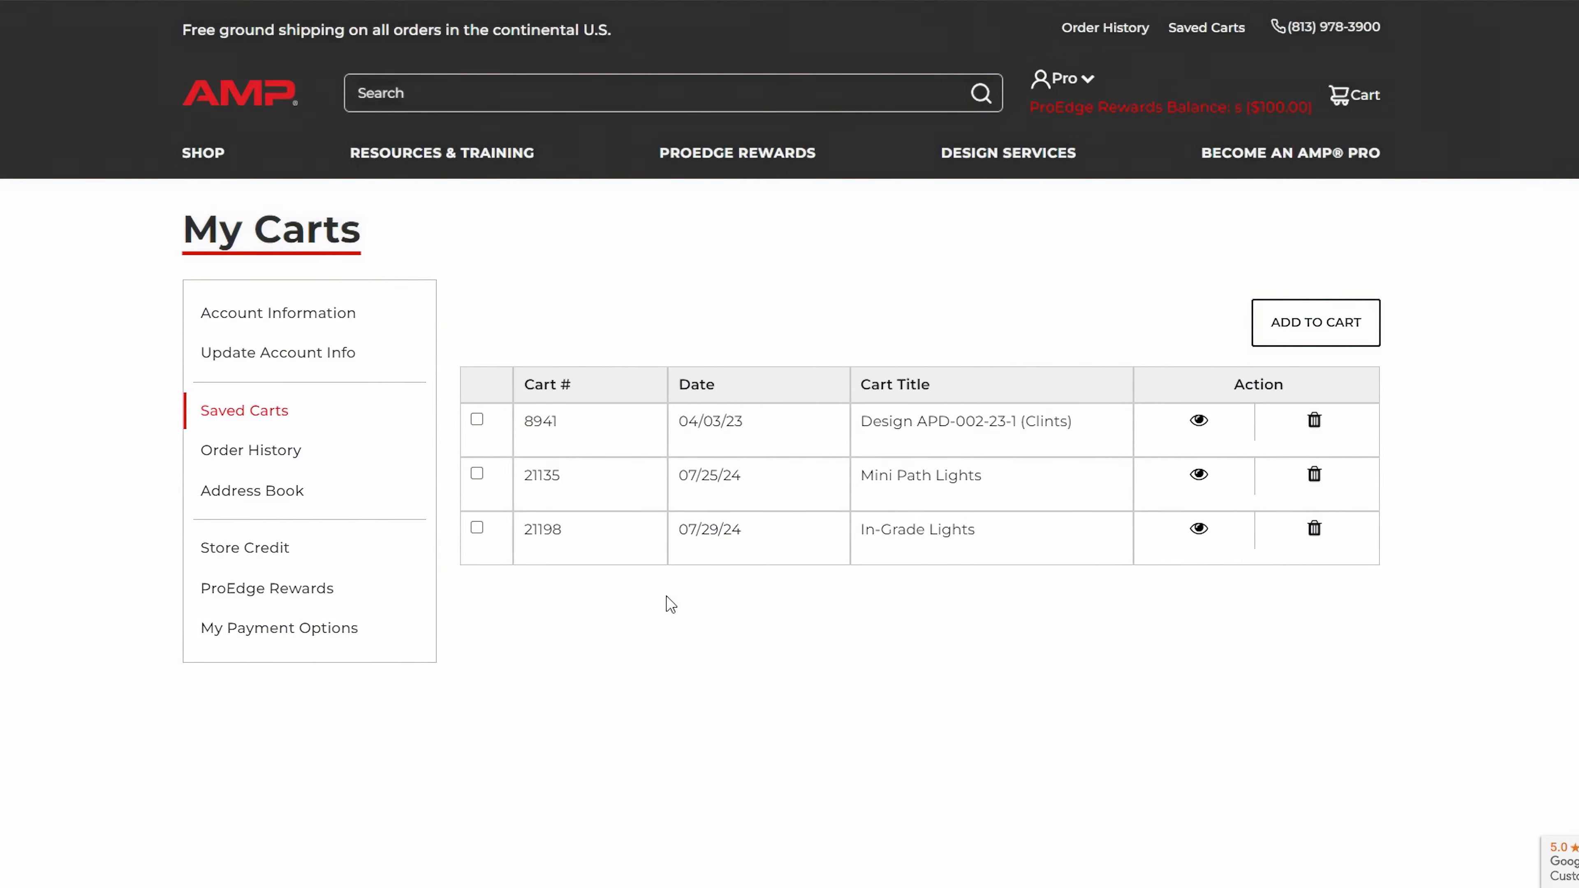
{"action": "left_click", "coordinate": [478, 528]}
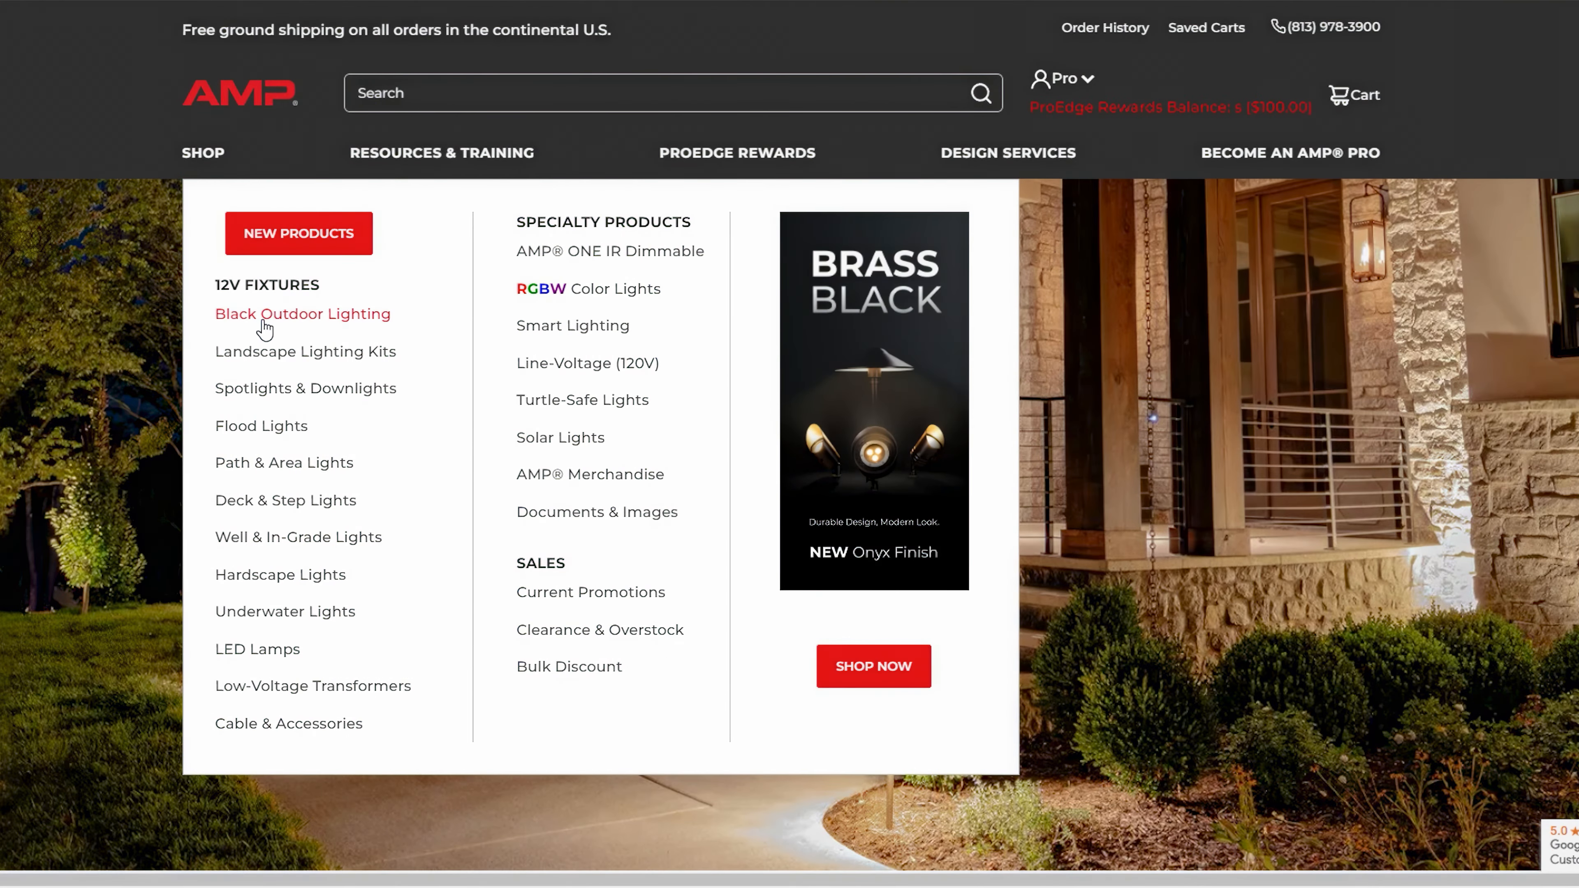
{"action": "mouse_move", "coordinate": [278, 397]}
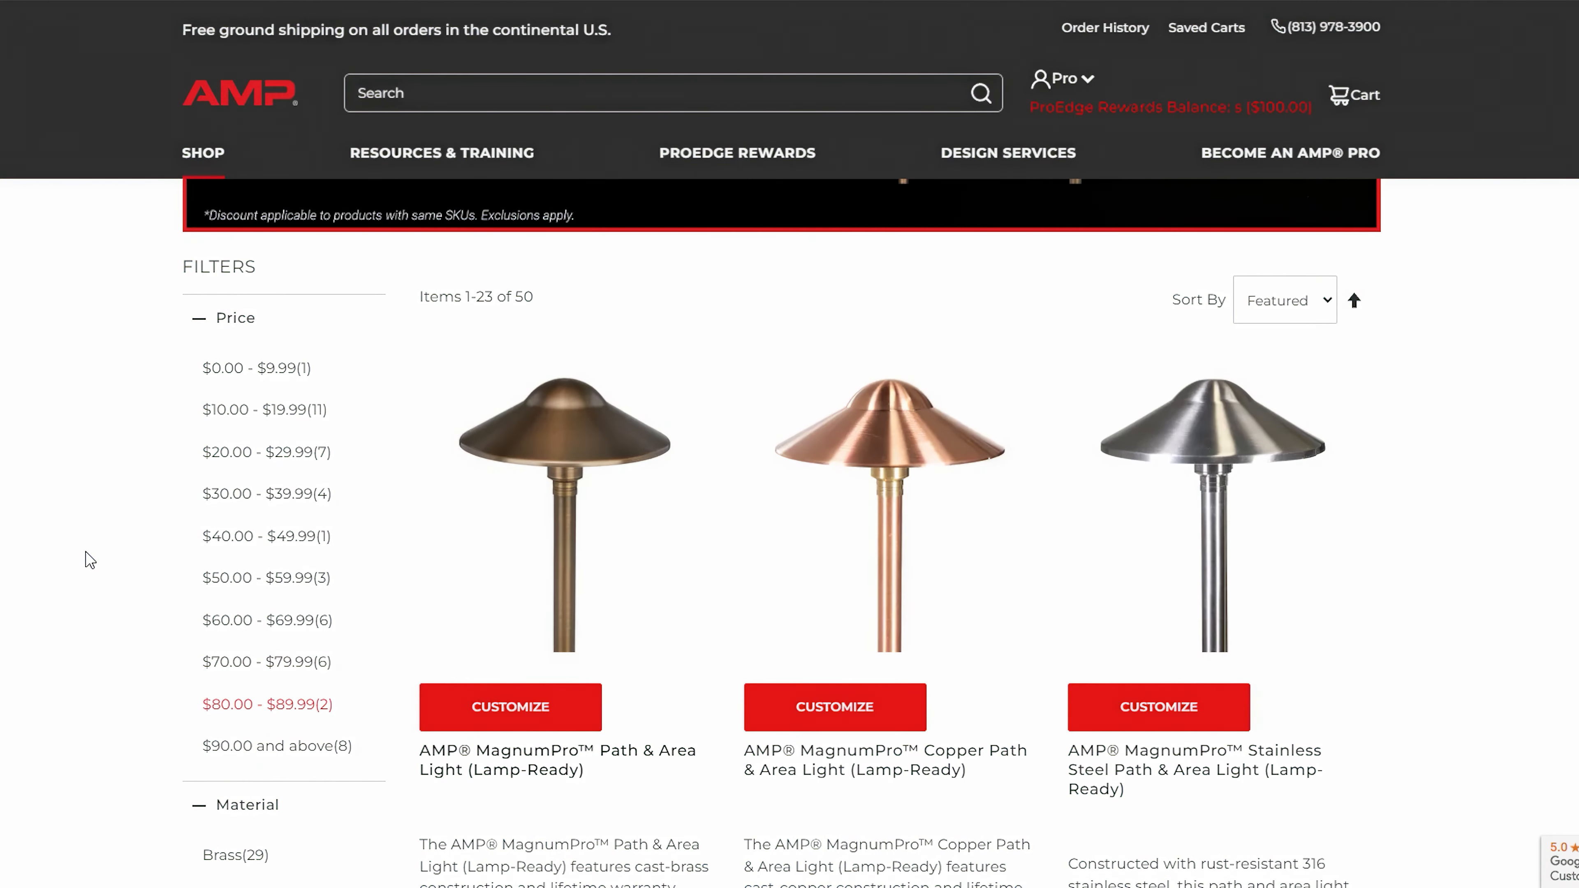
Filter the path and area lights listing to the $80.00 - $89.99 price range.
{"action": "left_click", "coordinate": [267, 705]}
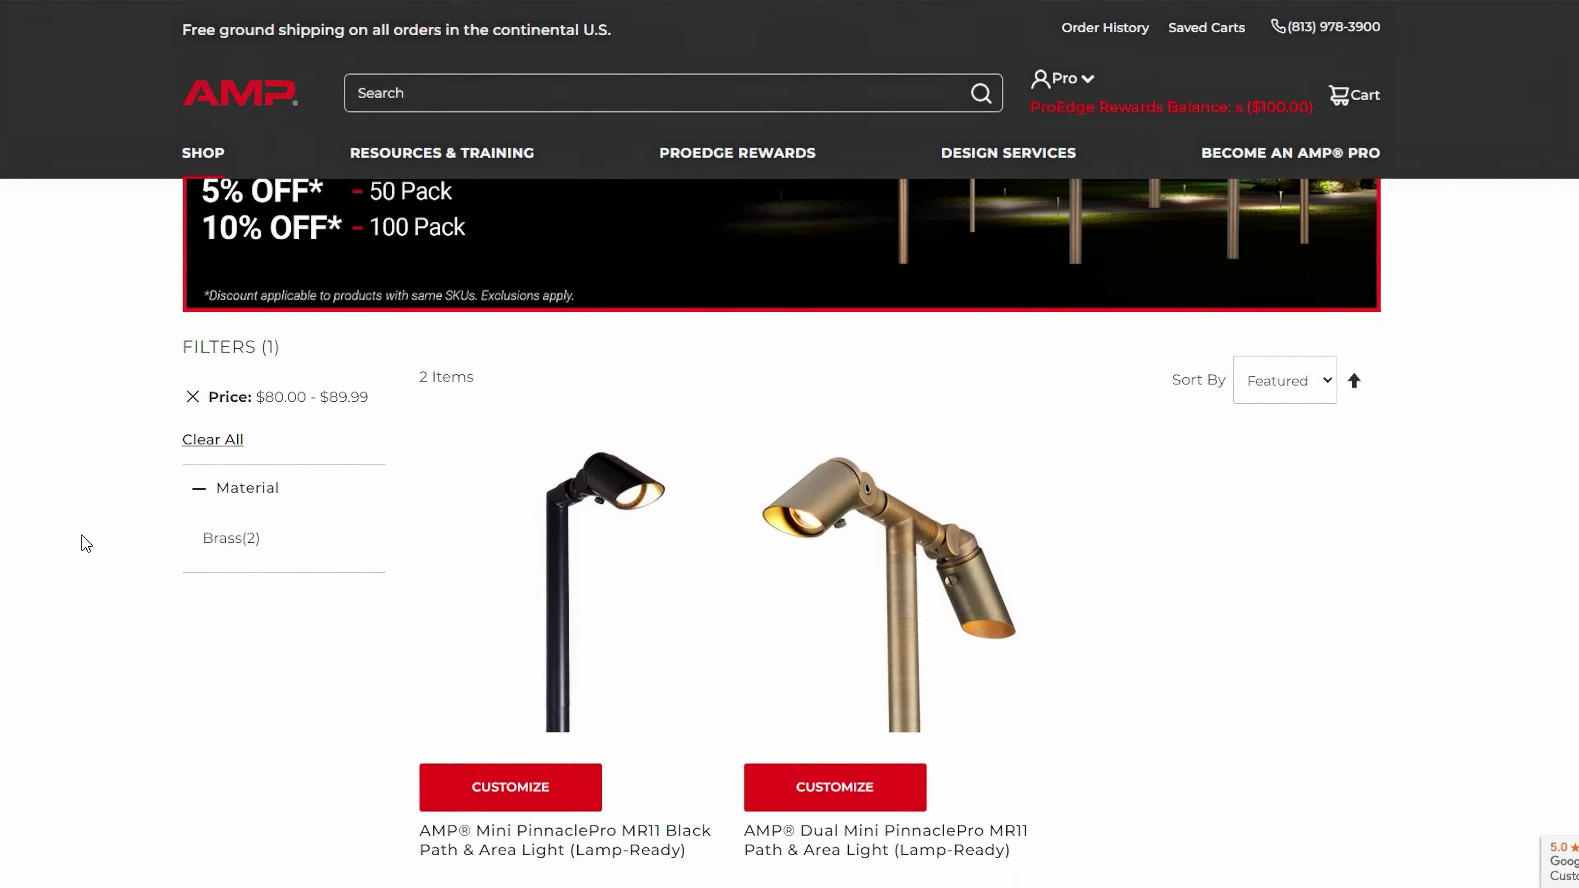
Search for 'Bollard', show all eight results, and reach the Items Per Page choice.
{"action": "type", "text": "Bollard"}
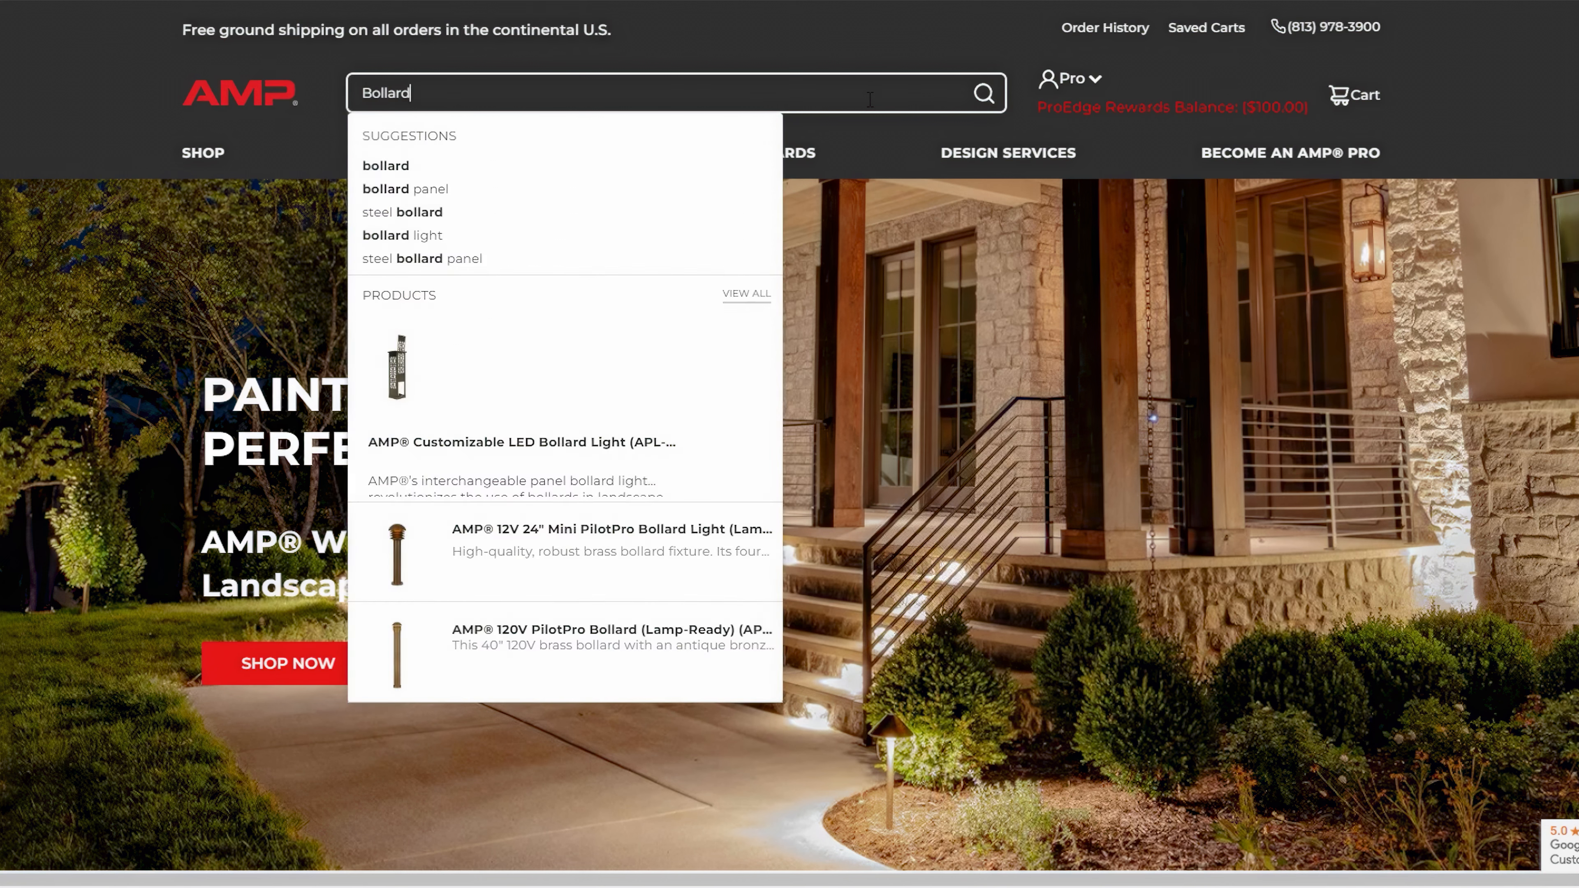
{"action": "mouse_move", "coordinate": [645, 378]}
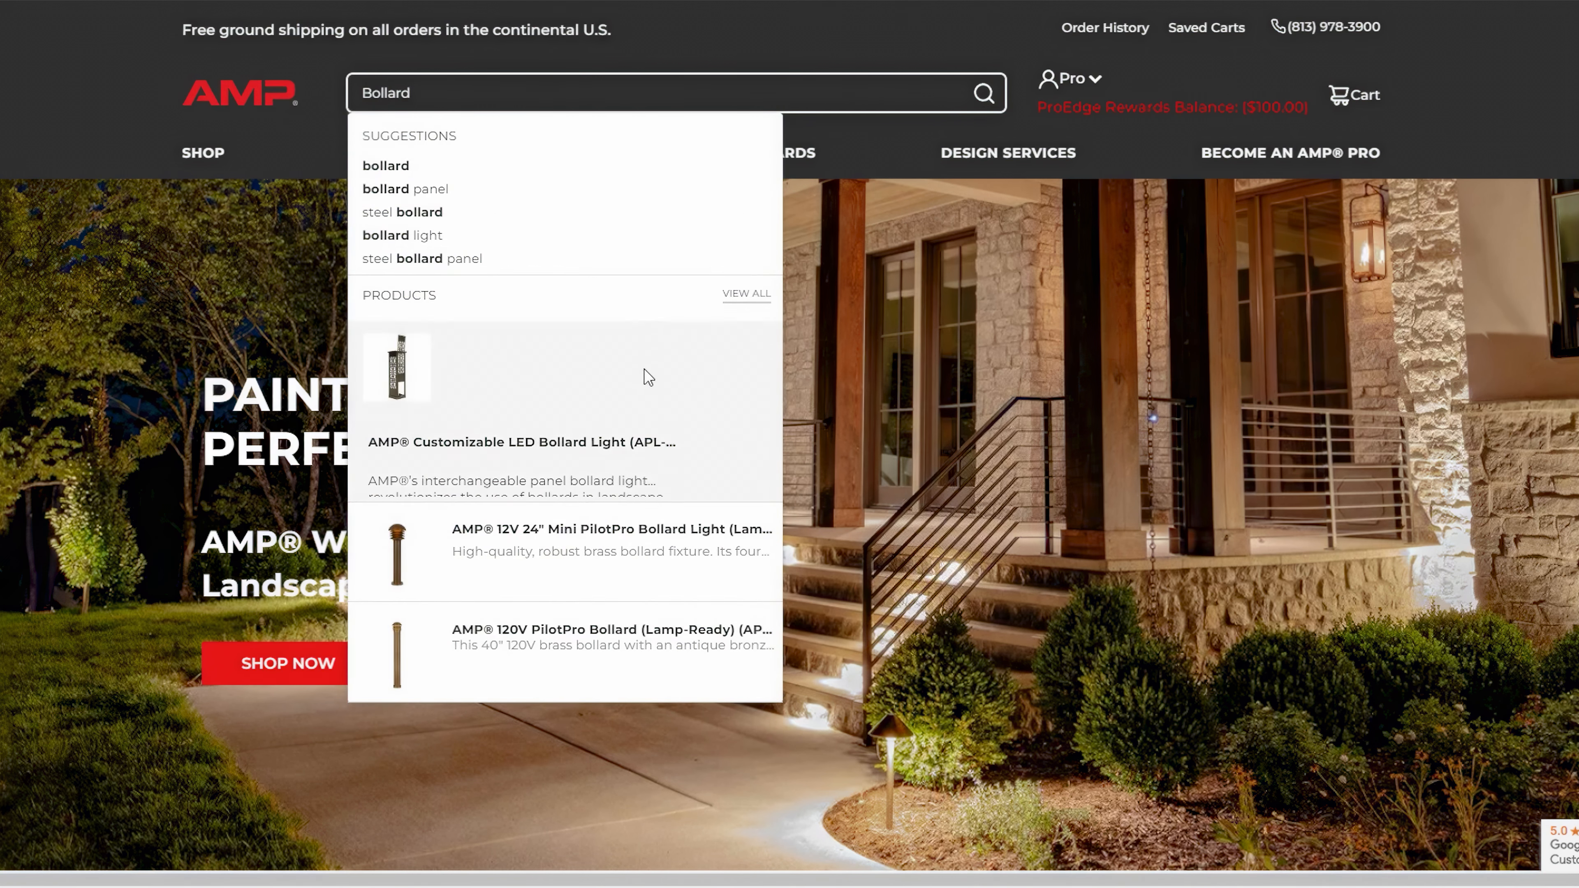
{"action": "mouse_move", "coordinate": [591, 660]}
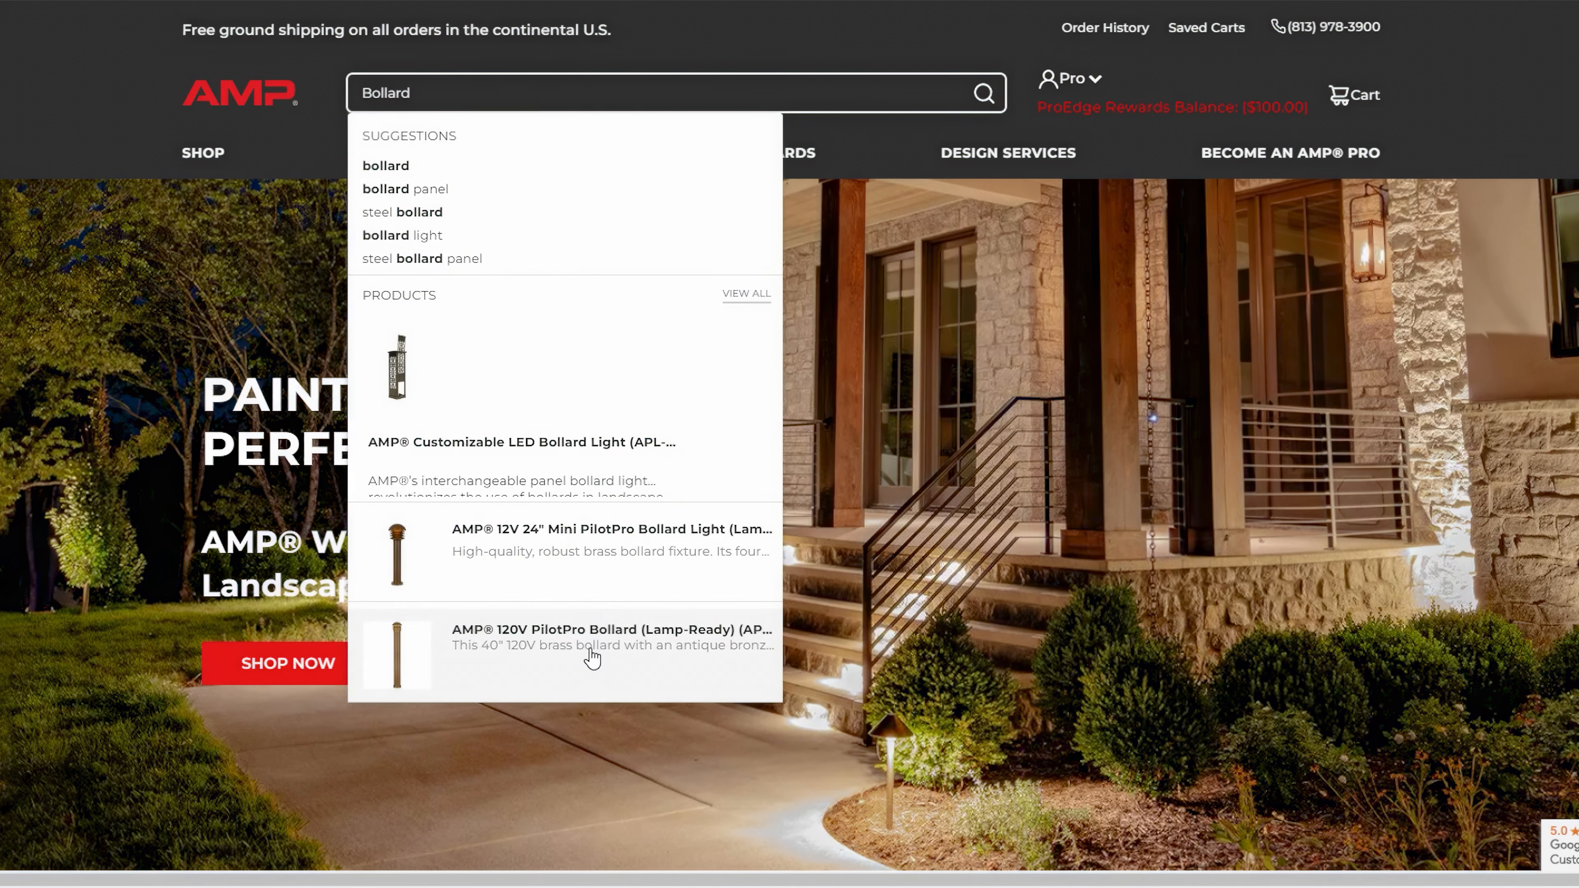
{"action": "left_click", "coordinate": [984, 92]}
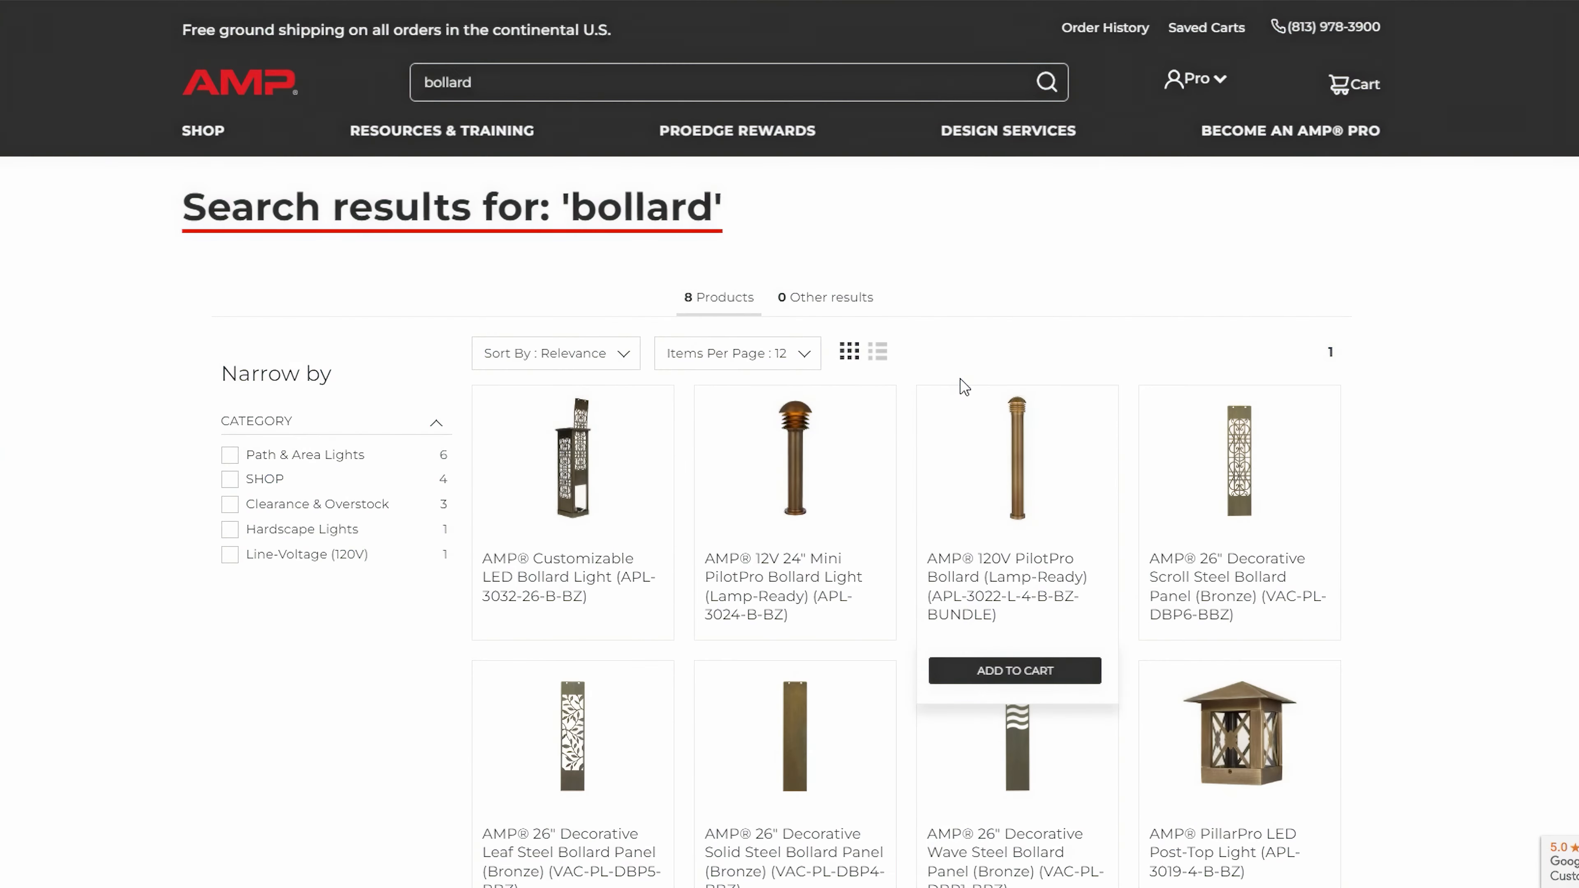
{"action": "left_click", "coordinate": [733, 354]}
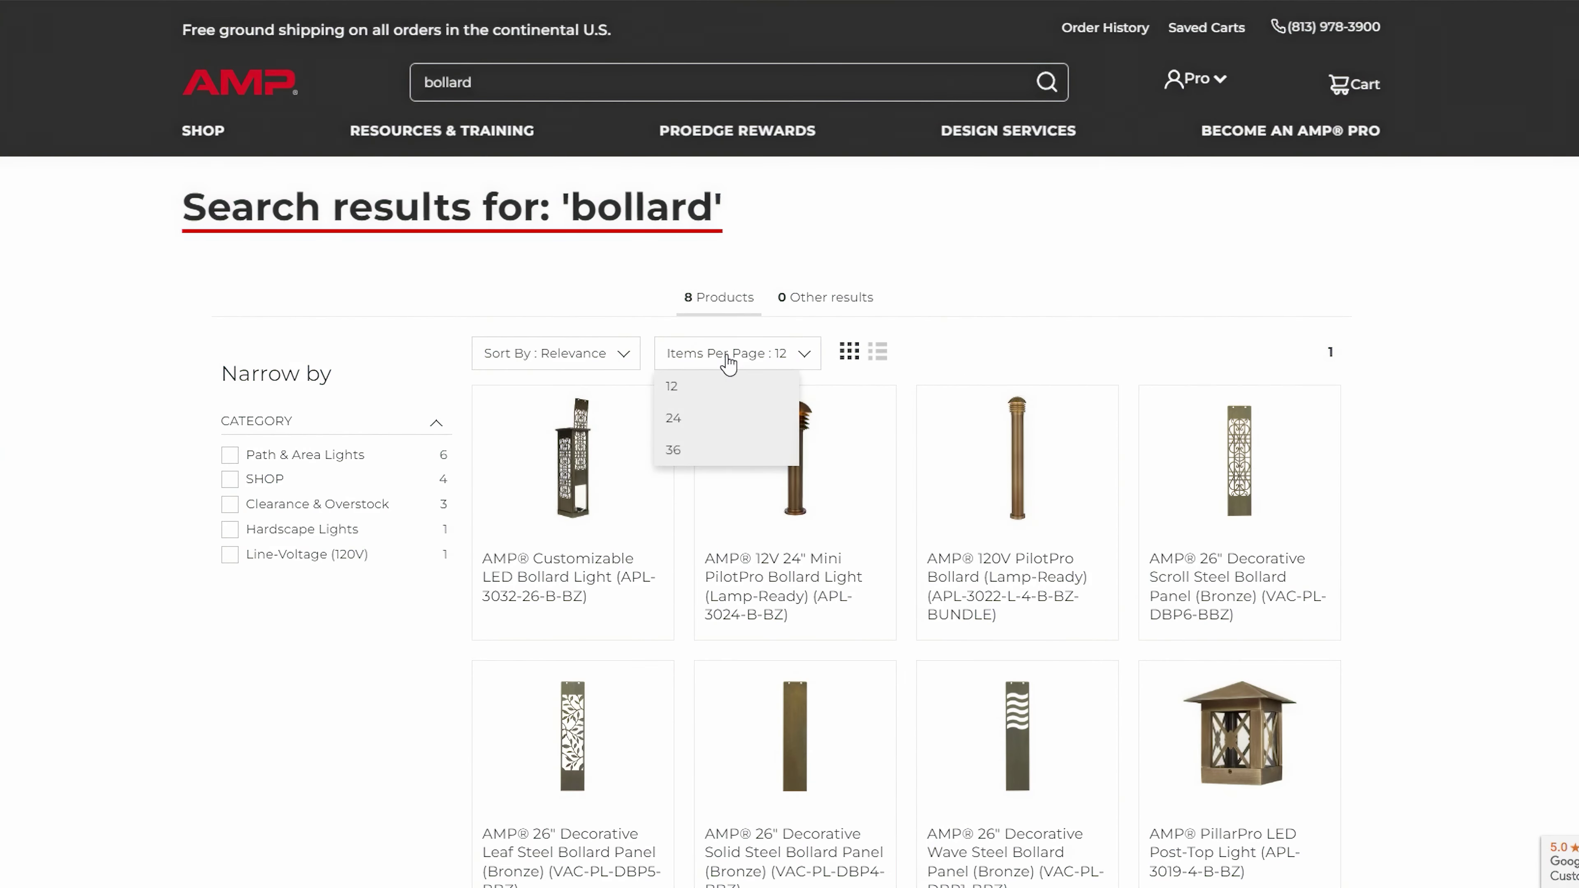
Add two configured Customizable LED Bollard Lights to the cart and review the full cart.
{"action": "left_click", "coordinate": [571, 458]}
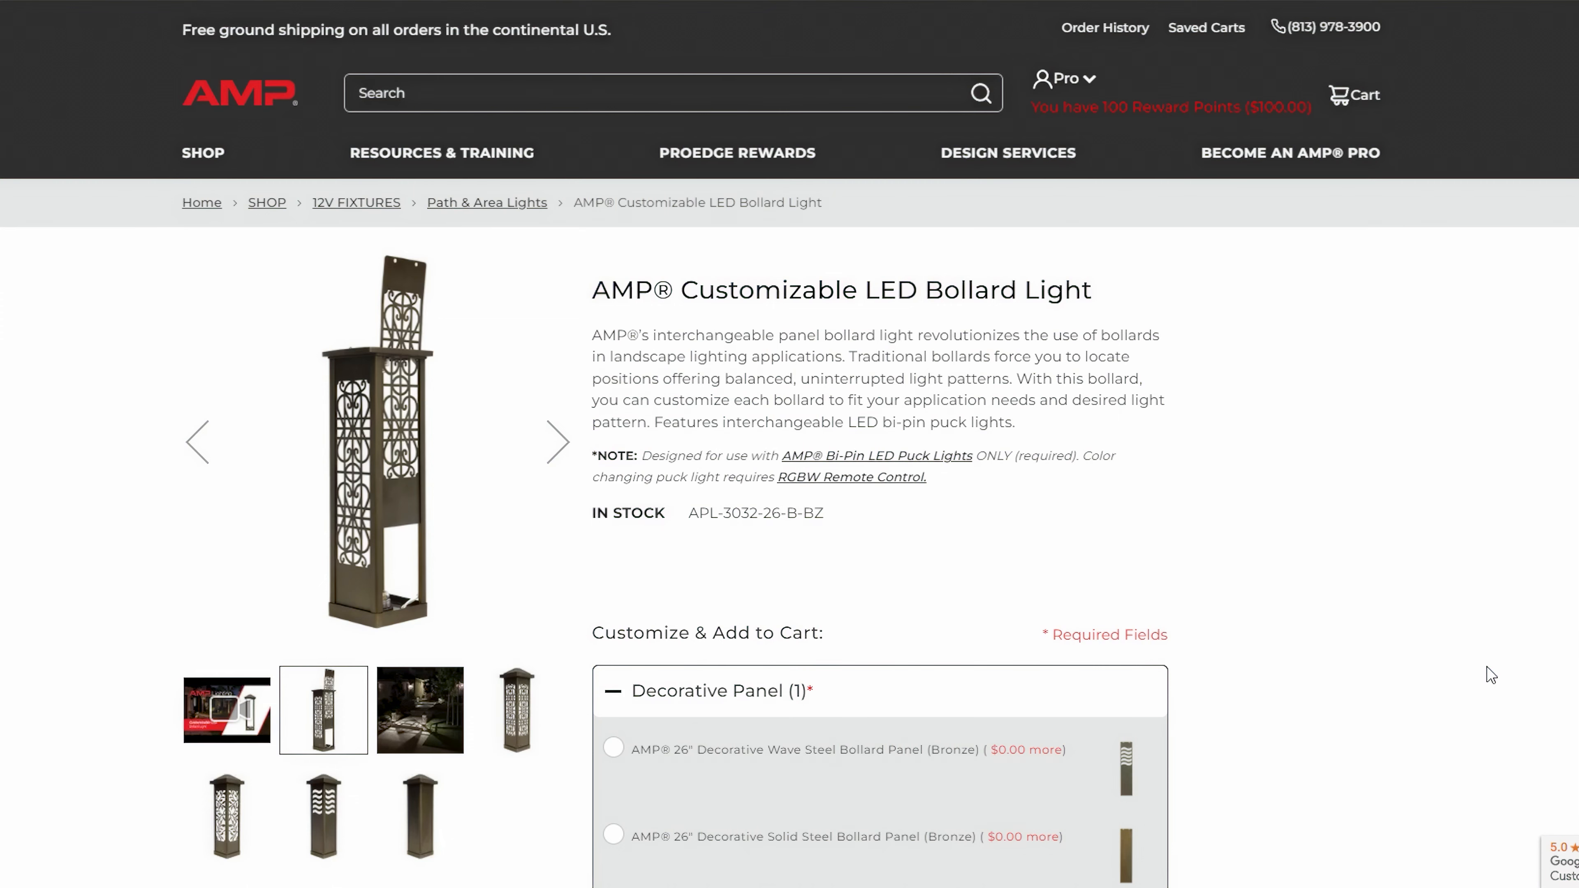
{"action": "scroll", "scroll_direction": "down", "scroll_amount": 3}
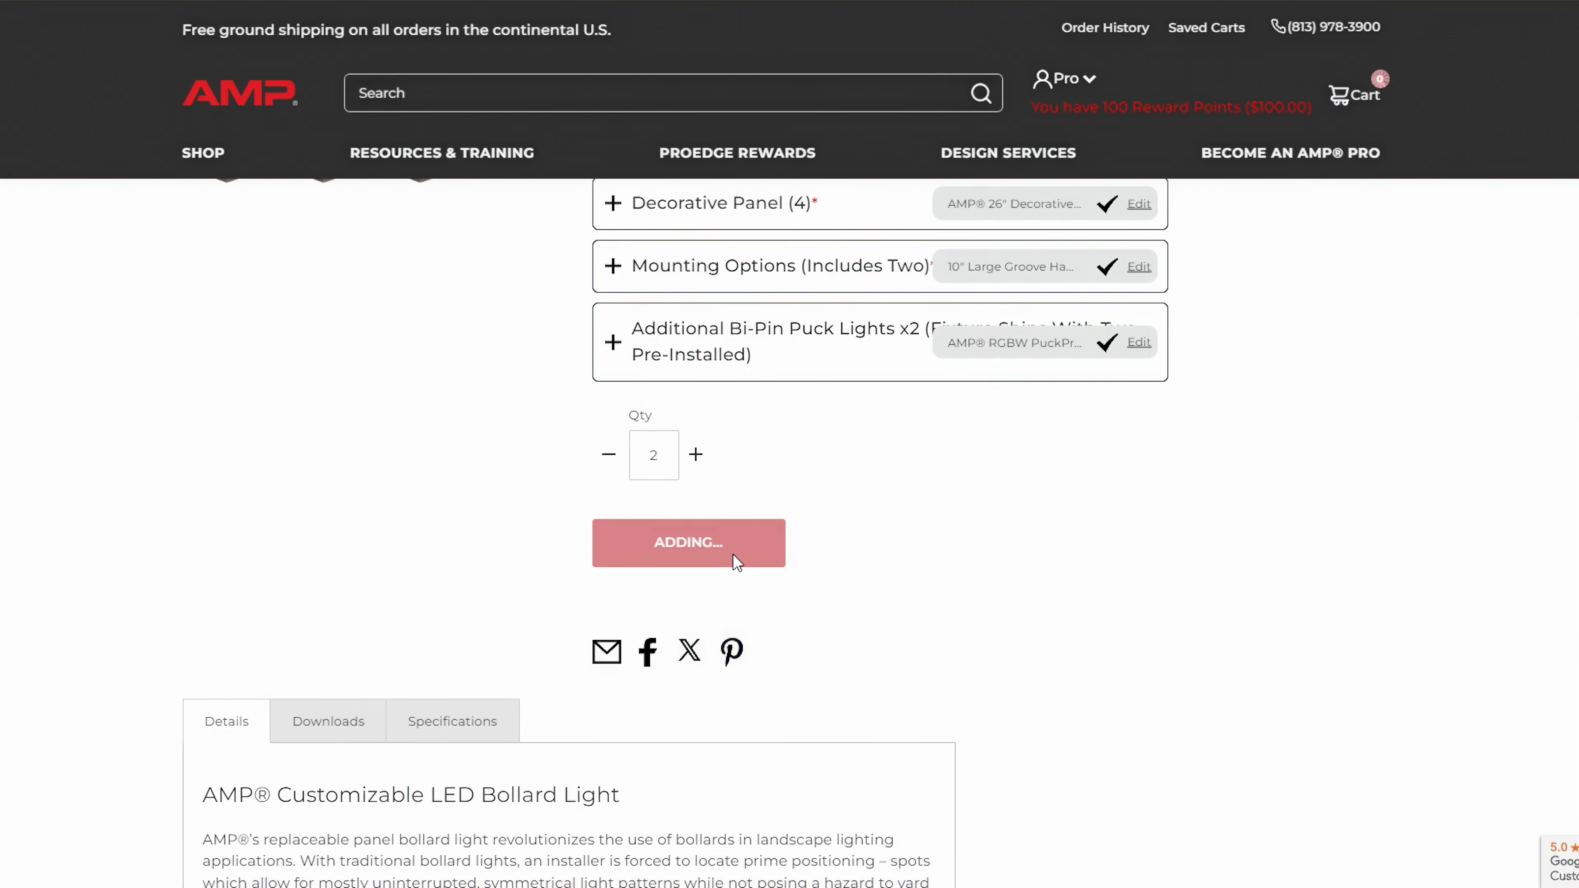
{"action": "left_click", "coordinate": [688, 542]}
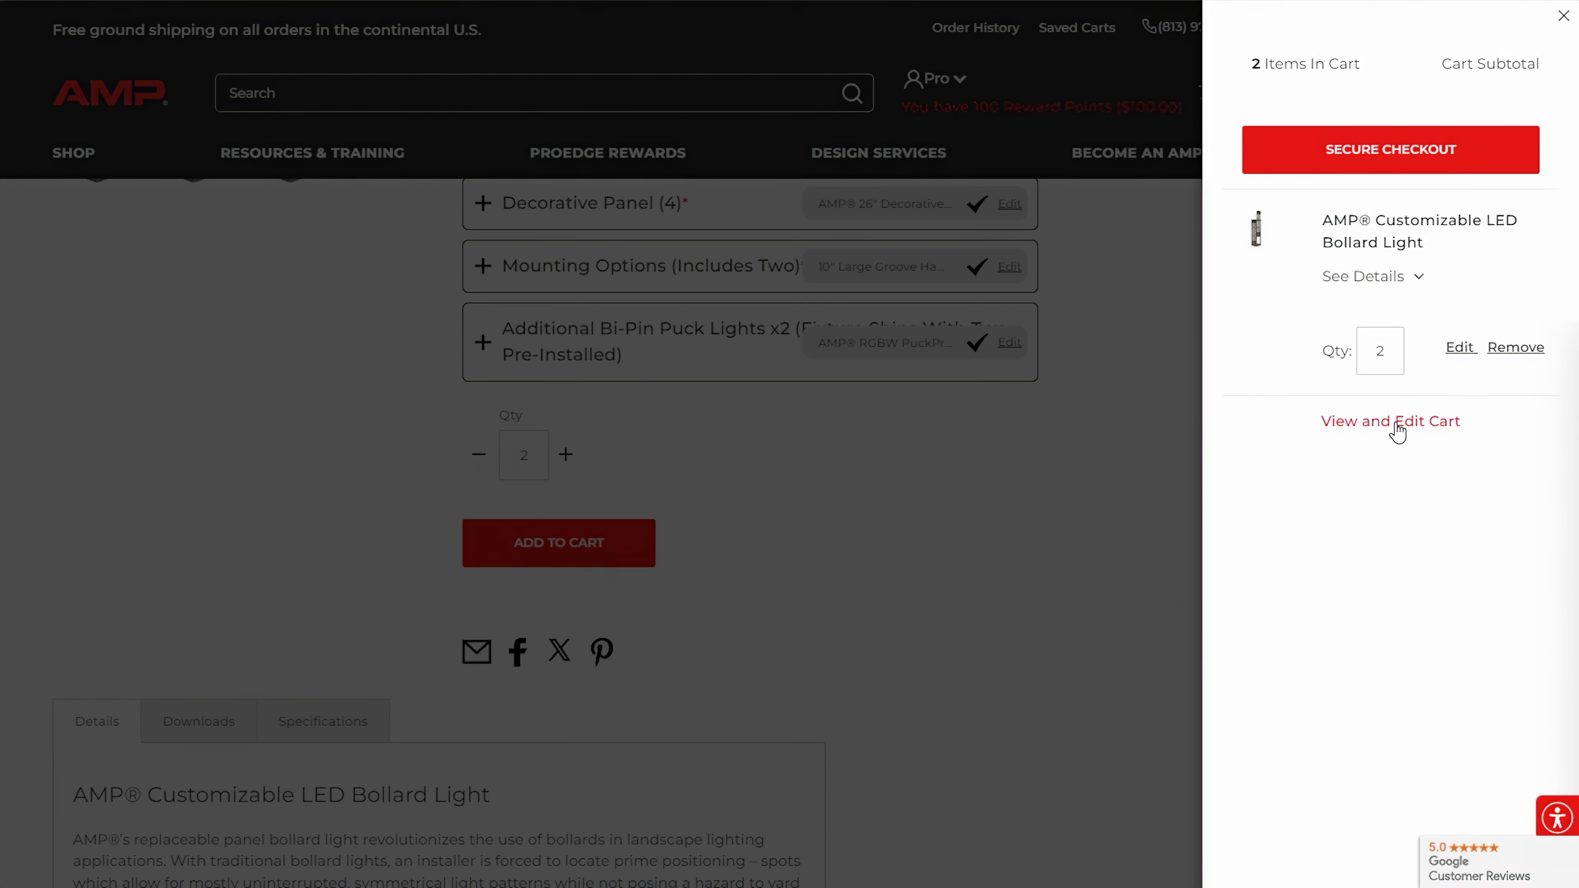
{"action": "left_click", "coordinate": [1391, 421]}
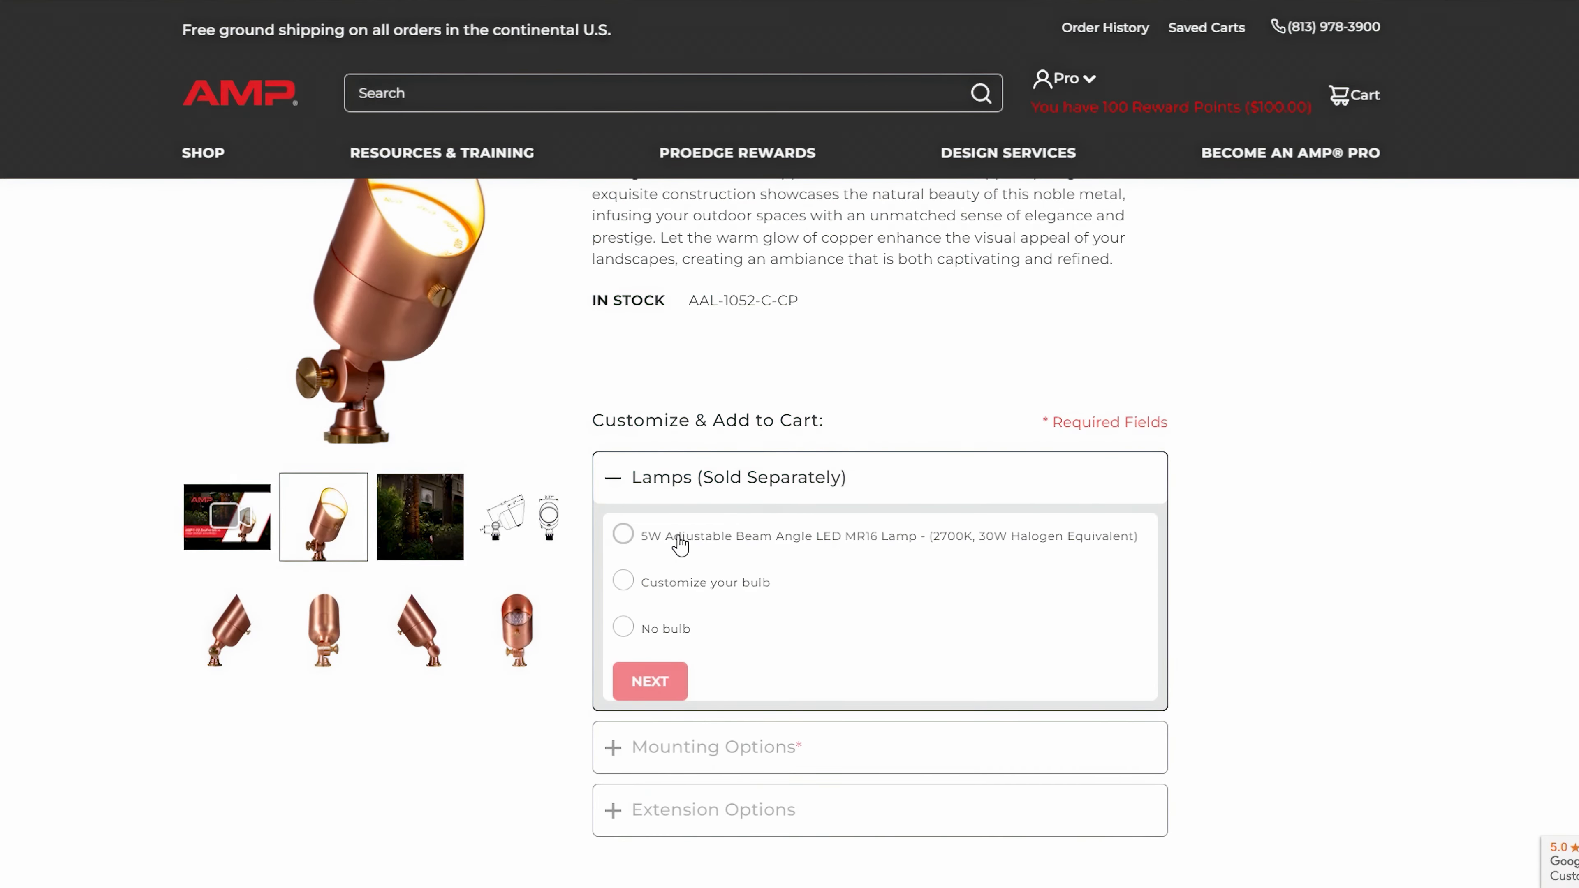
Configure the copper spotlight with the 5W adjustable beam LED lamp and 10" groove ground stake, and add it to the cart.
{"action": "left_click", "coordinate": [622, 534]}
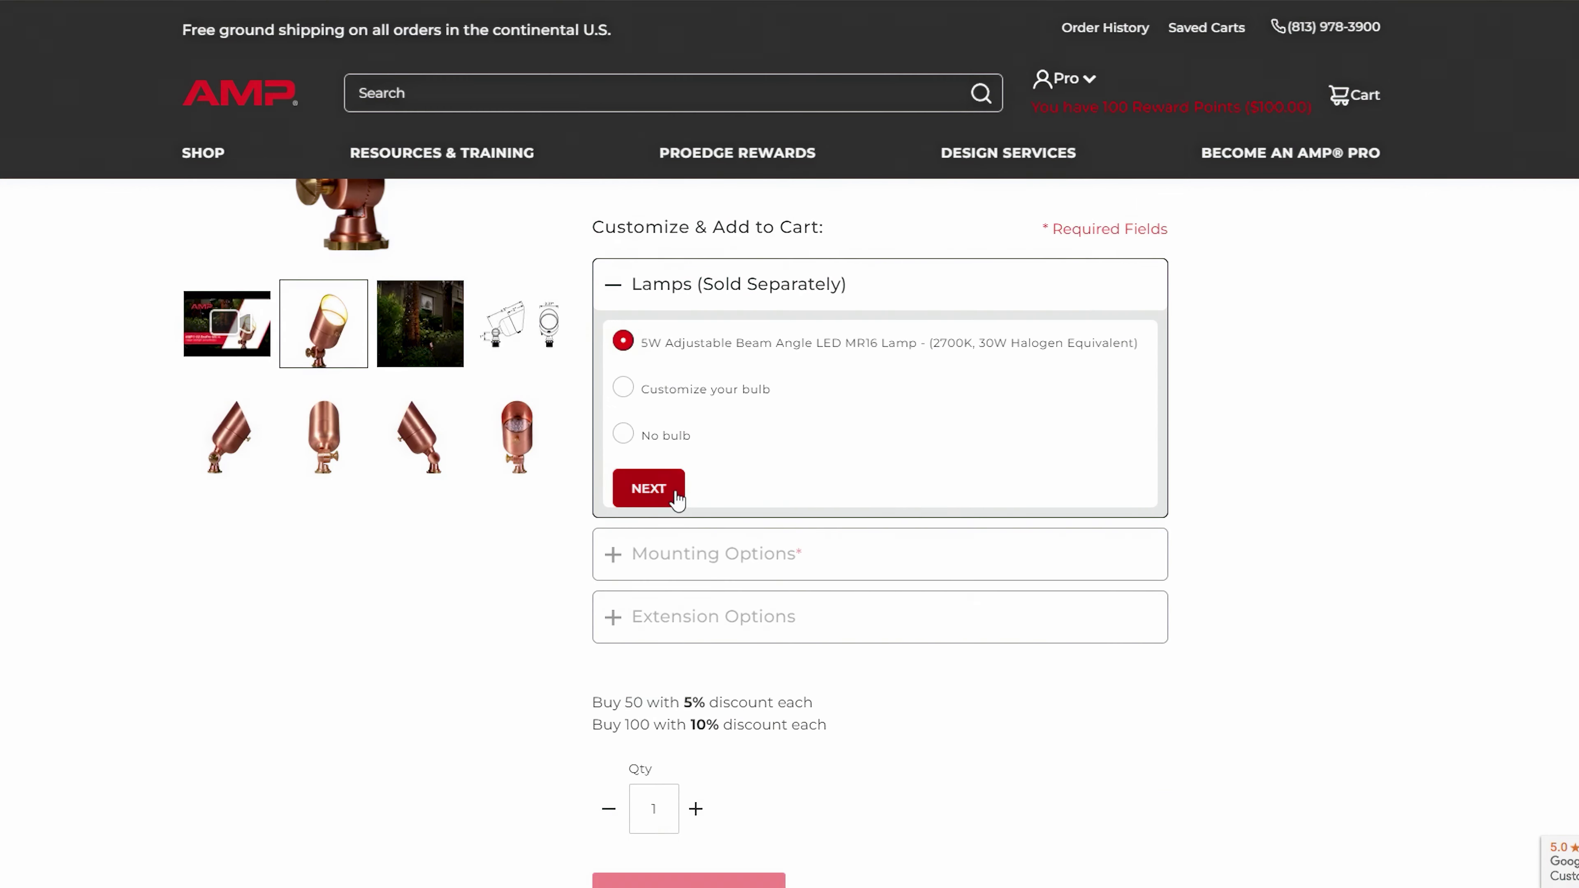
{"action": "left_click", "coordinate": [648, 489]}
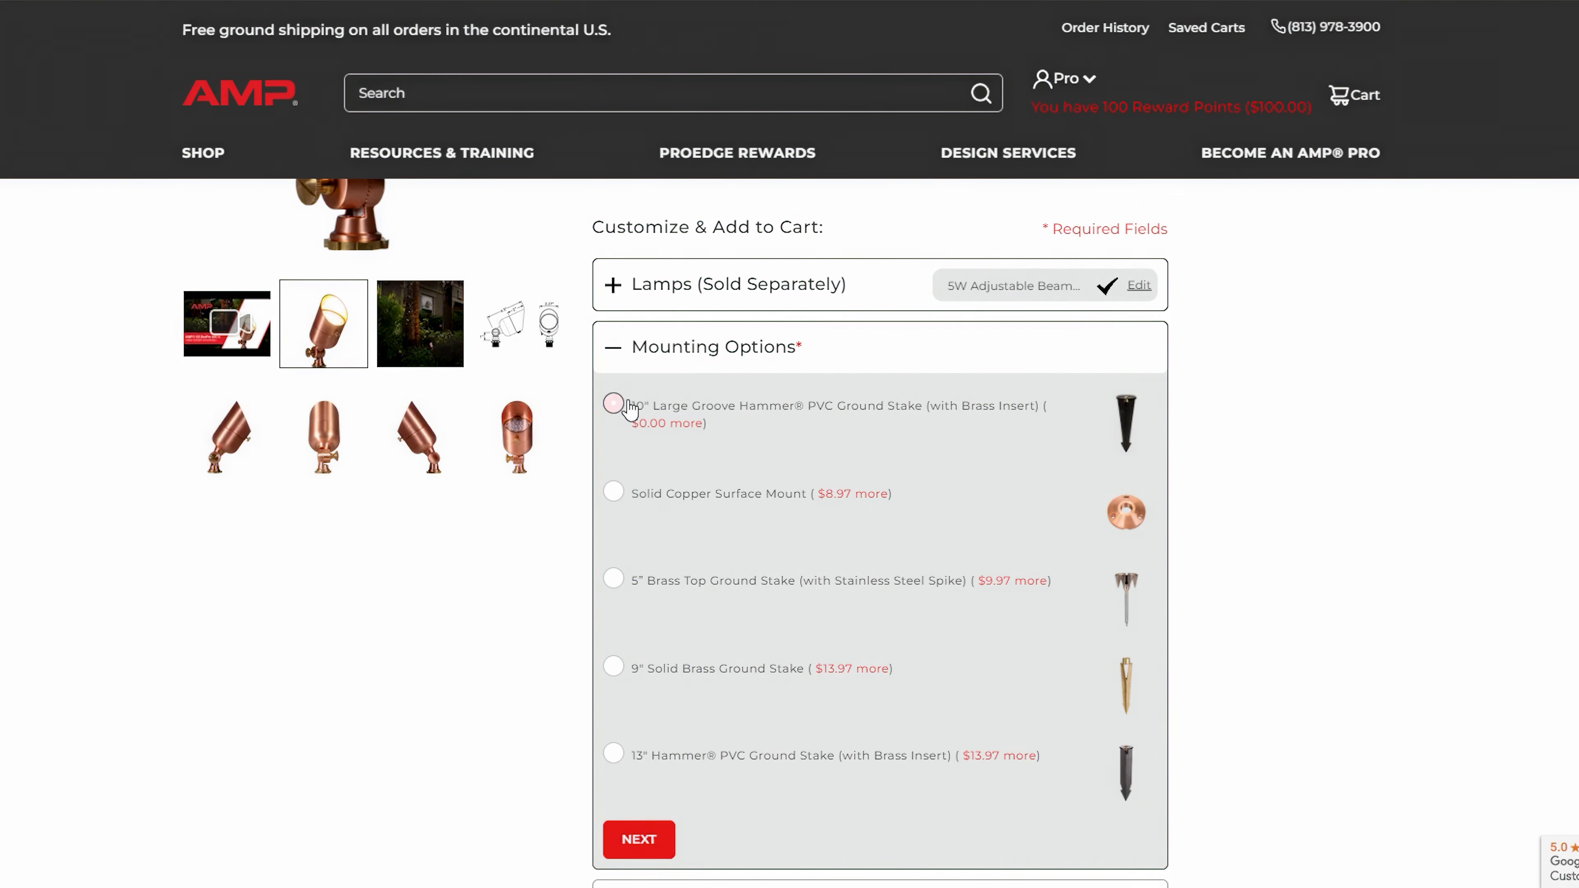
{"action": "left_click", "coordinate": [639, 840]}
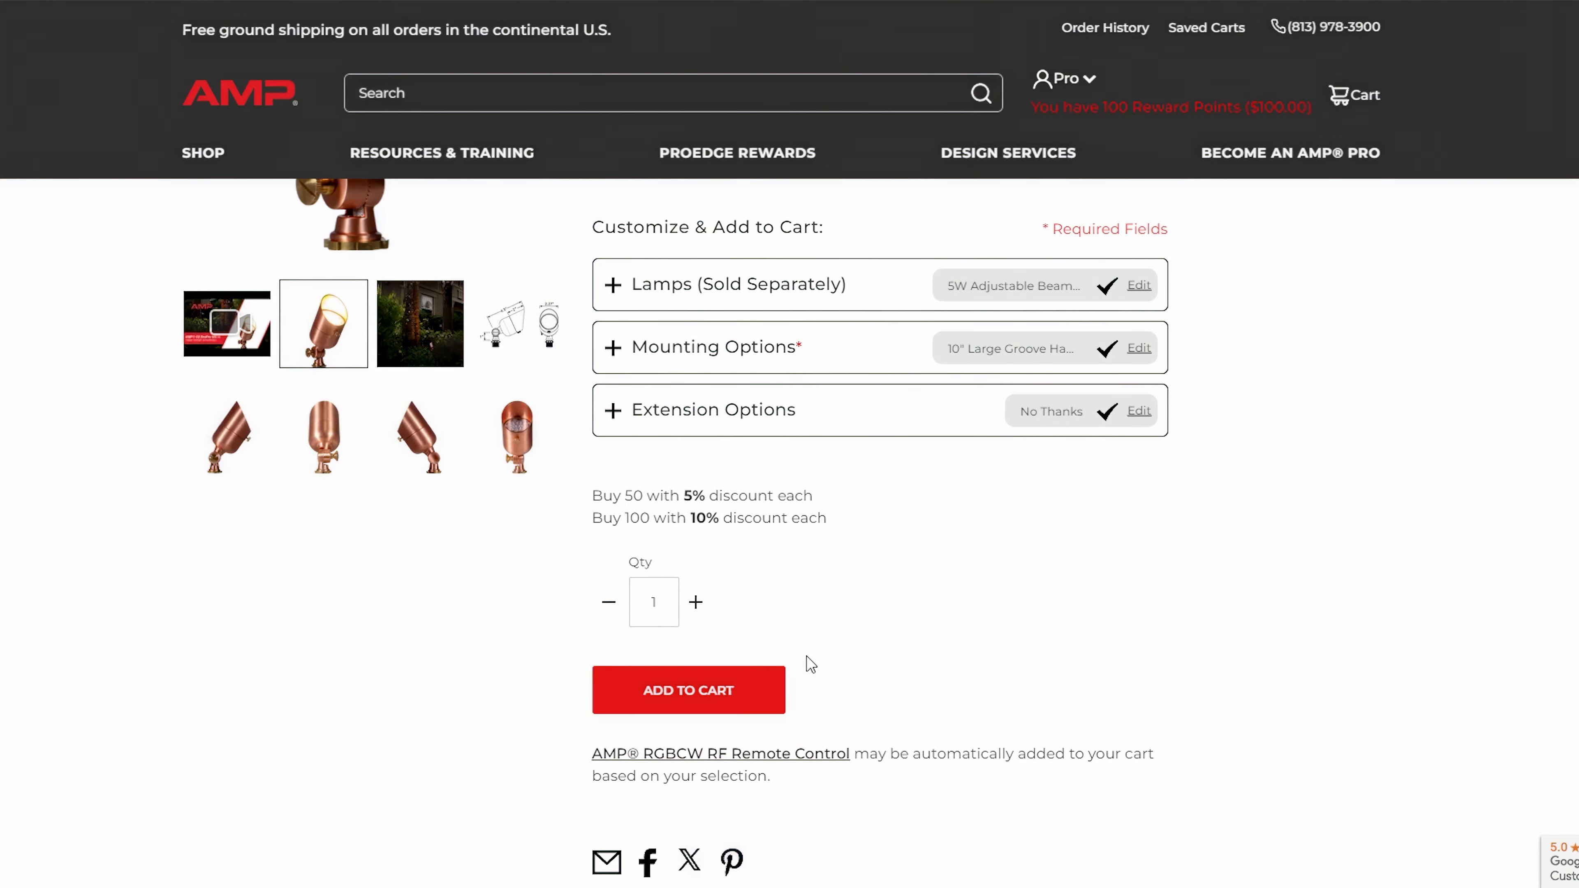
{"action": "left_click", "coordinate": [696, 602]}
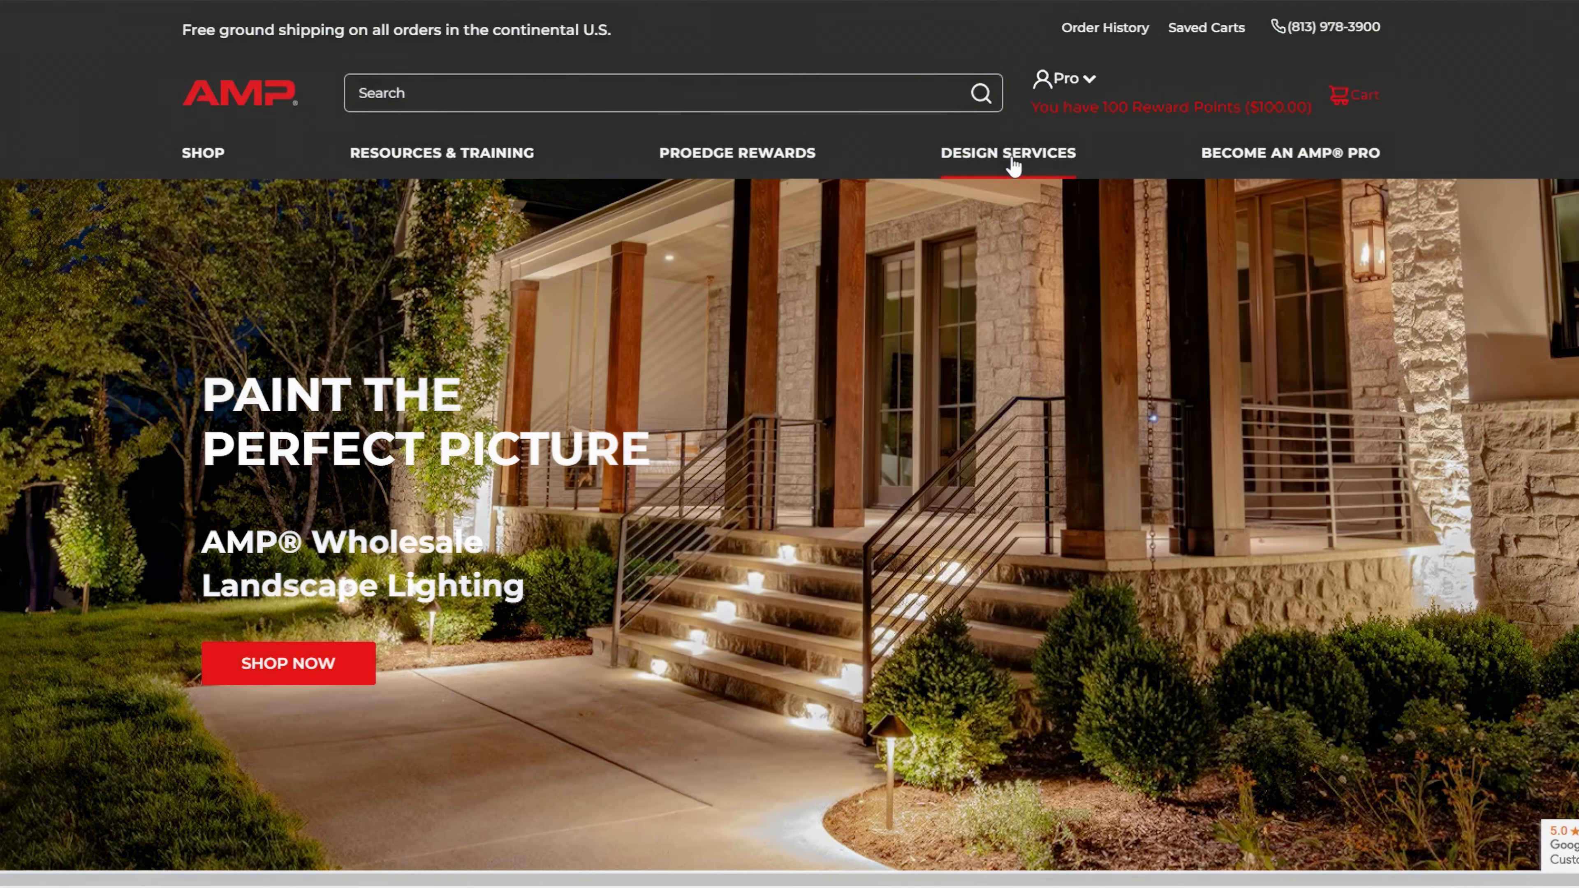
Start a Design Services request and advance it to step 5, Show Us The Space.
{"action": "left_click", "coordinate": [1008, 153]}
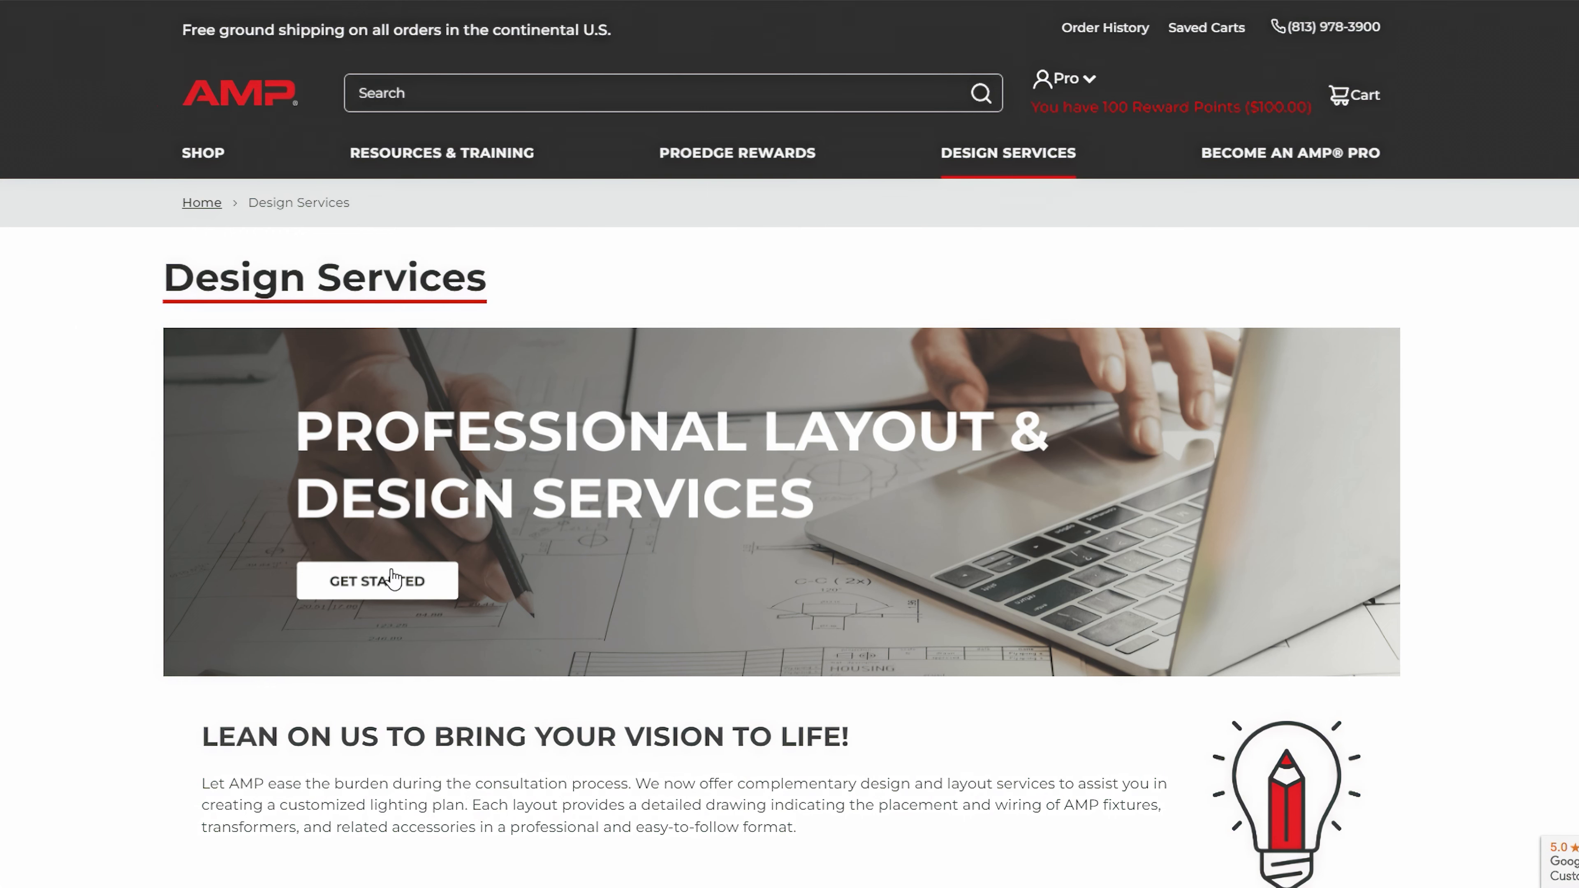
{"action": "left_click", "coordinate": [389, 581]}
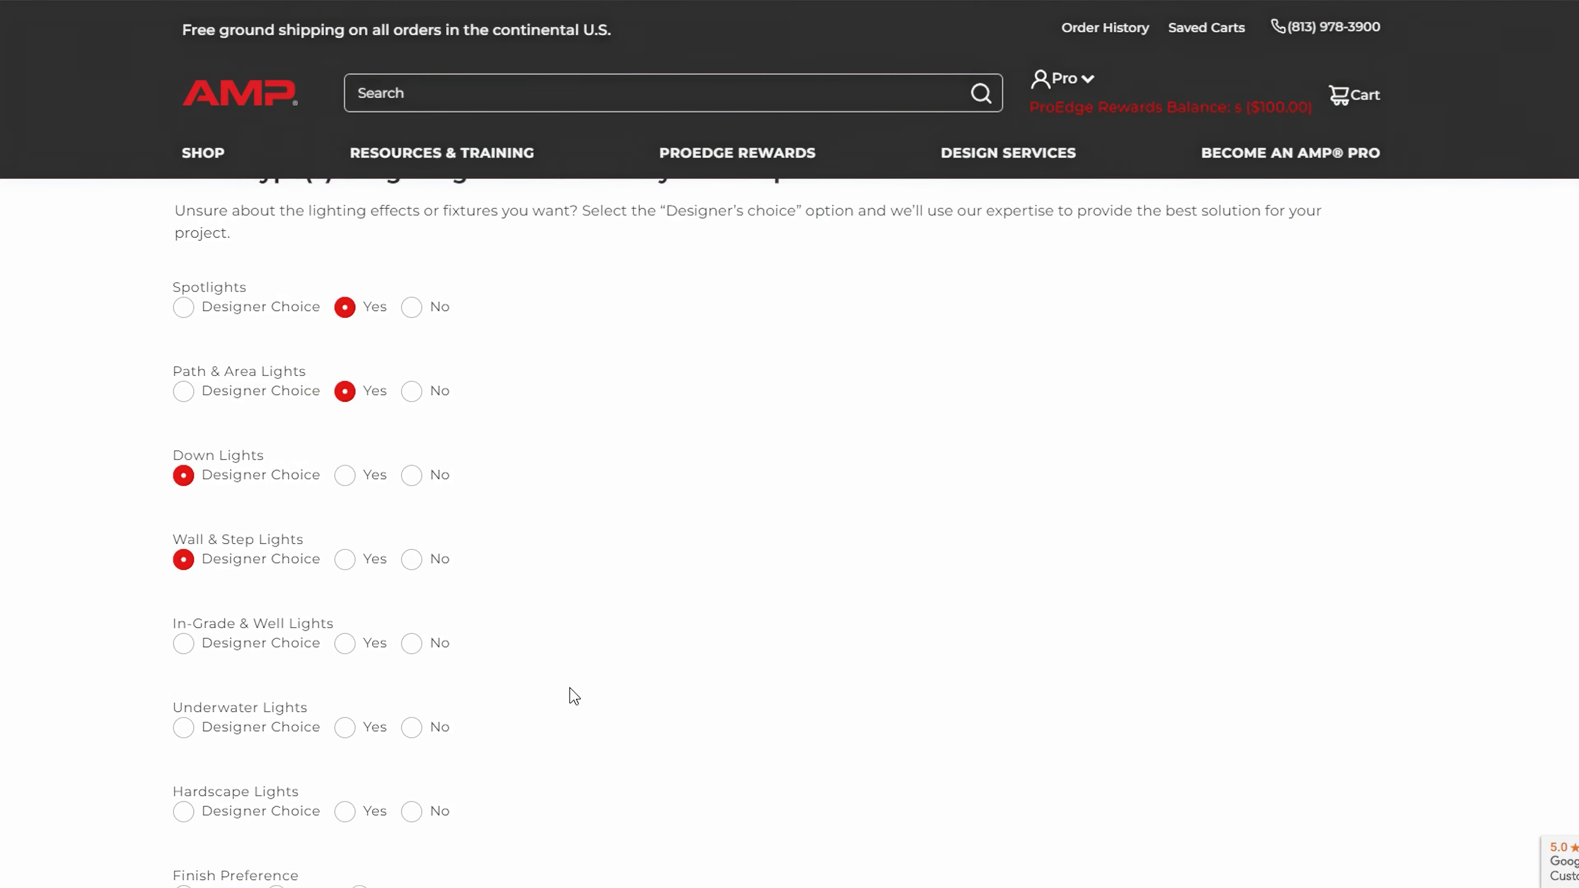
{"action": "scroll", "scroll_direction": "down", "scroll_amount": 3}
{"action": "type", "text": "MagnumPro, EcoPro"}
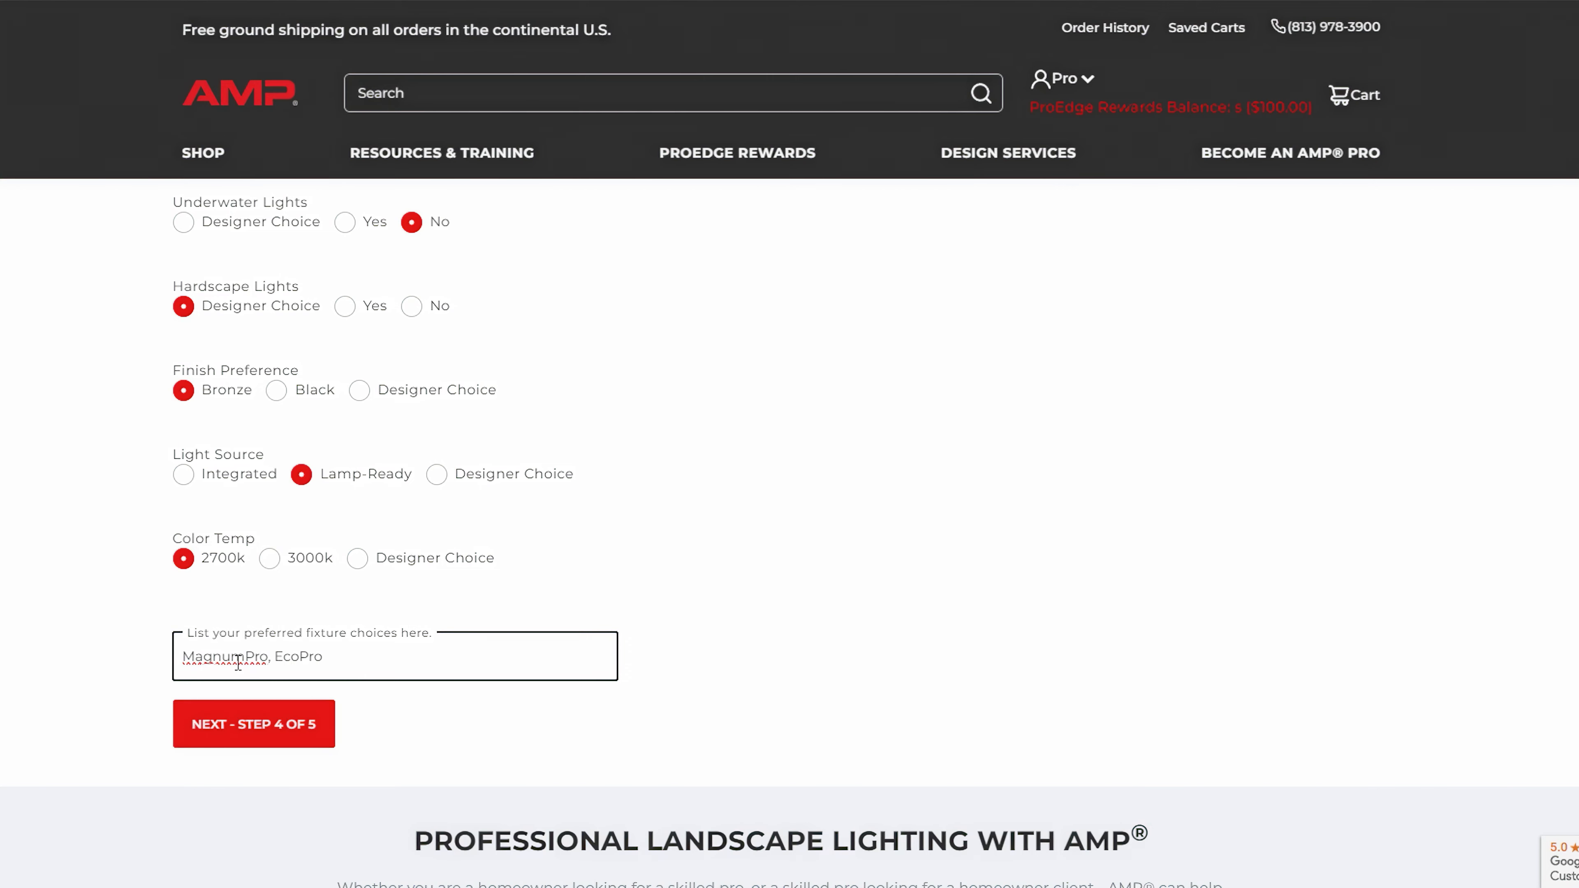
{"action": "left_click", "coordinate": [254, 724]}
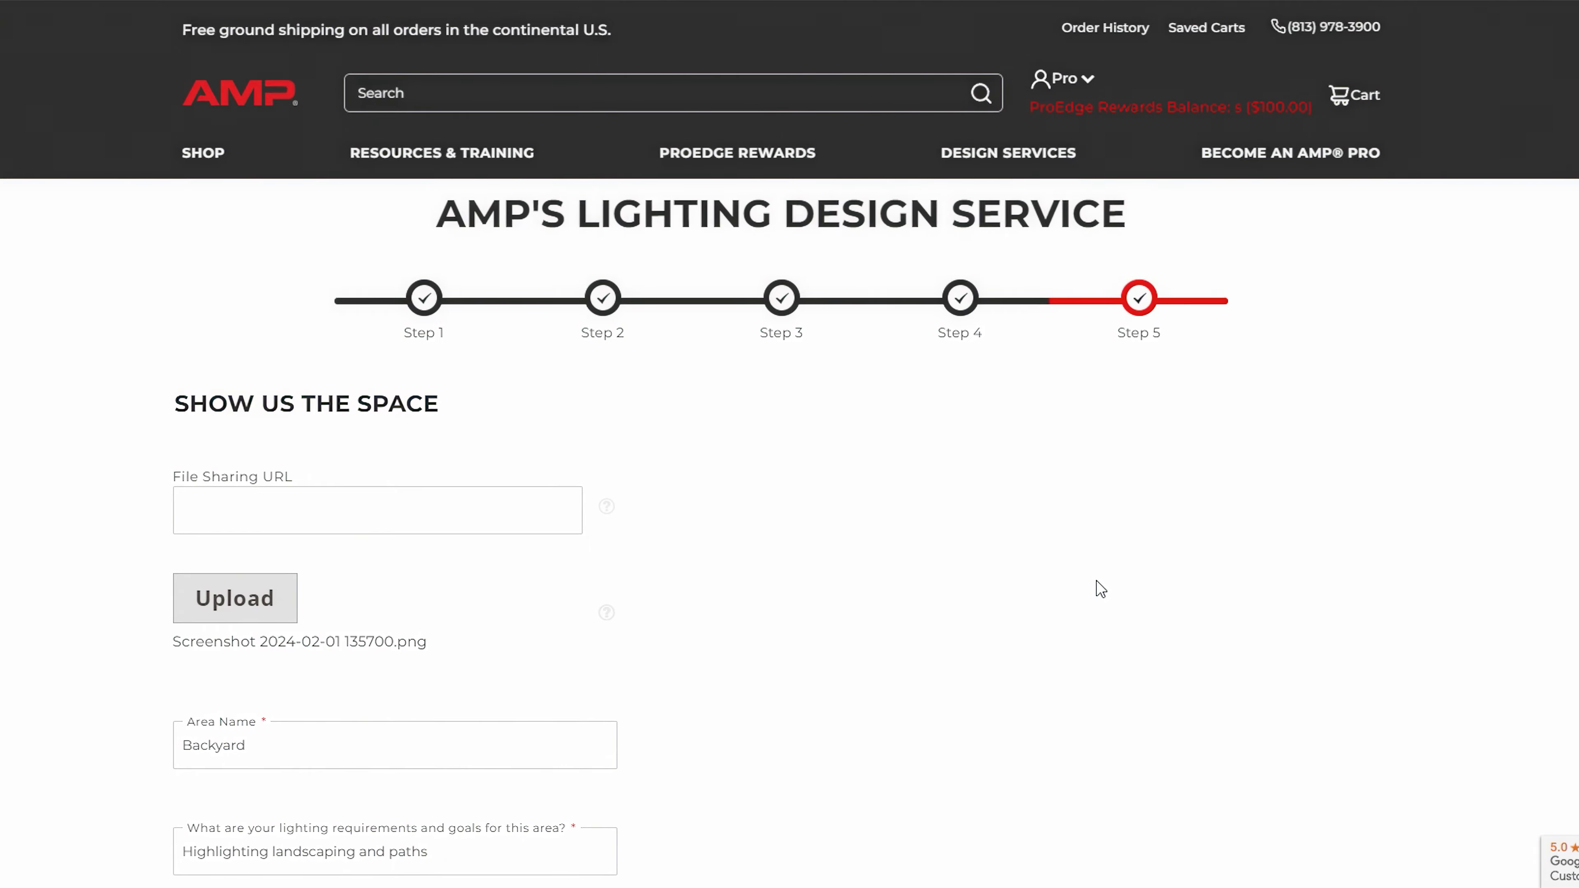
{"action": "scroll", "scroll_direction": "down", "scroll_amount": 3}
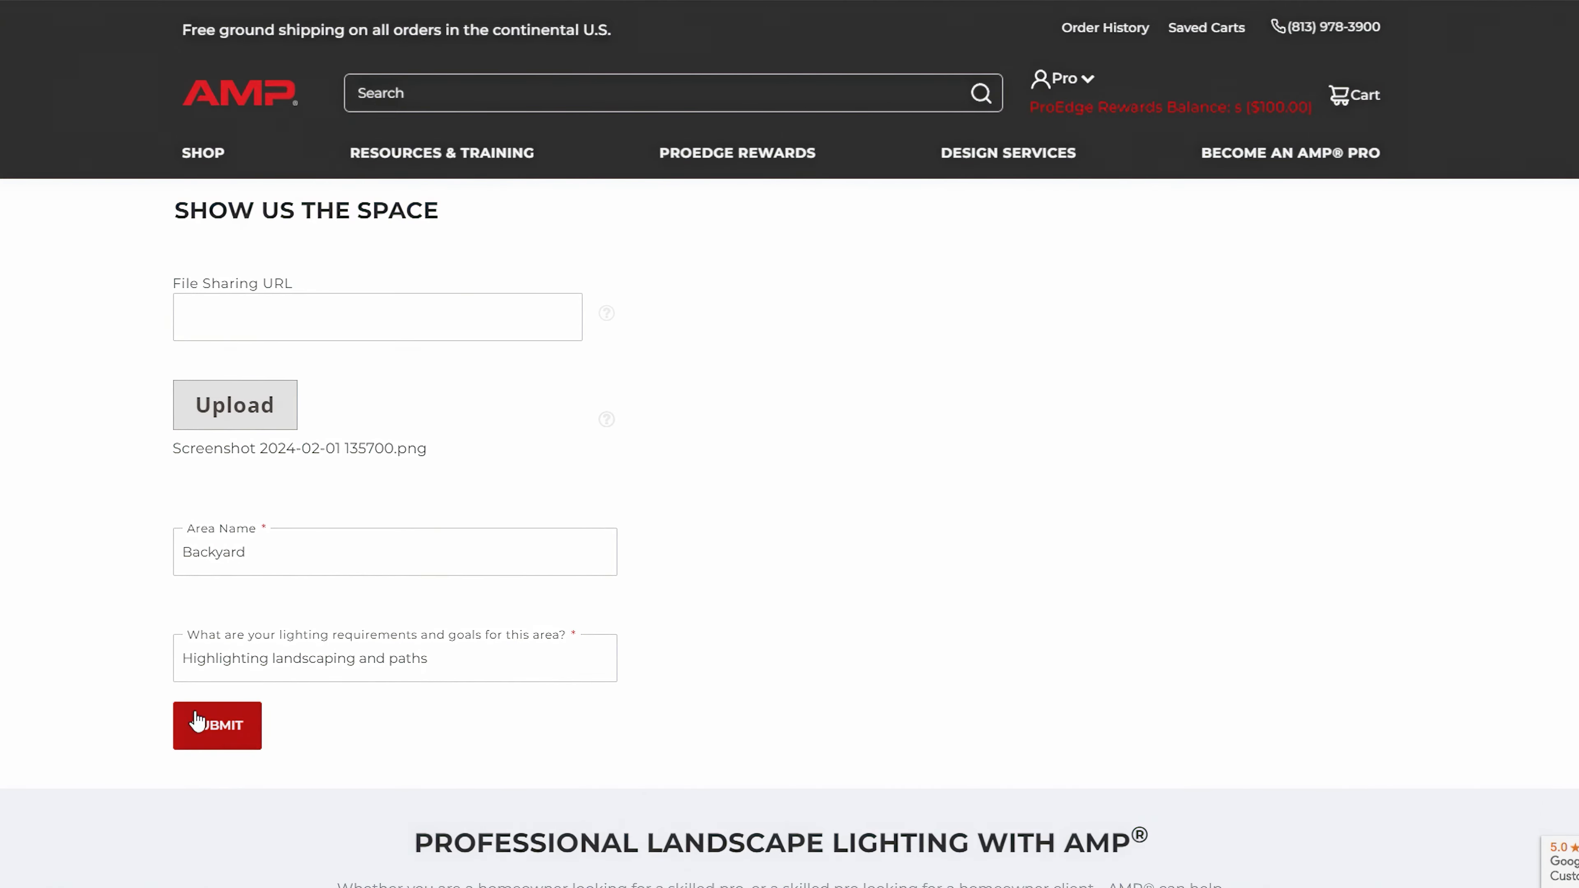